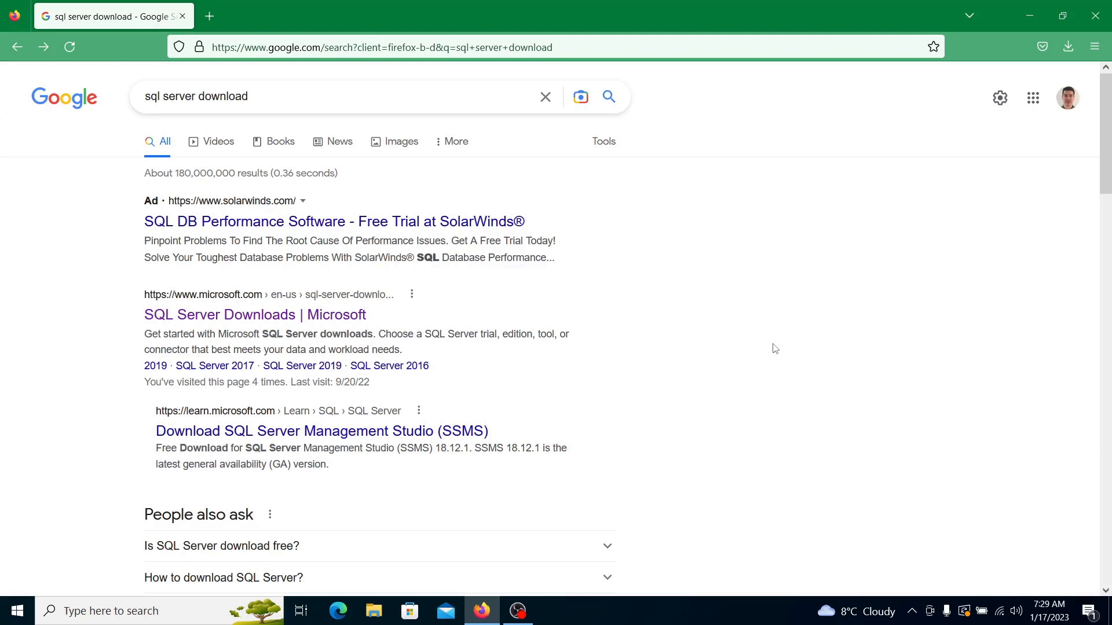
pyautogui.moveTo(390, 472)
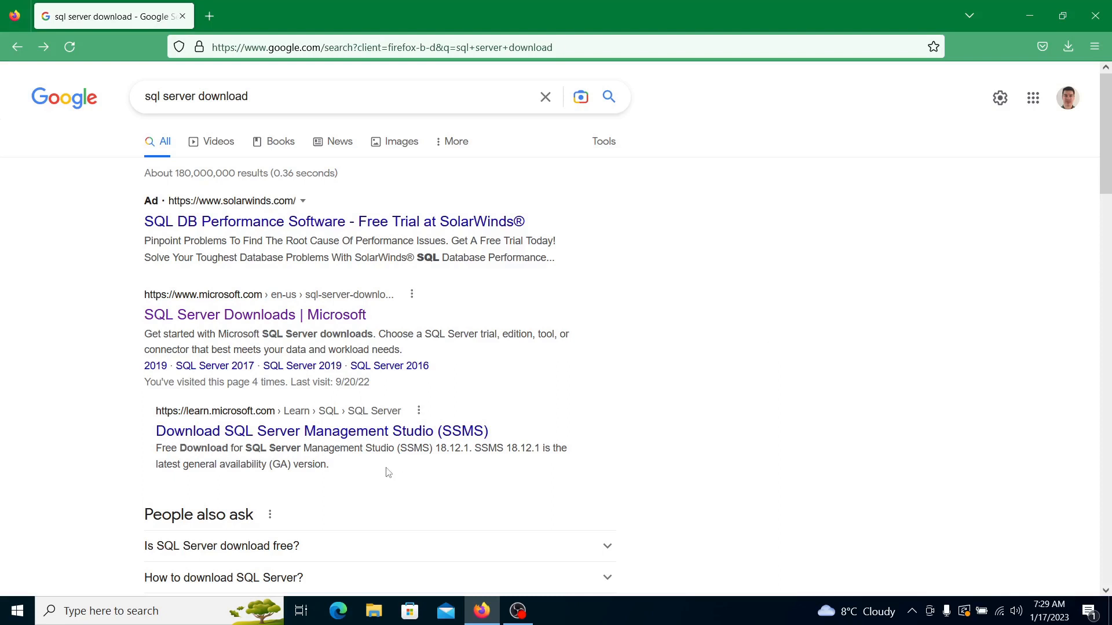
pyautogui.moveTo(20, 325)
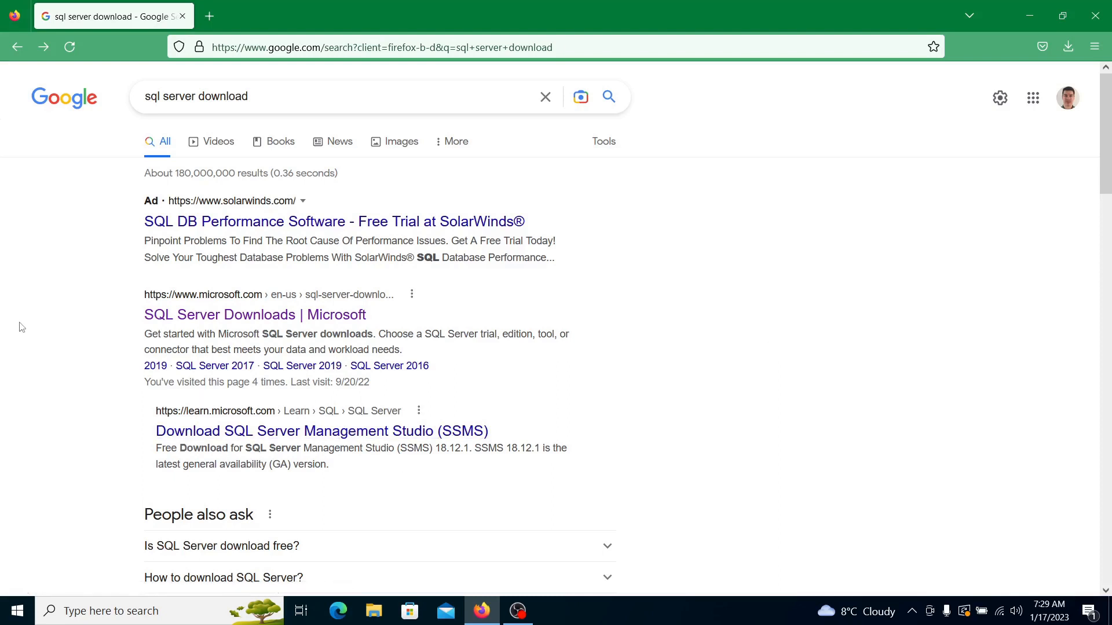
pyautogui.moveTo(4, 345)
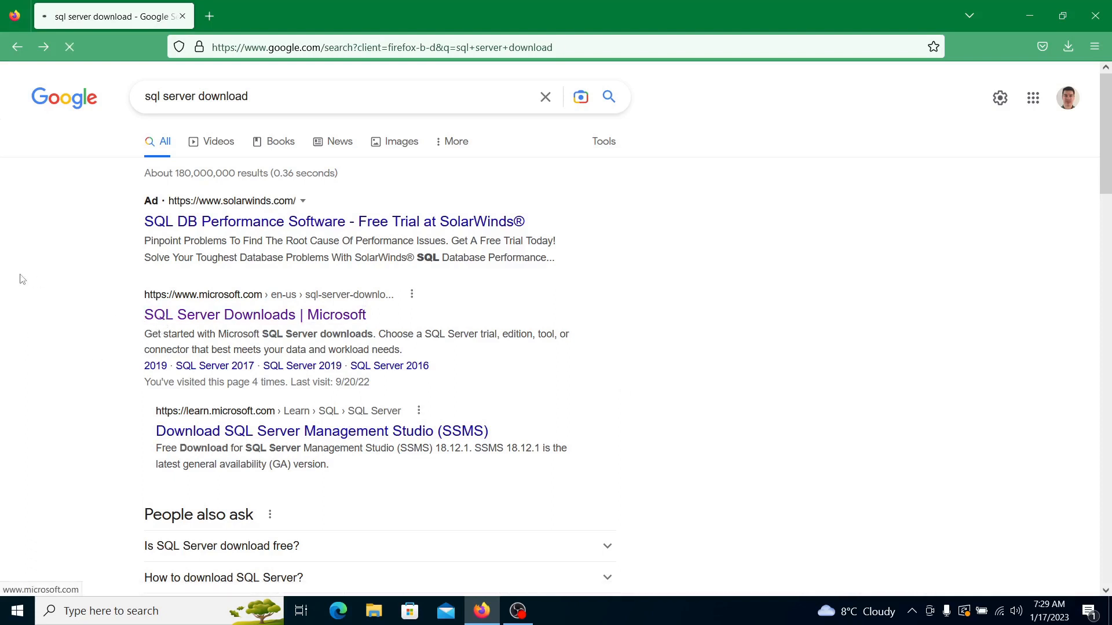
# Show the free Developer and Express 2022 editions on Microsoft's SQL Server downloads page
pyautogui.click(255, 315)
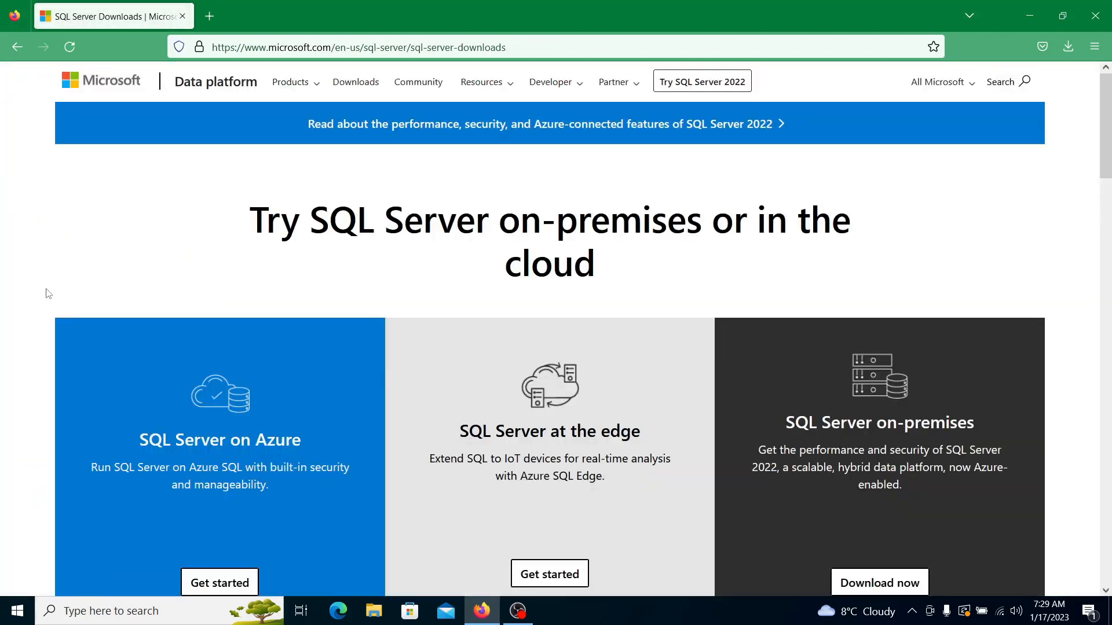
pyautogui.moveTo(51, 321)
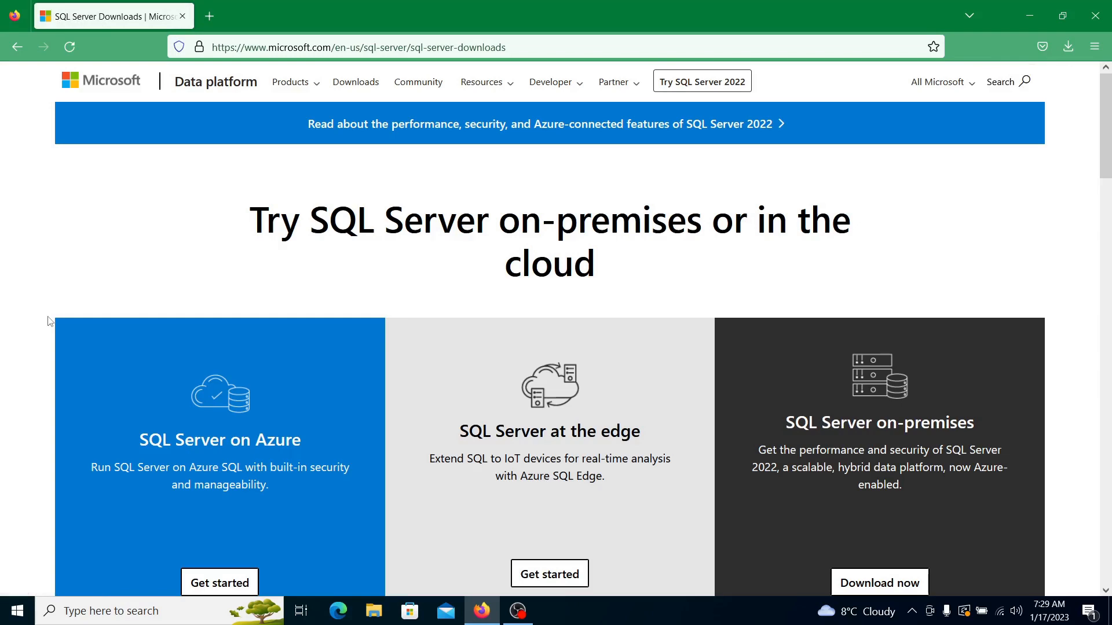
pyautogui.scroll(-3)
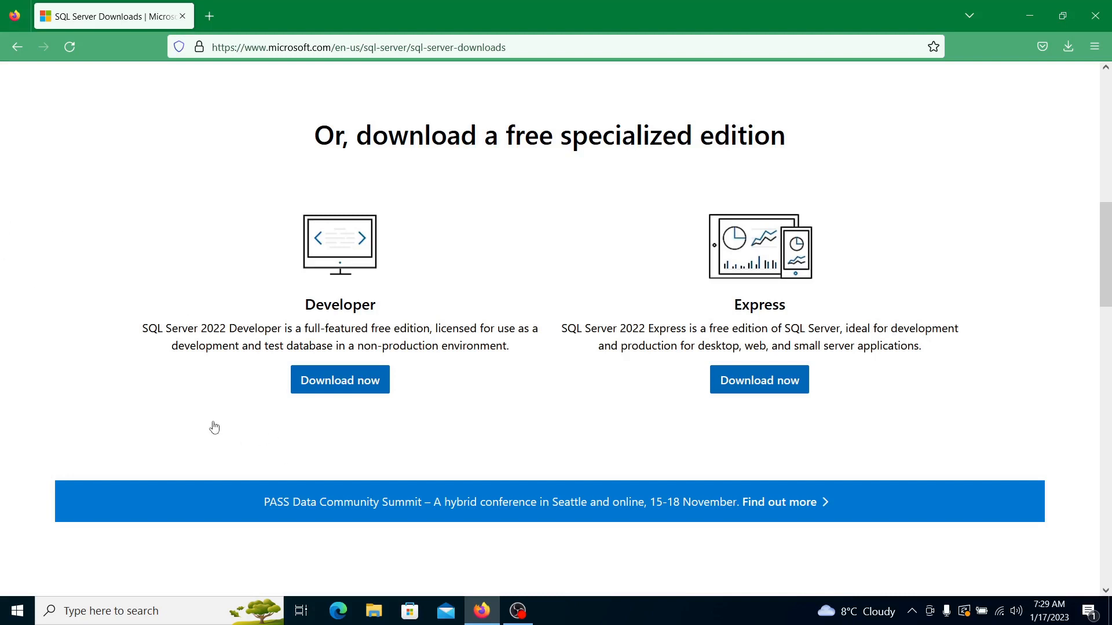
pyautogui.moveTo(227, 354)
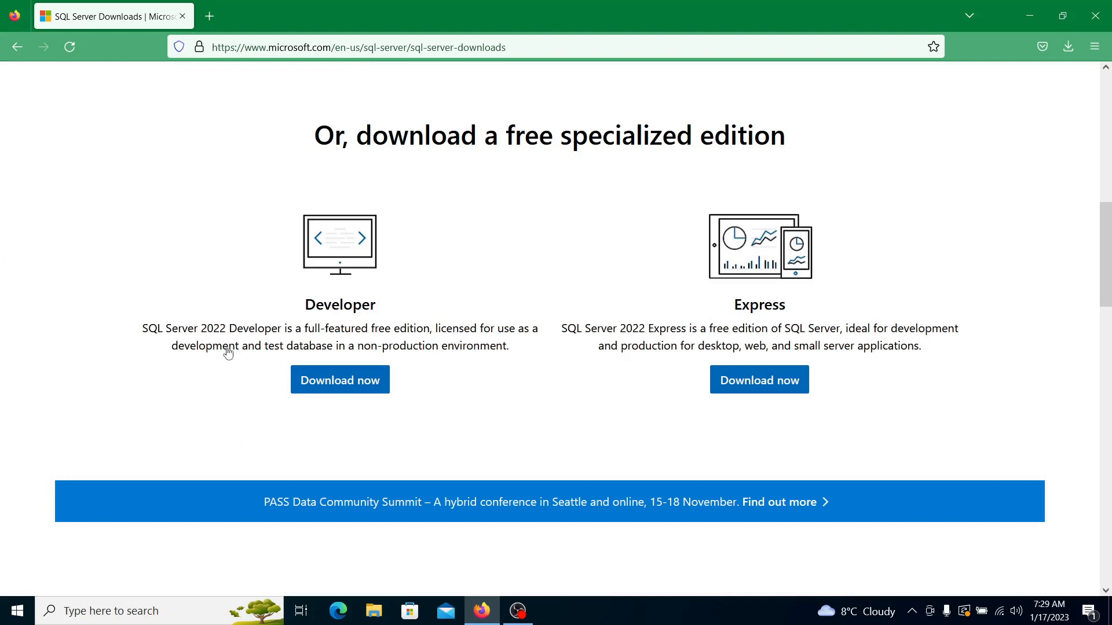
pyautogui.moveTo(247, 347)
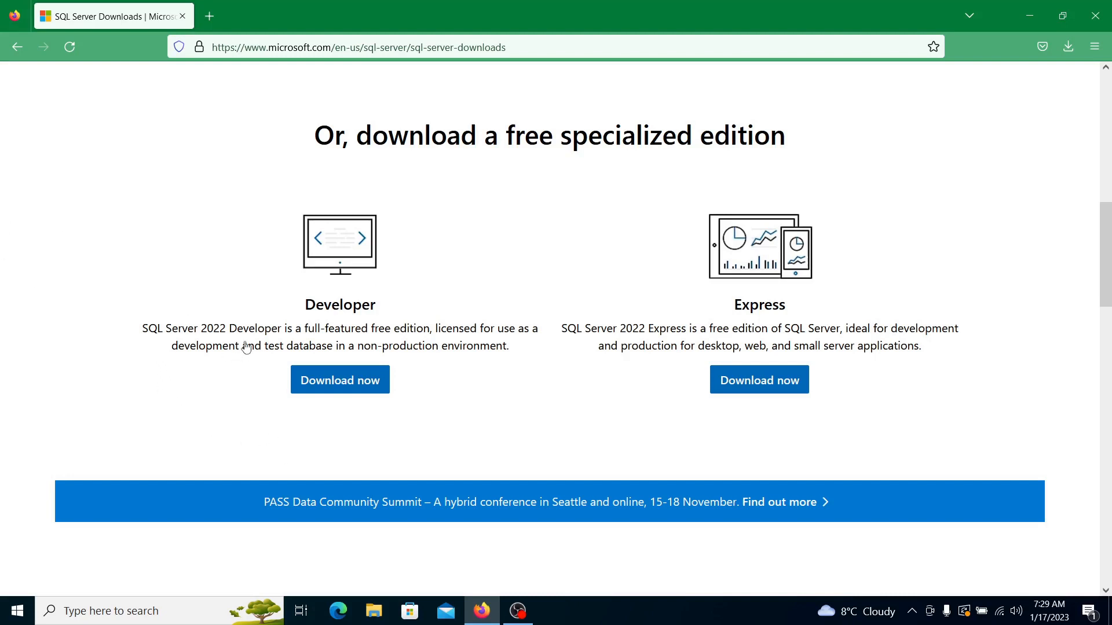
pyautogui.moveTo(174, 351)
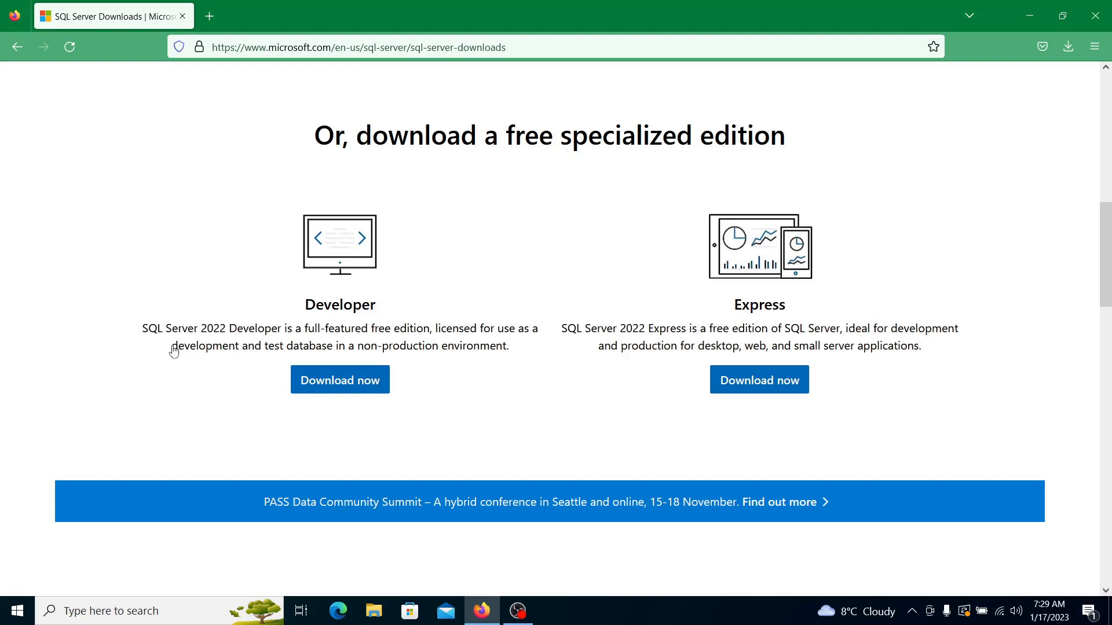
pyautogui.moveTo(212, 352)
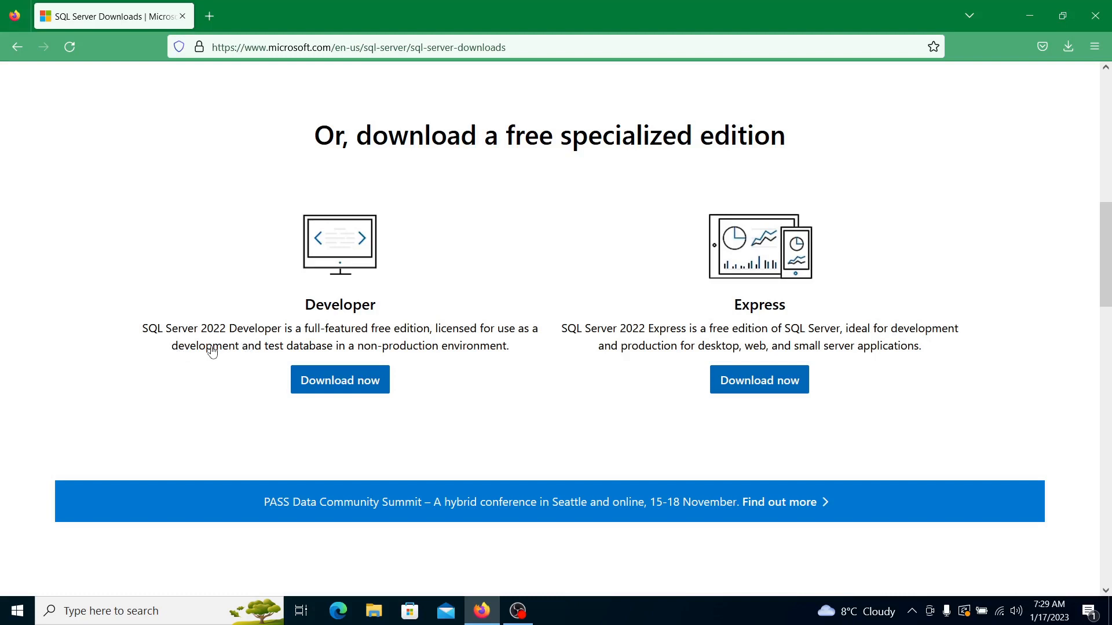
pyautogui.moveTo(226, 353)
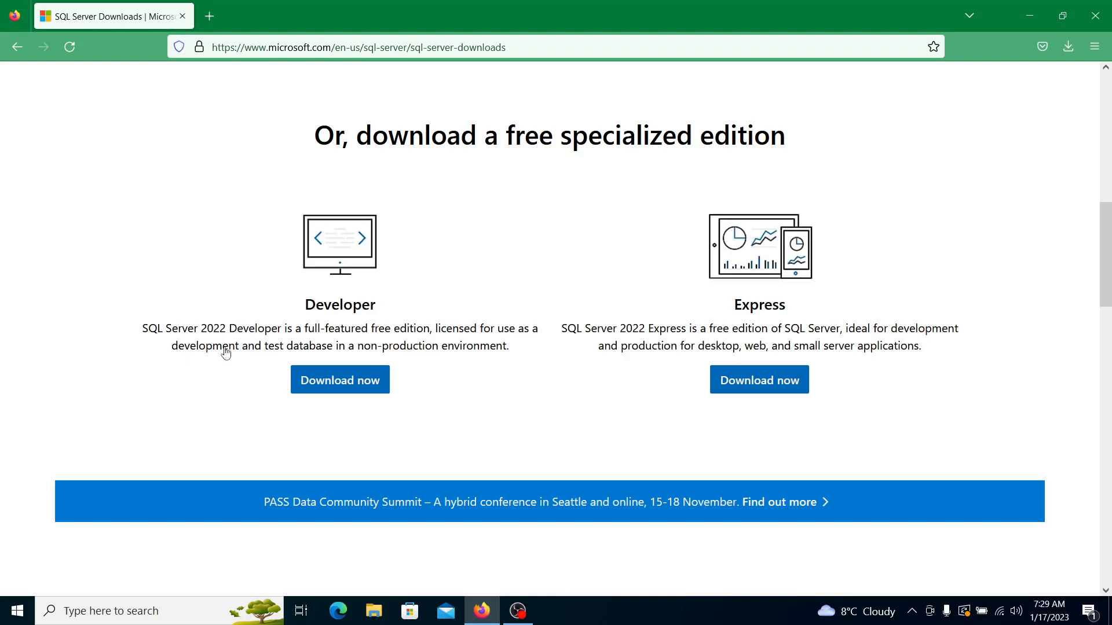
pyautogui.moveTo(572, 392)
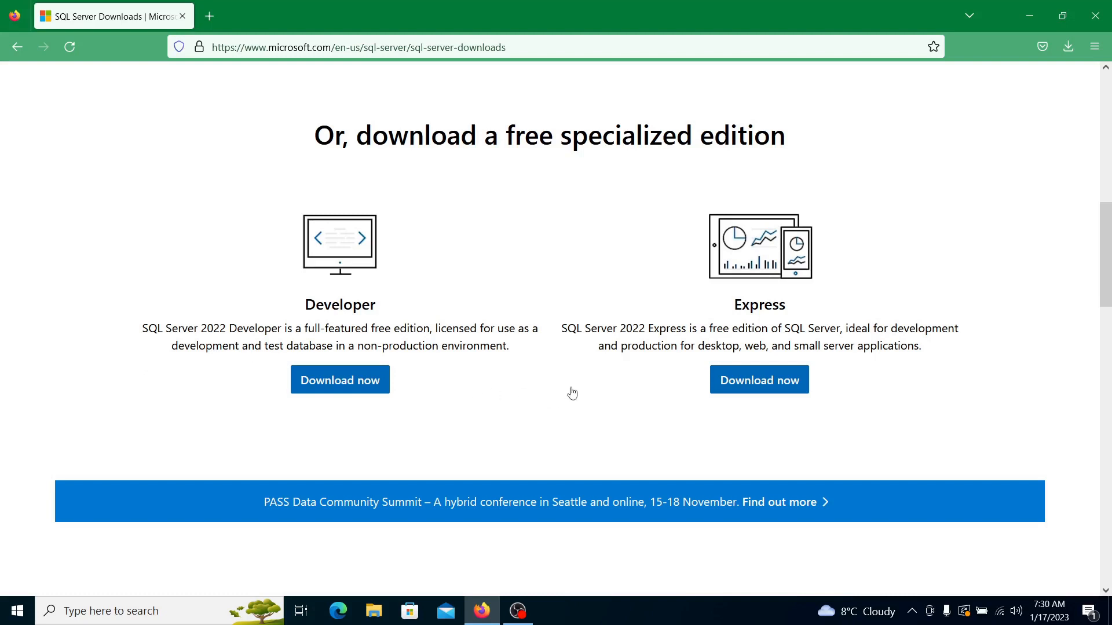
pyautogui.moveTo(660, 342)
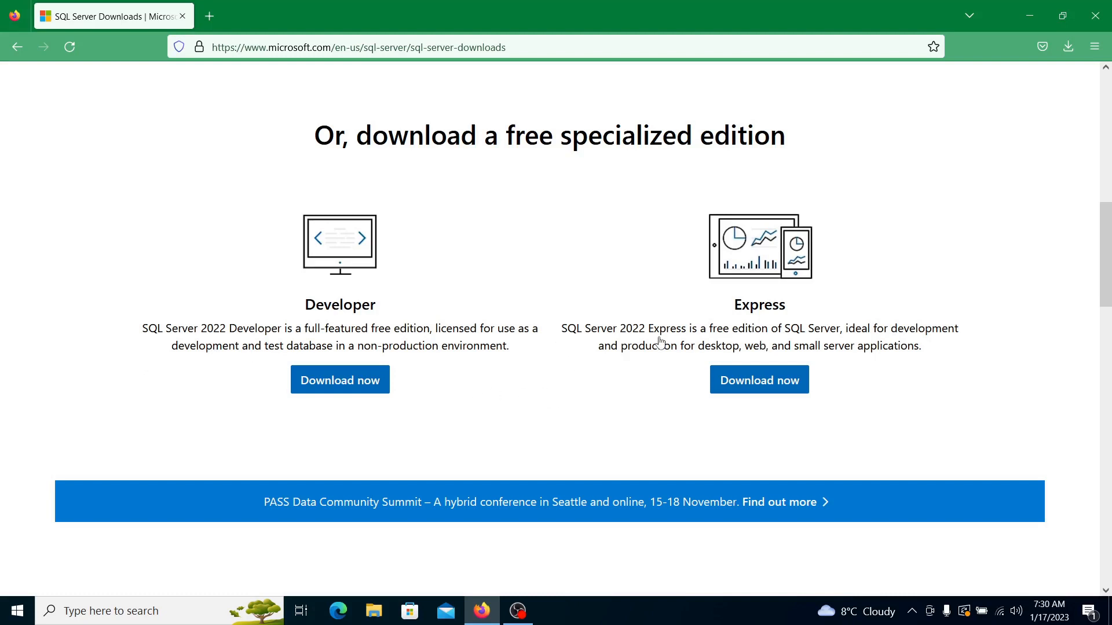
pyautogui.moveTo(642, 364)
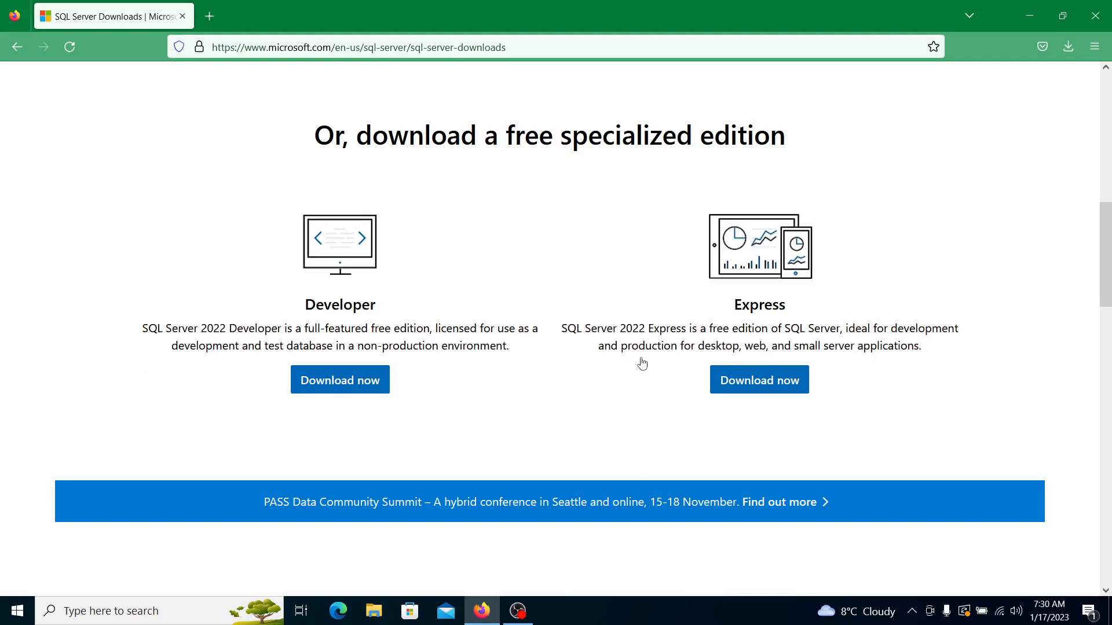
pyautogui.moveTo(649, 356)
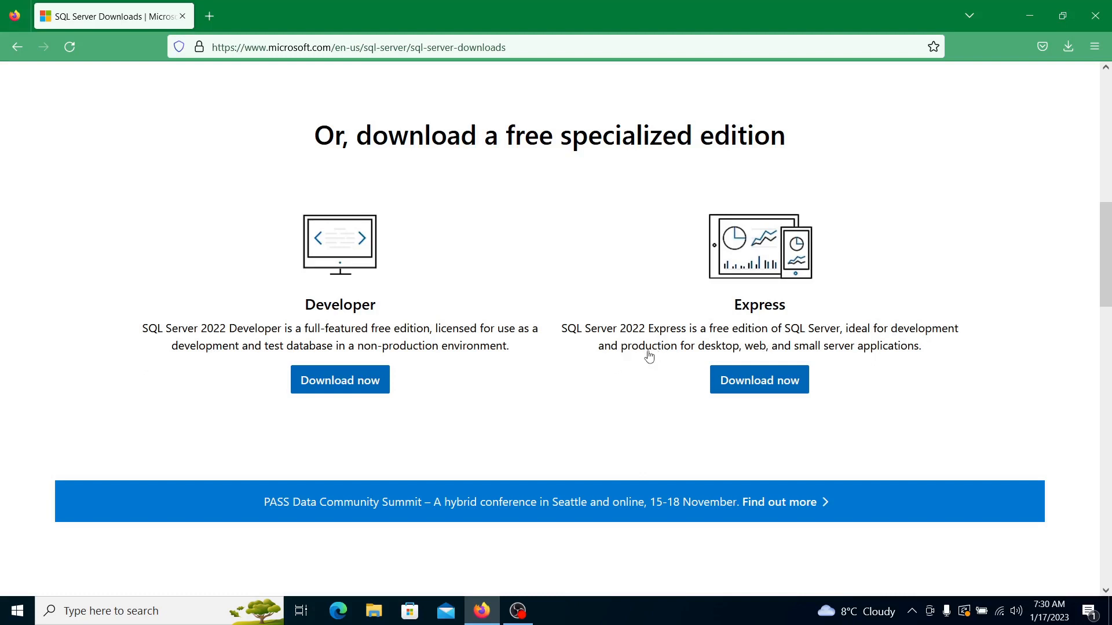
pyautogui.moveTo(651, 366)
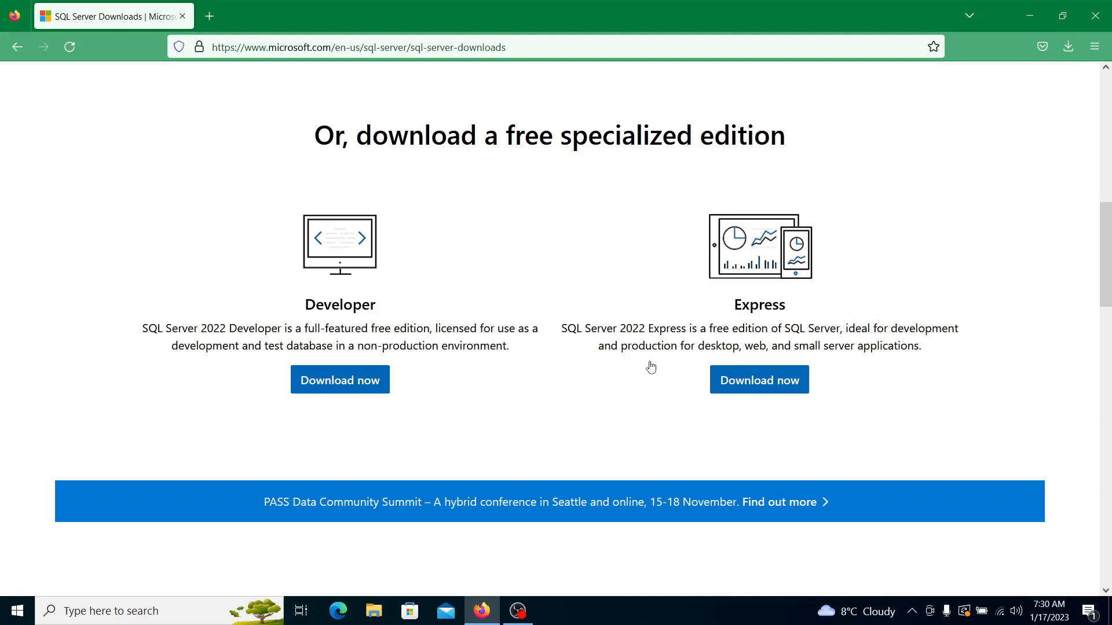
pyautogui.moveTo(614, 398)
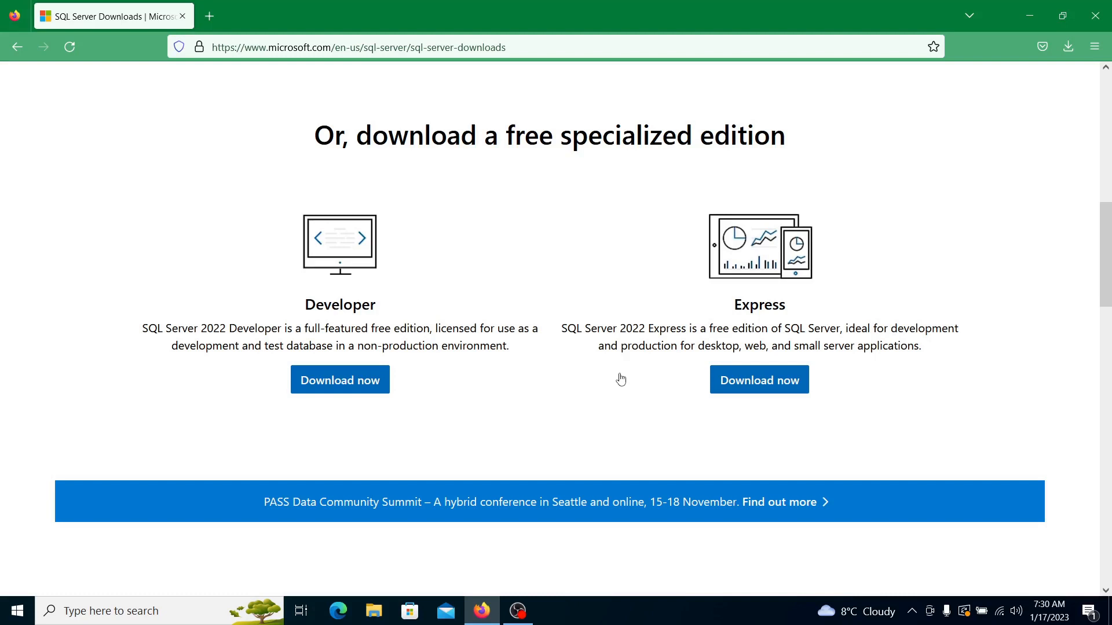
# Download the free Developer edition and launch its installer from the browser downloads
pyautogui.click(340, 378)
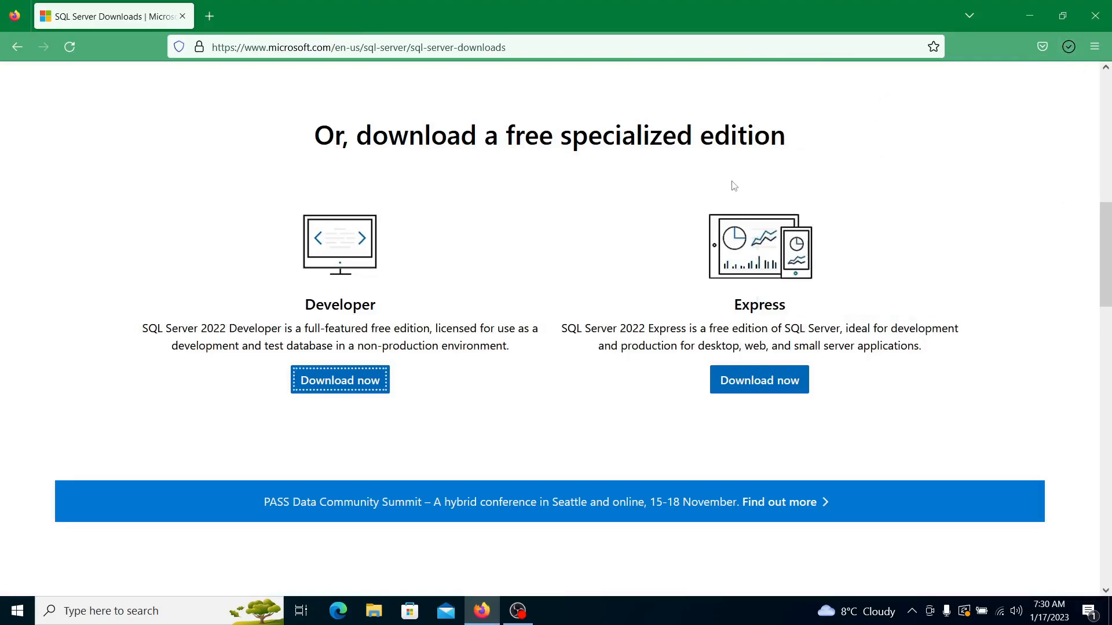
pyautogui.click(340, 379)
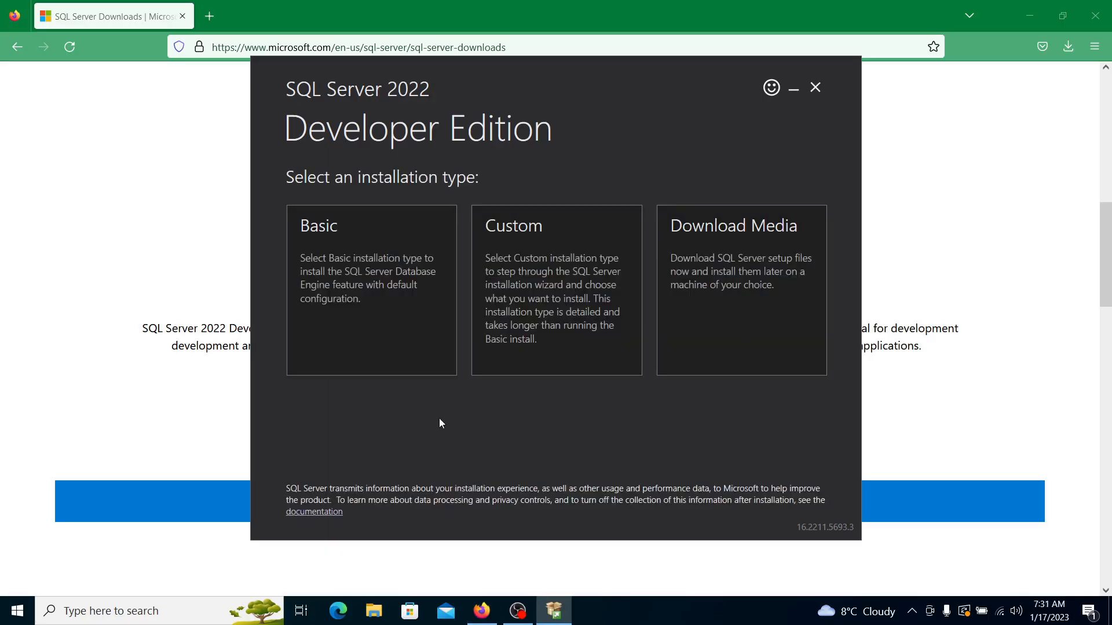
pyautogui.moveTo(515, 325)
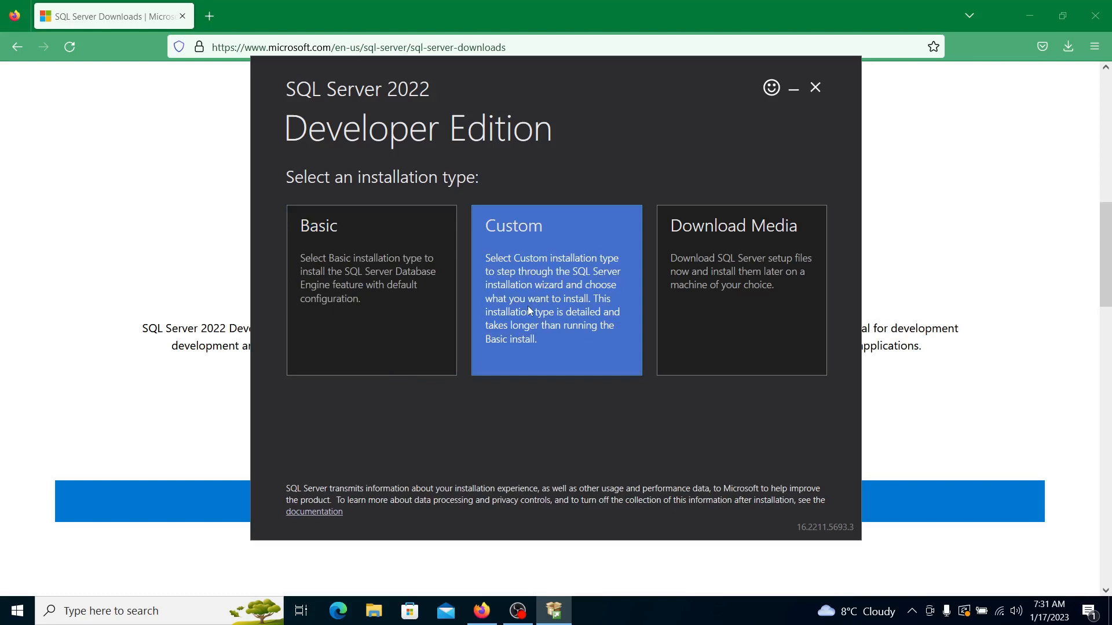
# Run the Custom installation to media location C:\SQL2022 until the Installation Center opens
pyautogui.click(733, 290)
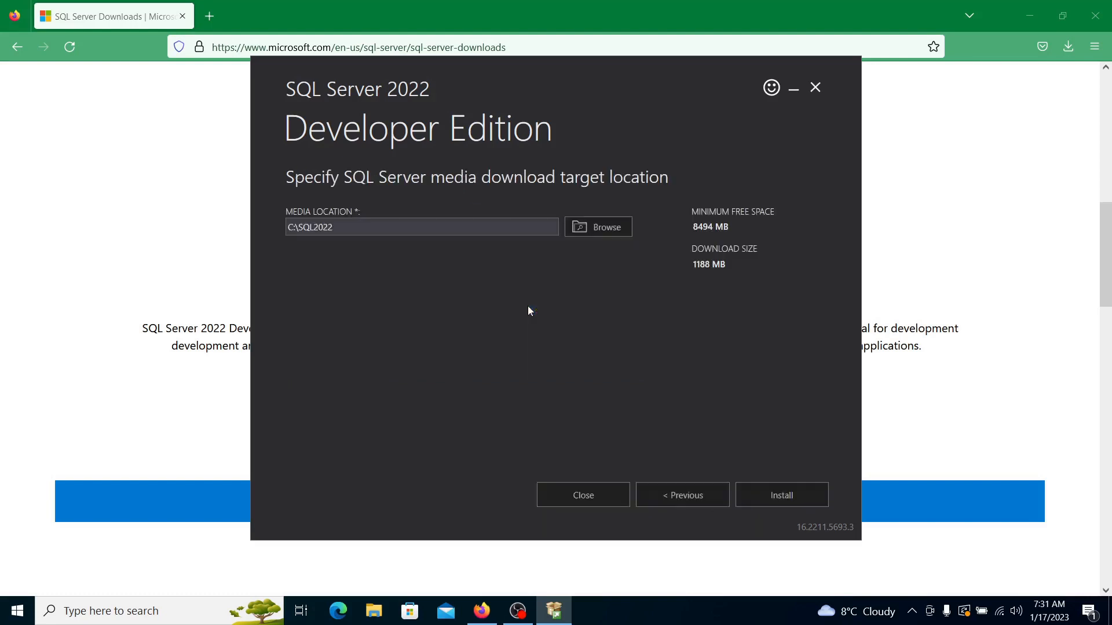
pyautogui.moveTo(517, 304)
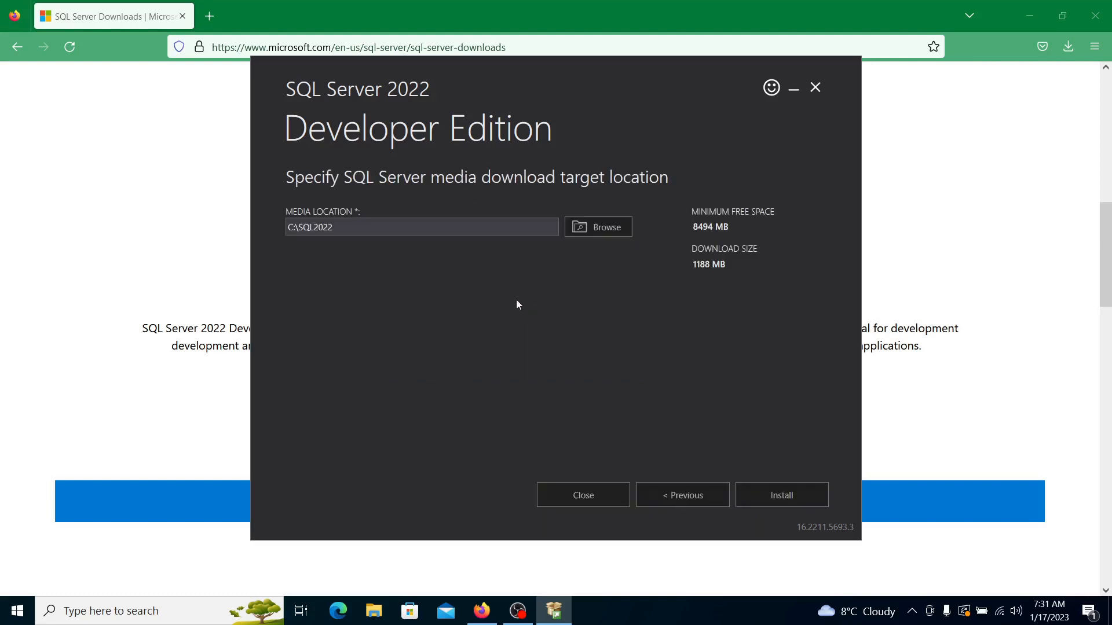
pyautogui.moveTo(544, 336)
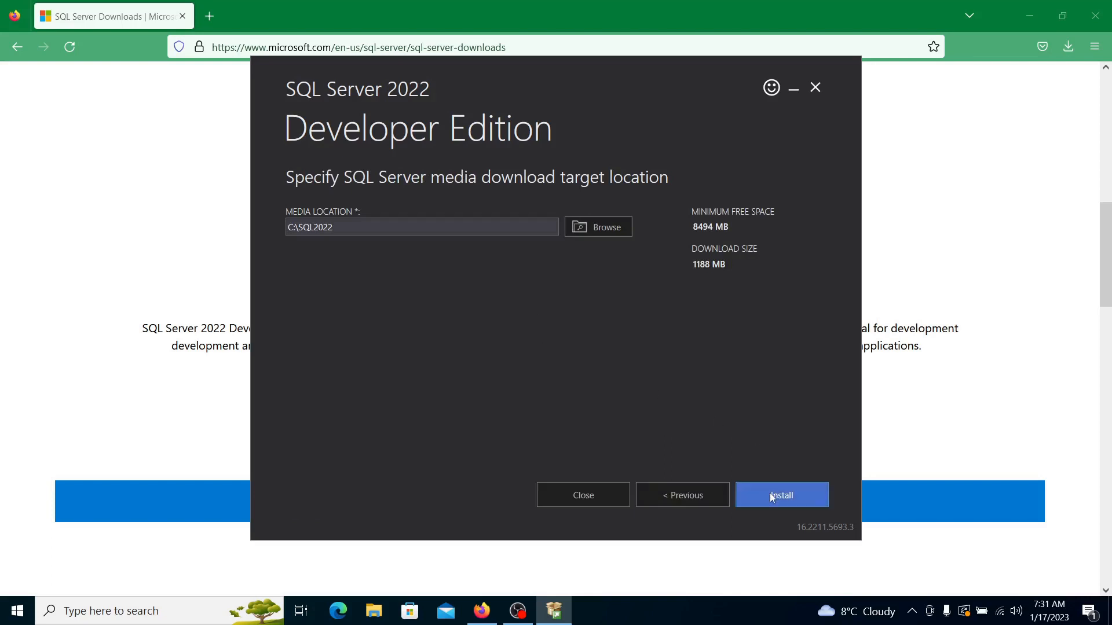
pyautogui.moveTo(295, 243)
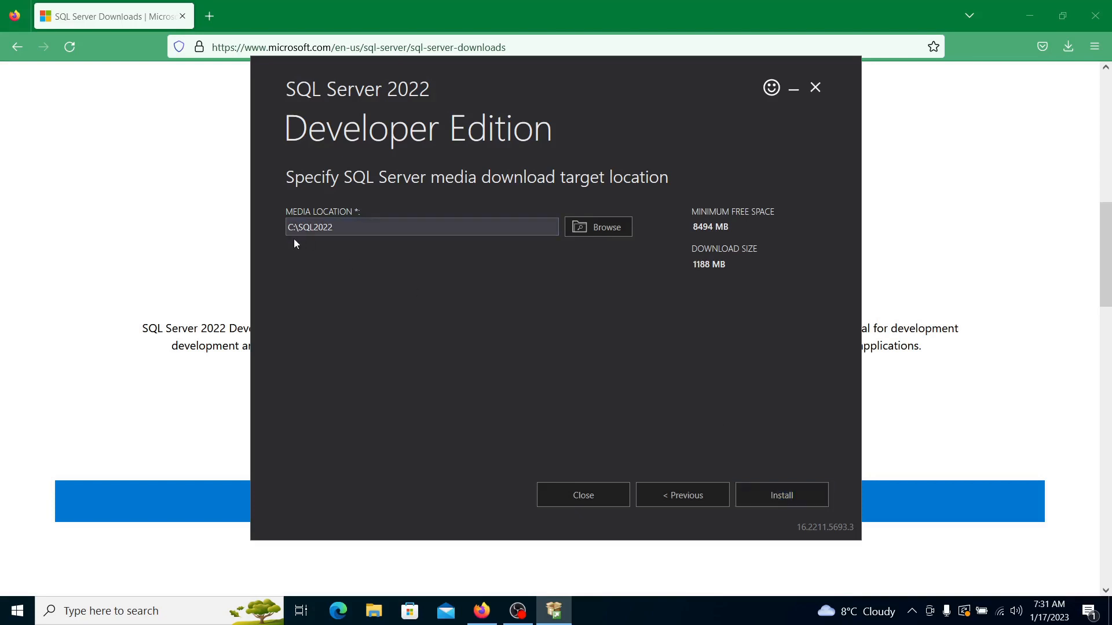
pyautogui.moveTo(605, 232)
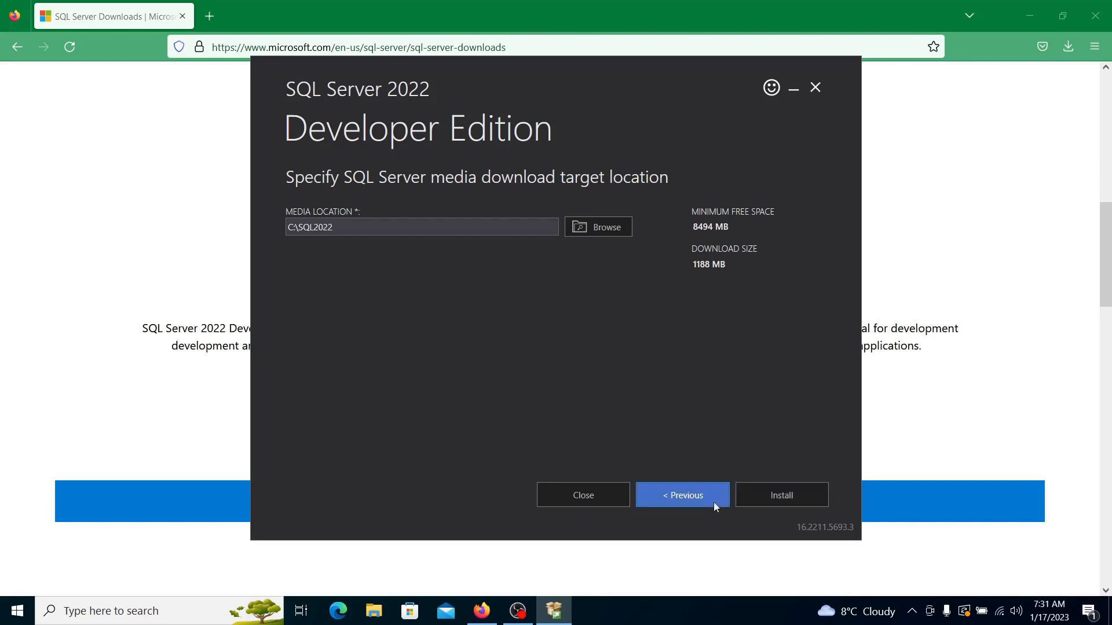
pyautogui.click(781, 495)
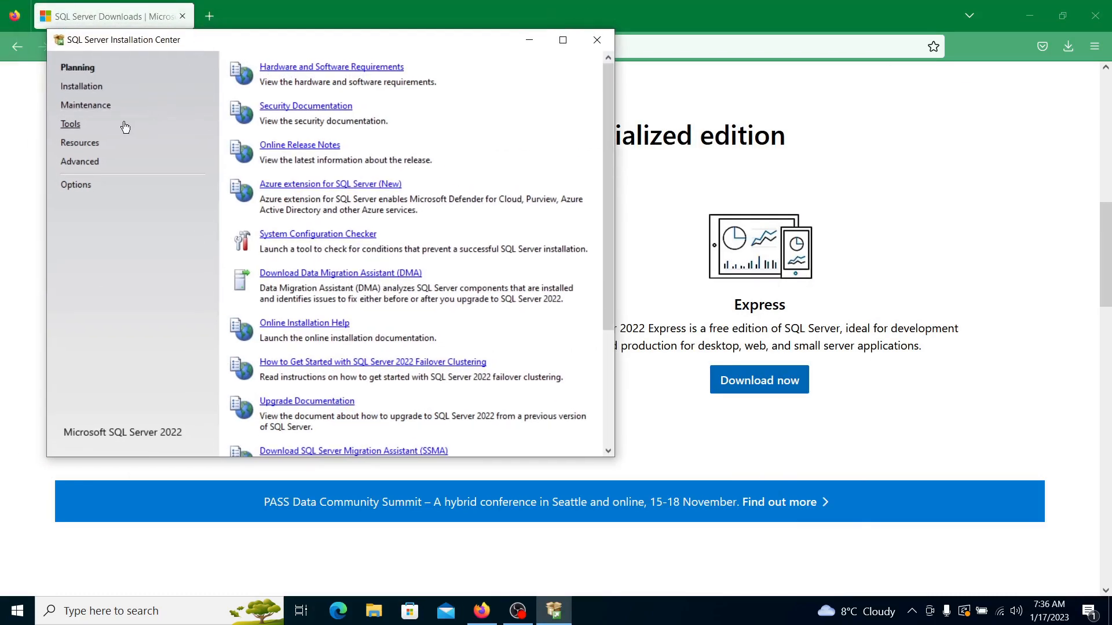
# Start a new standalone SQL Server installation from the Installation Center's Installation options
pyautogui.click(81, 85)
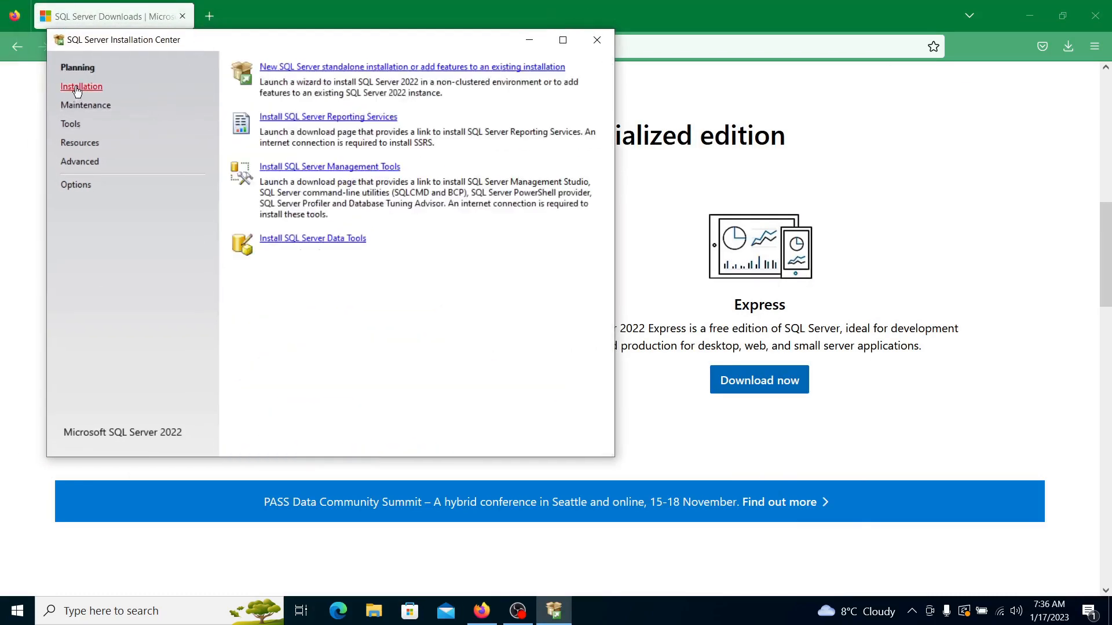
pyautogui.click(81, 86)
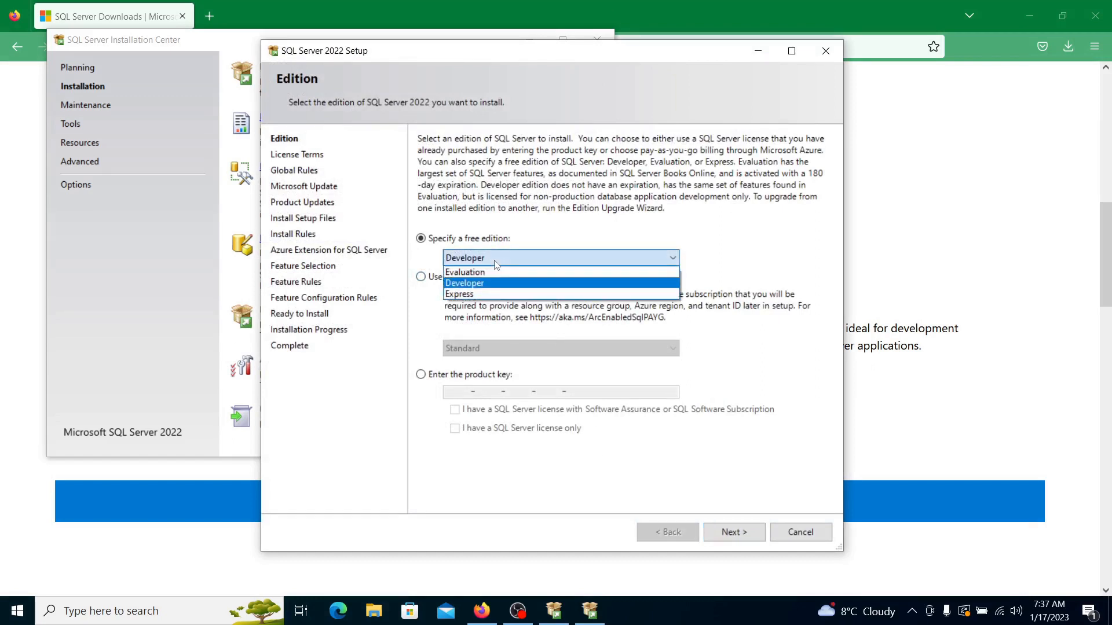
pyautogui.moveTo(488, 272)
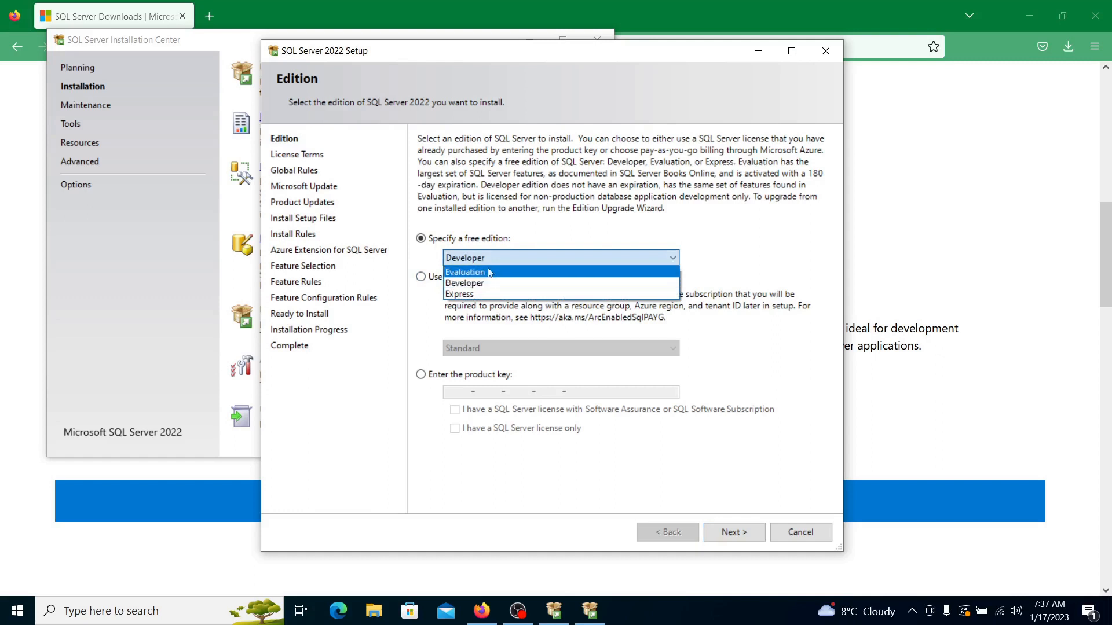
pyautogui.moveTo(475, 283)
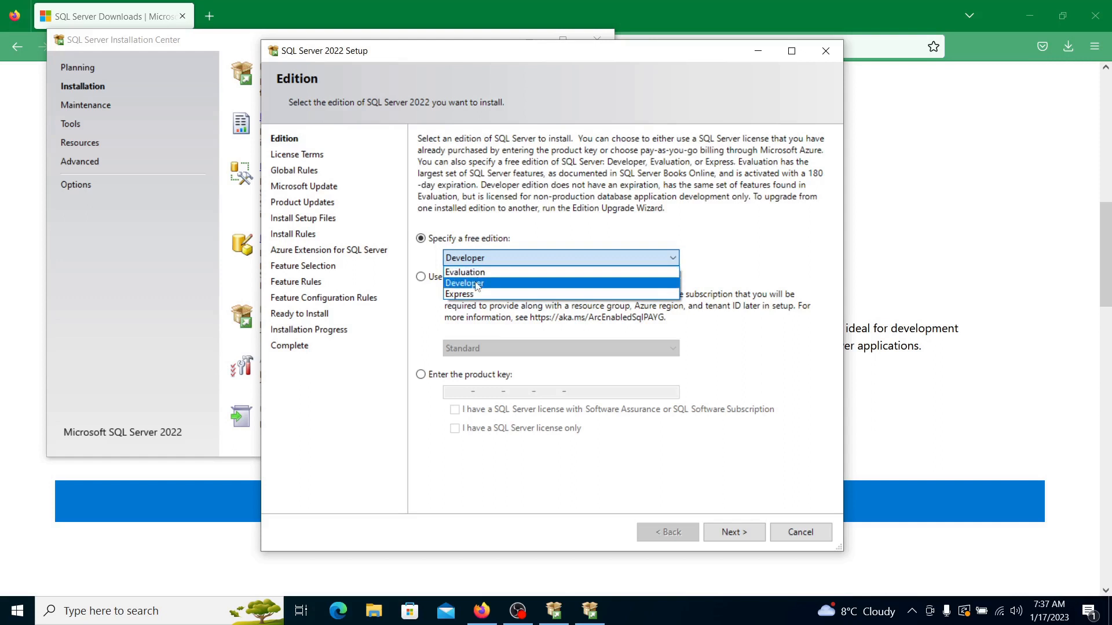
# Keep Developer as the free edition on the Setup wizard's Edition page
pyautogui.click(464, 283)
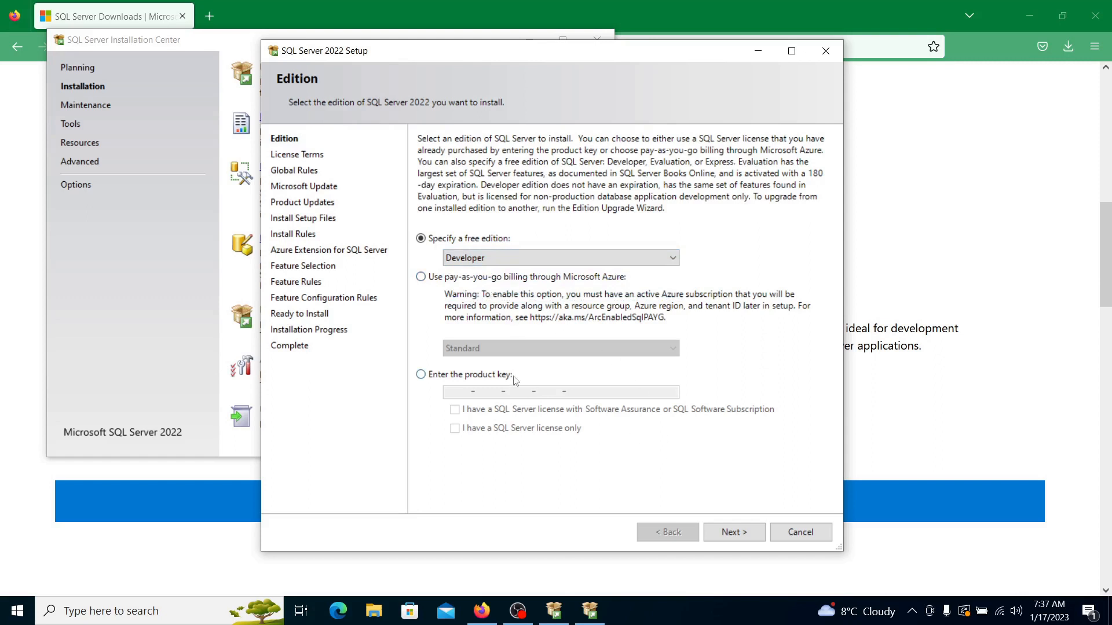
pyautogui.moveTo(491, 350)
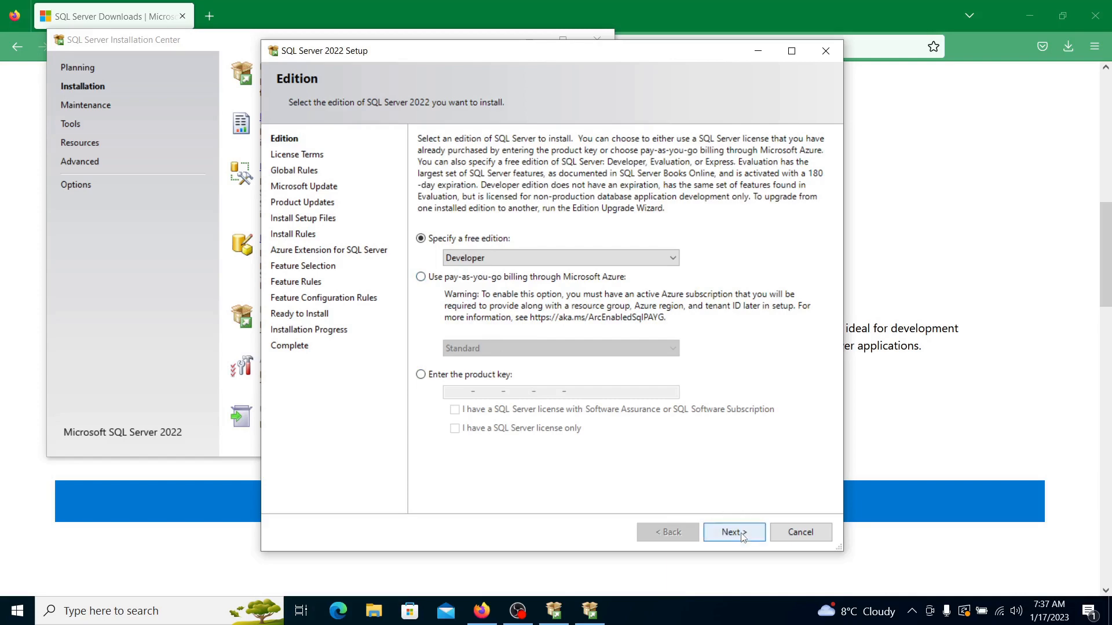
# Accept the license terms and reach the Microsoft Update step with update checking left off
pyautogui.click(734, 531)
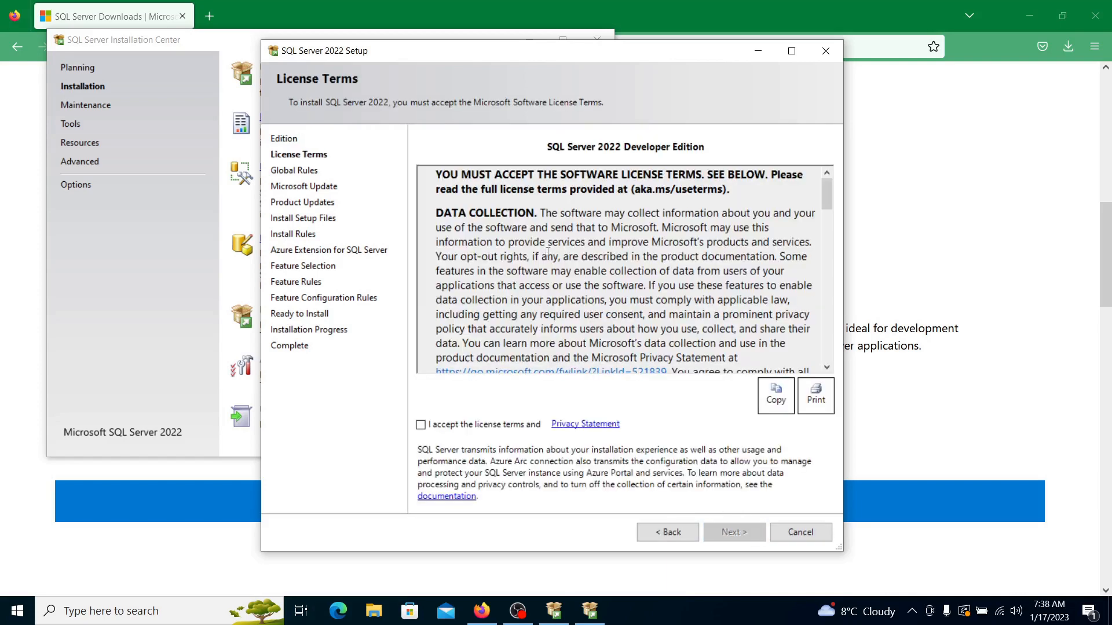
pyautogui.click(419, 424)
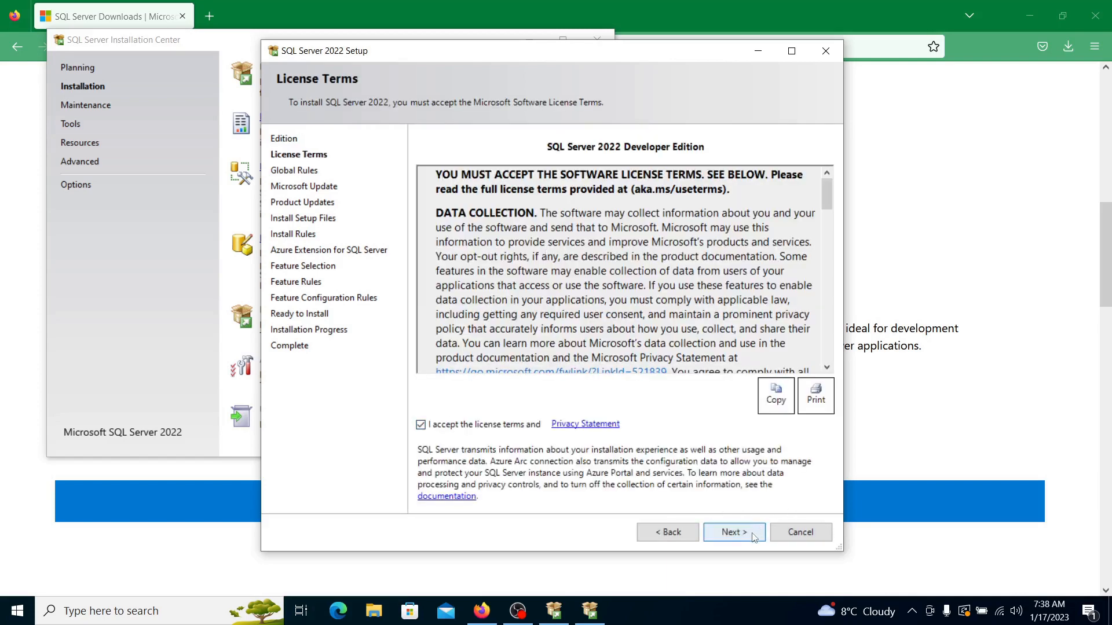
pyautogui.click(734, 532)
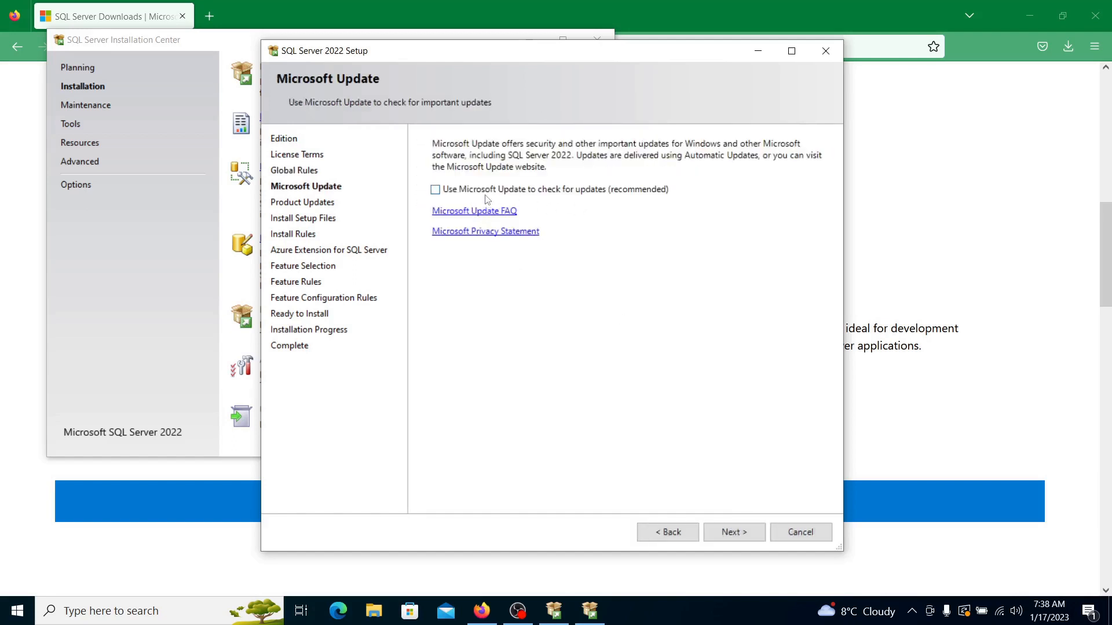
pyautogui.moveTo(521, 195)
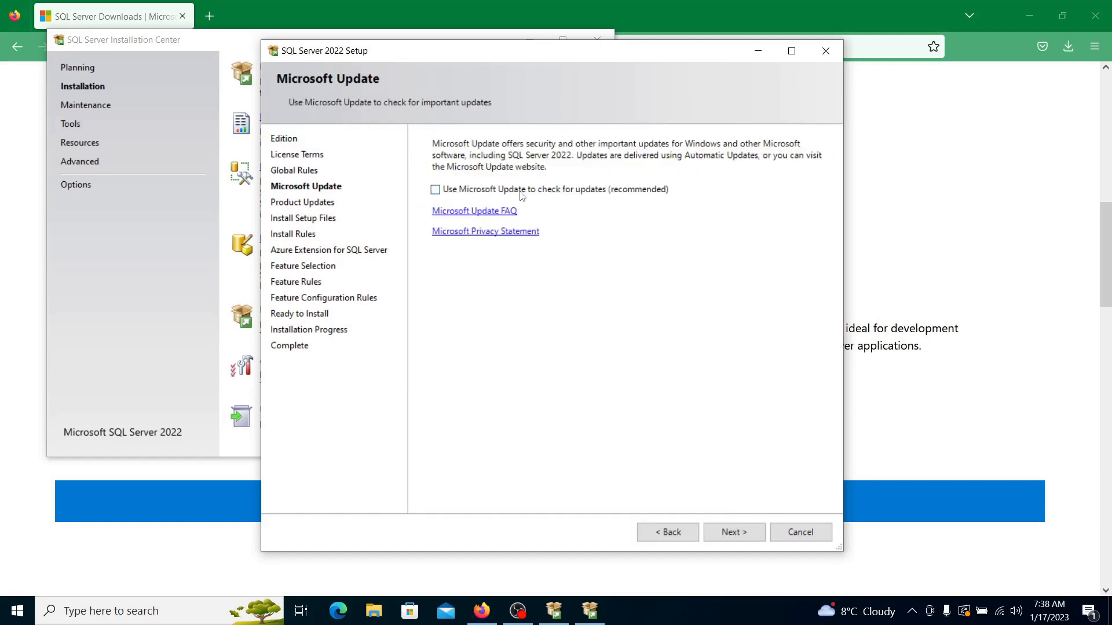
pyautogui.moveTo(598, 227)
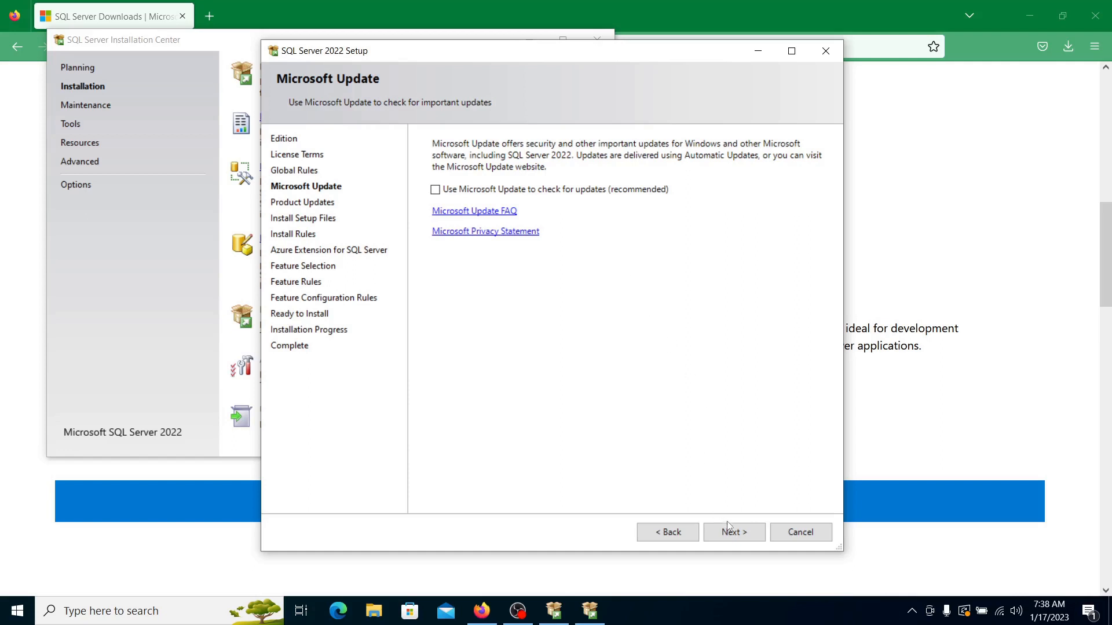
# Run Install Rules, review the Windows Firewall warning details and dismiss them
pyautogui.click(735, 531)
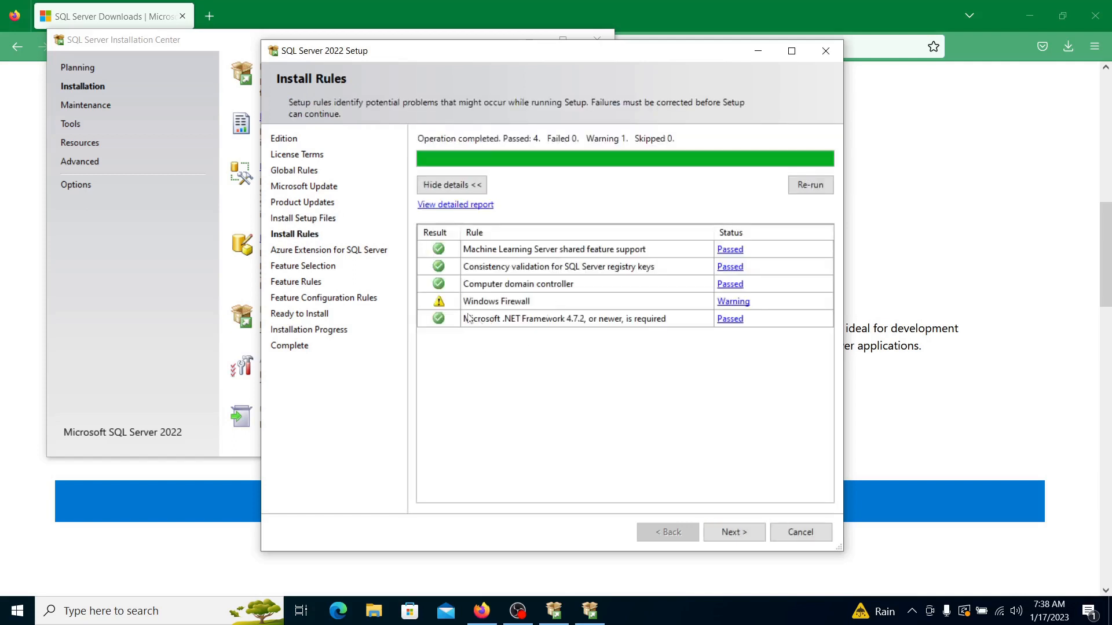
pyautogui.moveTo(600, 303)
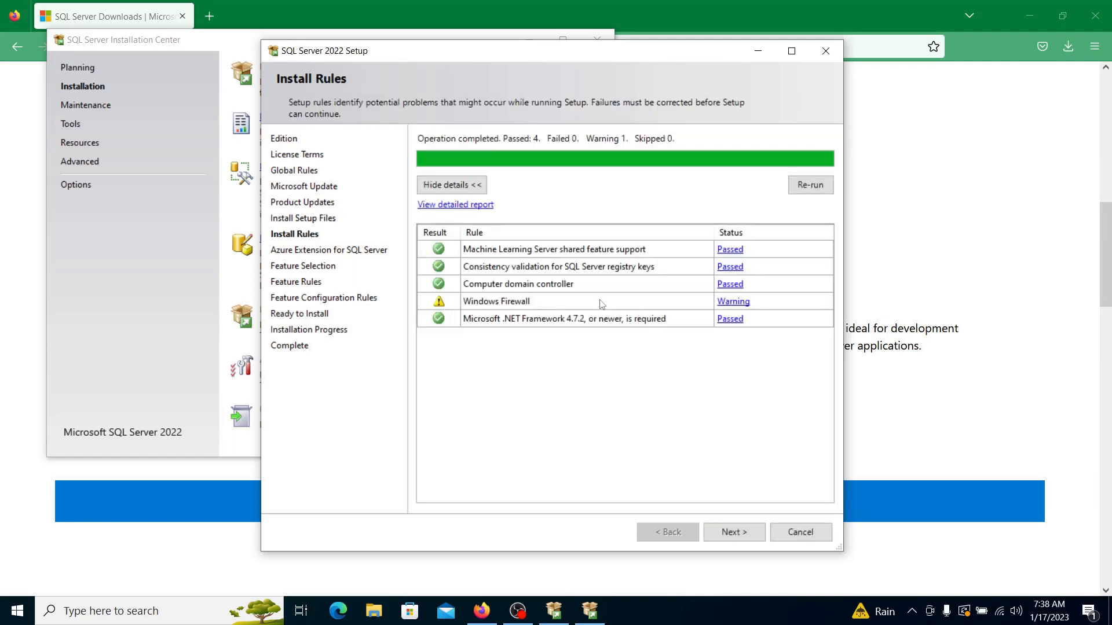
pyautogui.moveTo(619, 313)
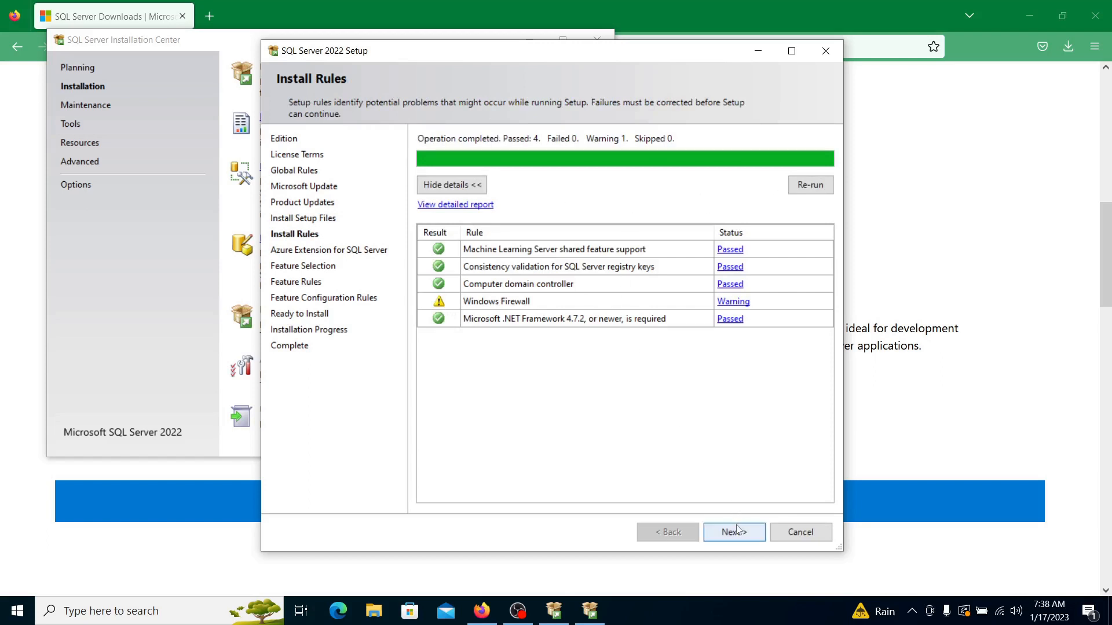
pyautogui.moveTo(489, 313)
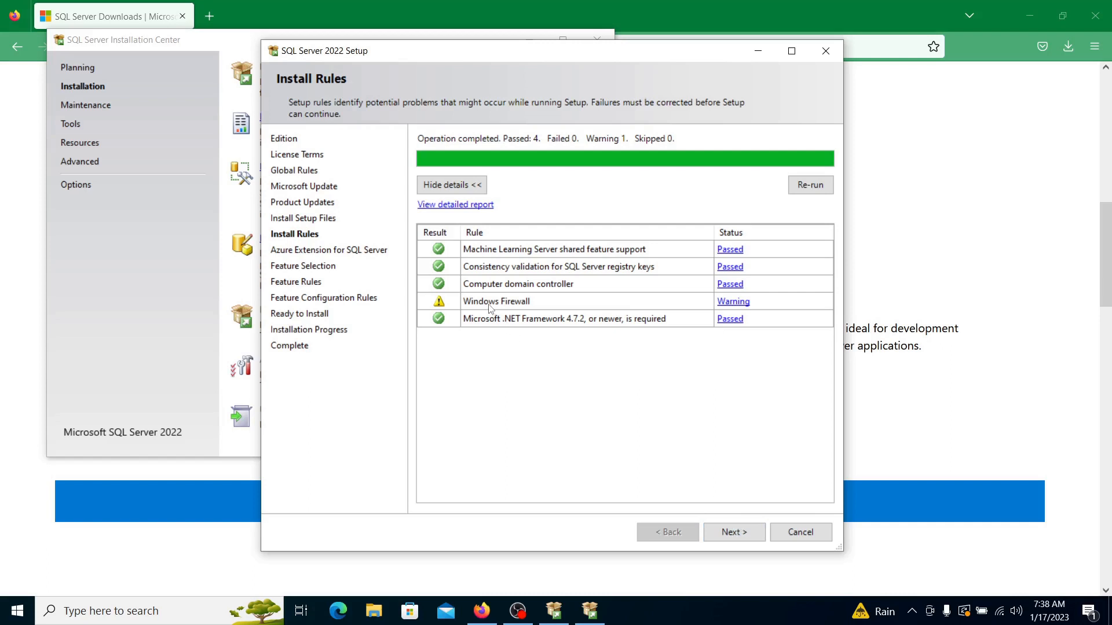
pyautogui.moveTo(712, 335)
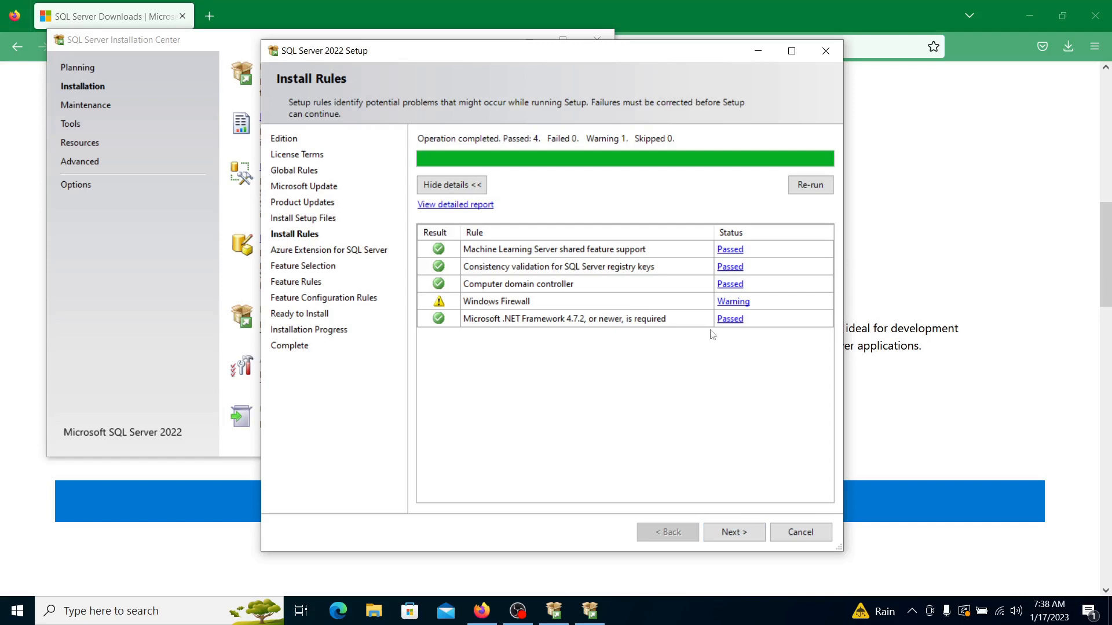
pyautogui.click(733, 302)
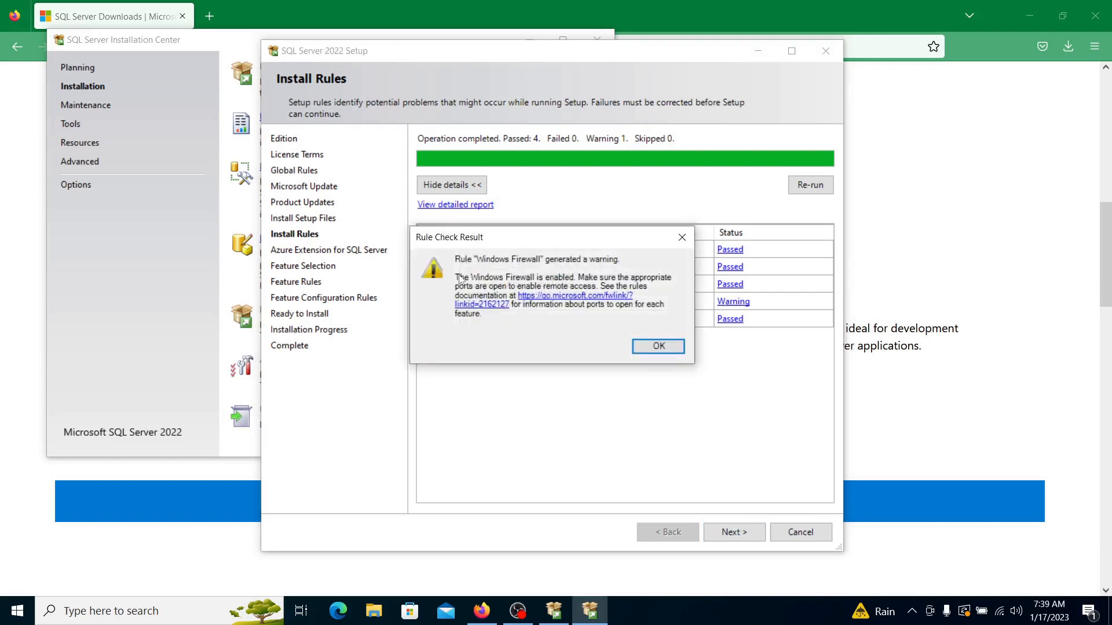
pyautogui.moveTo(590, 278)
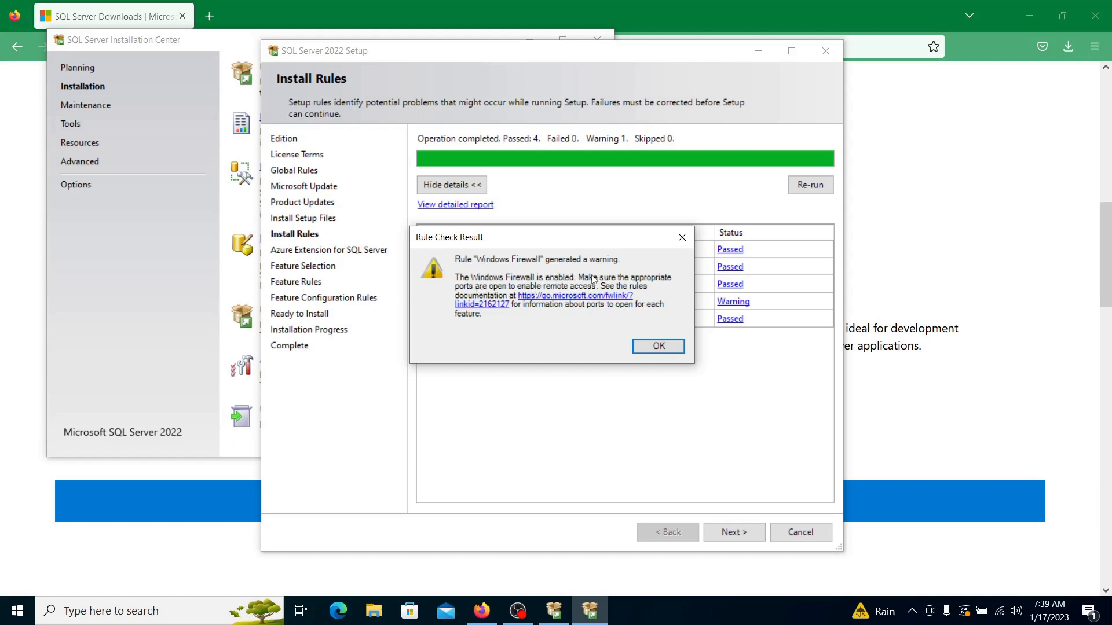
pyautogui.moveTo(561, 296)
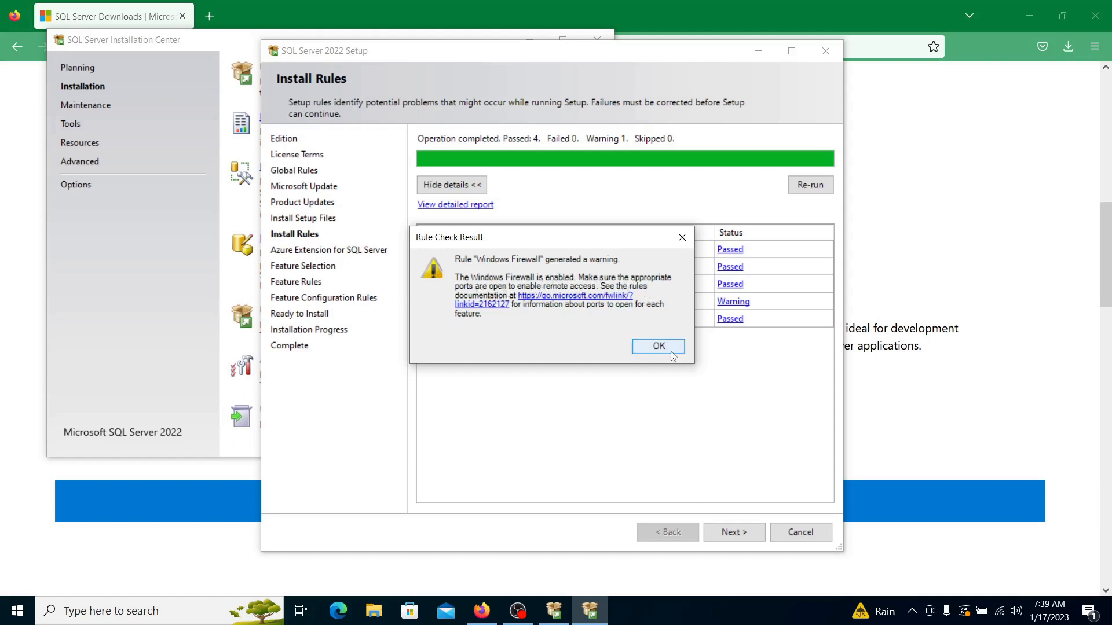
pyautogui.click(658, 346)
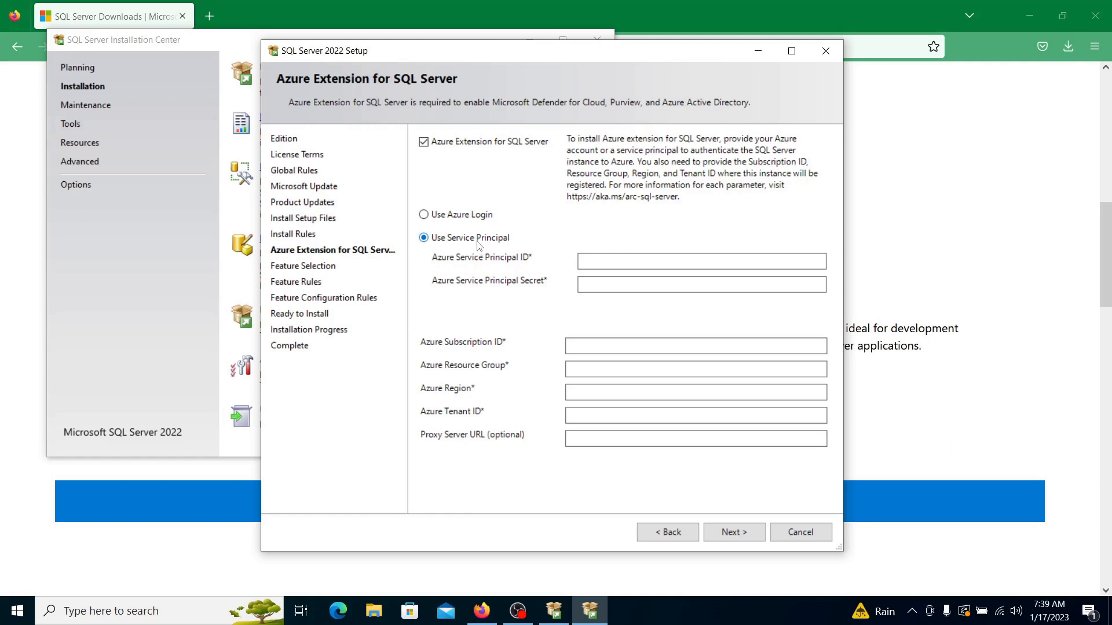
pyautogui.moveTo(510, 293)
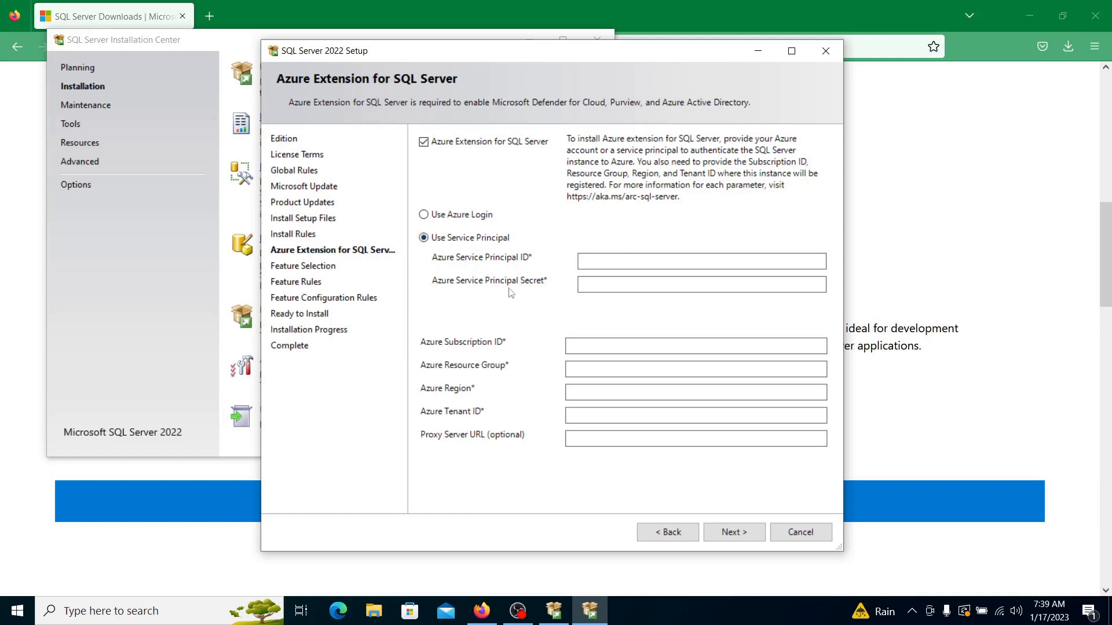
# Turn off the Azure Extension for SQL Server and continue past that step
pyautogui.click(424, 141)
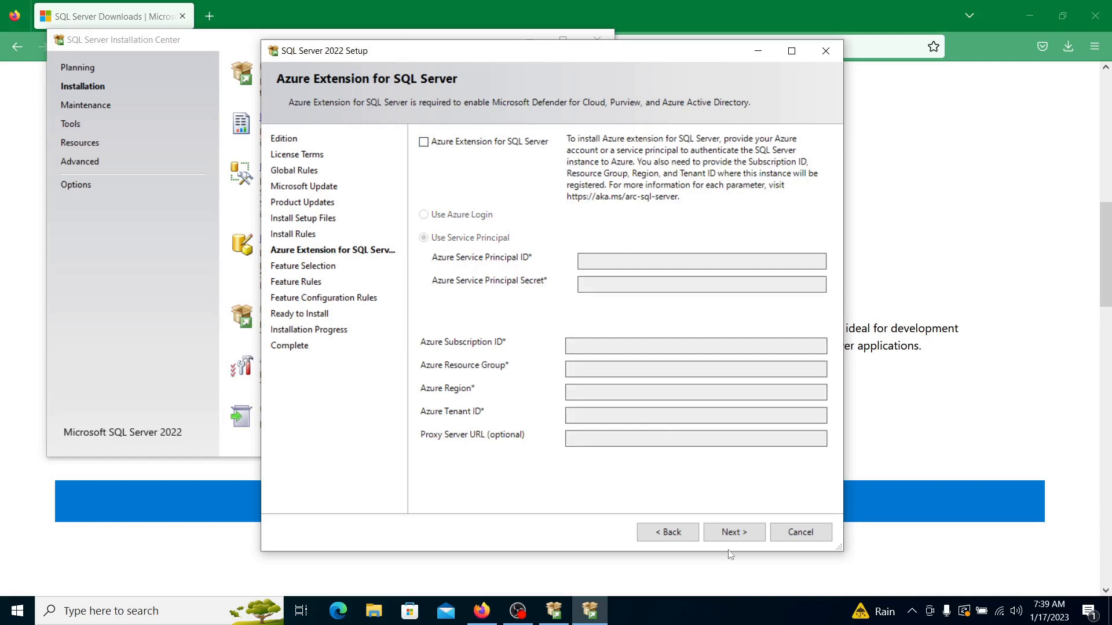
pyautogui.click(735, 532)
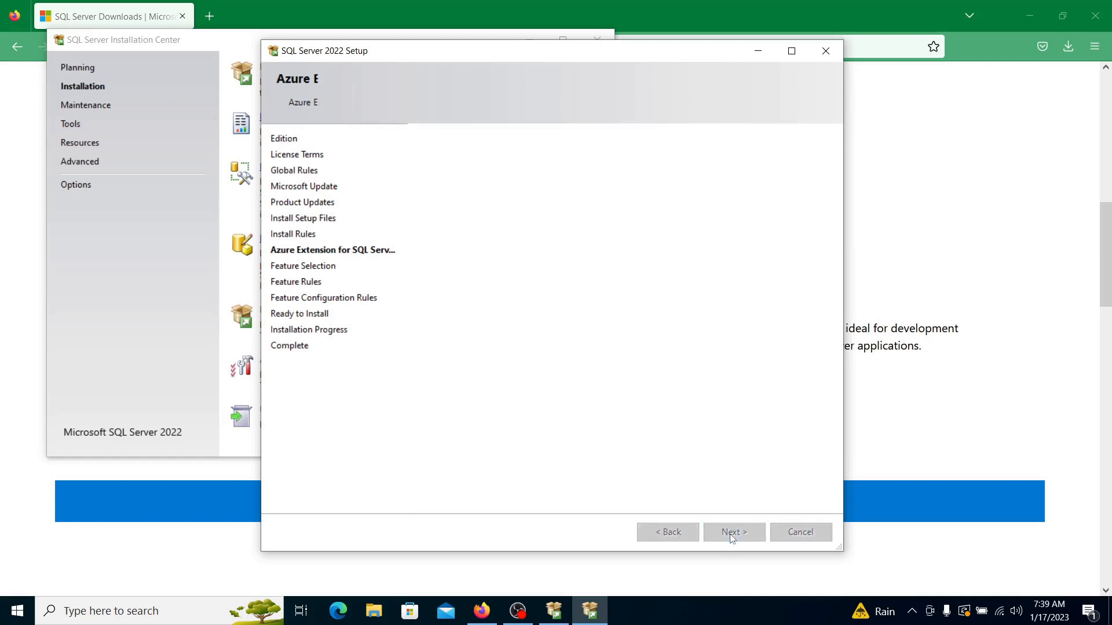
# Select Database Engine Services, SQL Server Replication and Analysis Services, then move past Feature Selection
pyautogui.click(734, 531)
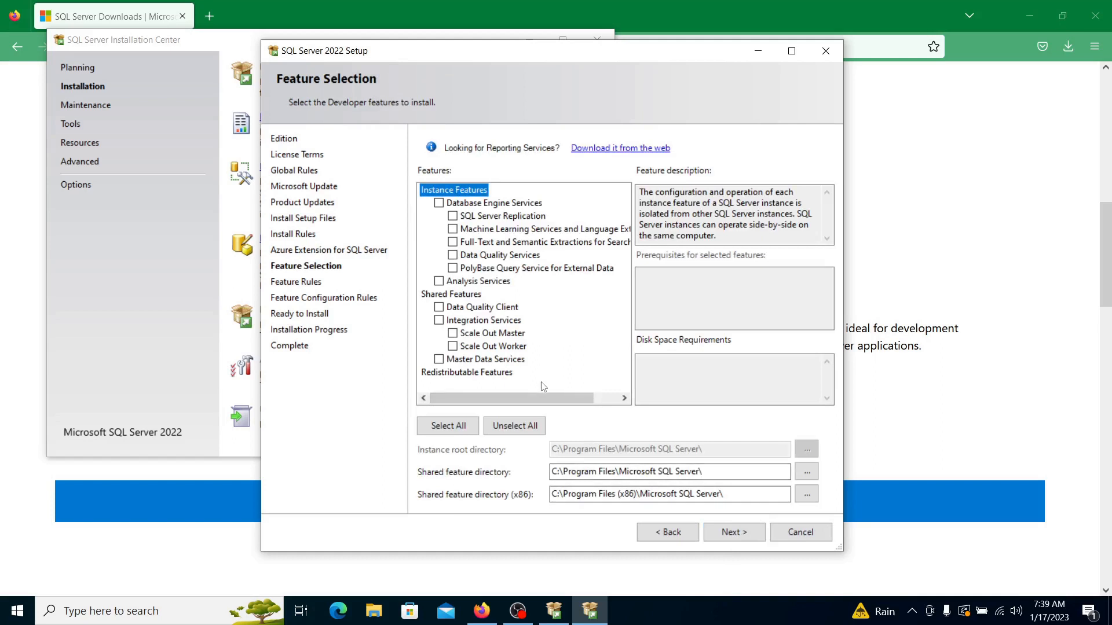
pyautogui.moveTo(456, 364)
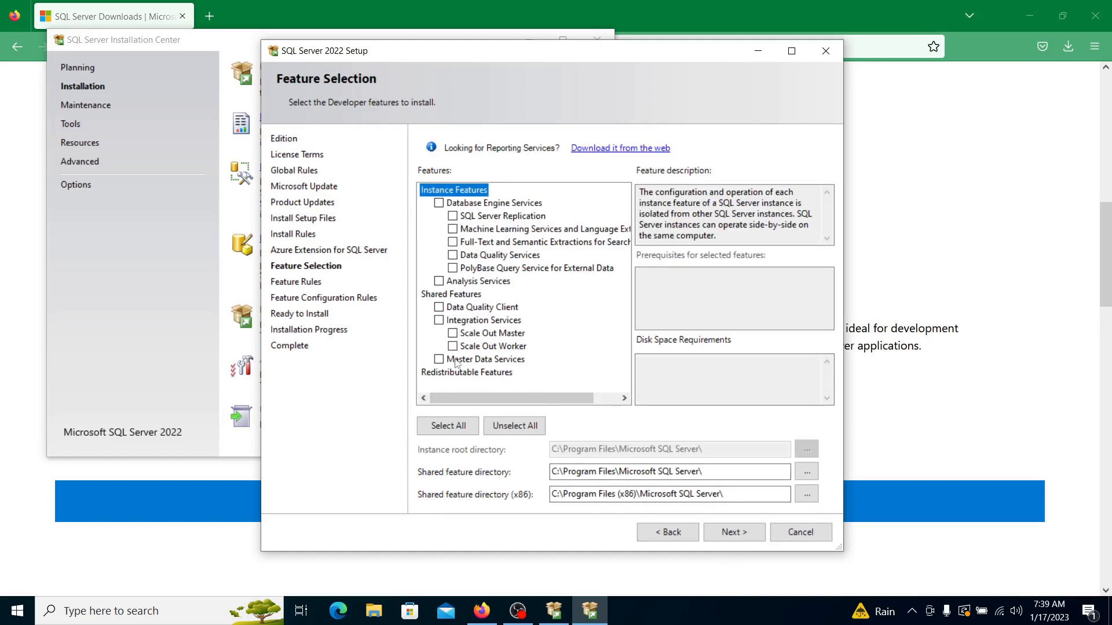
pyautogui.click(438, 202)
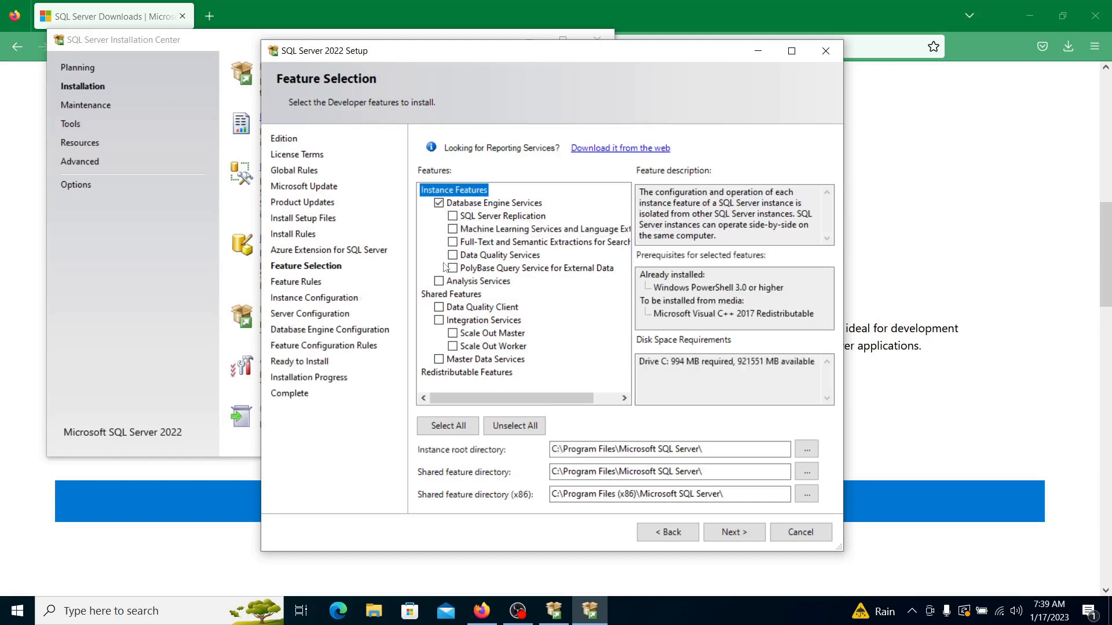
pyautogui.click(452, 216)
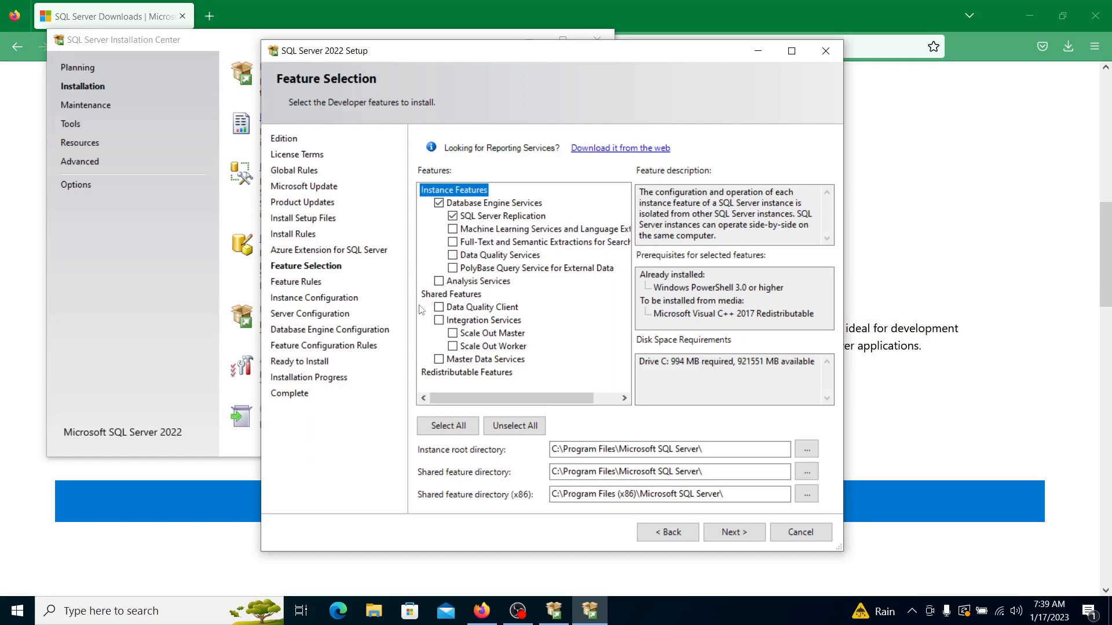
pyautogui.moveTo(535, 313)
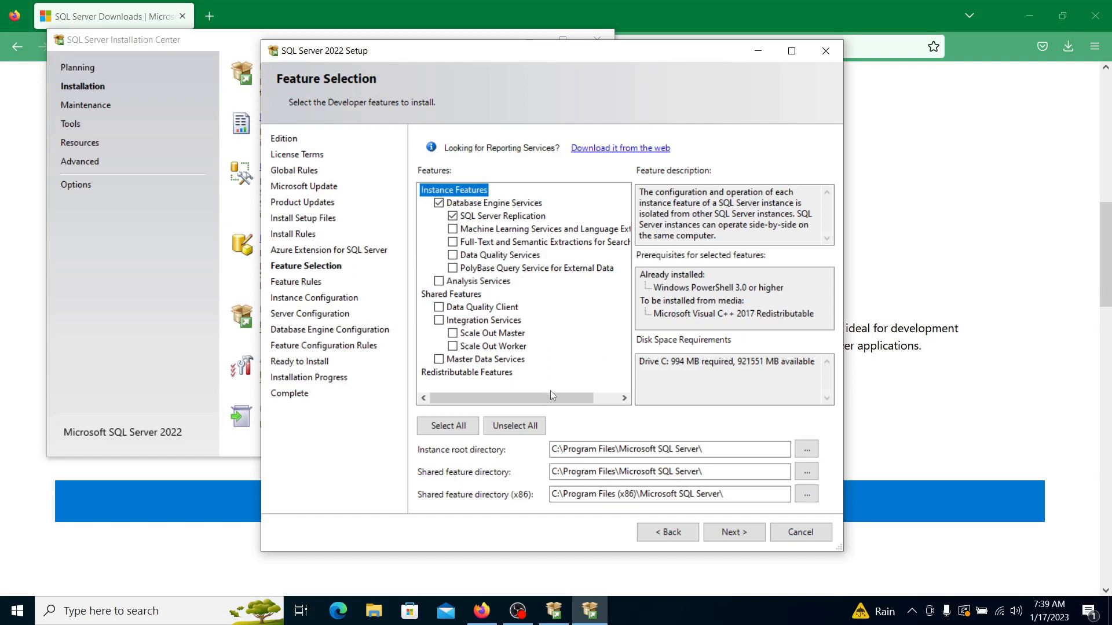
pyautogui.moveTo(507, 229)
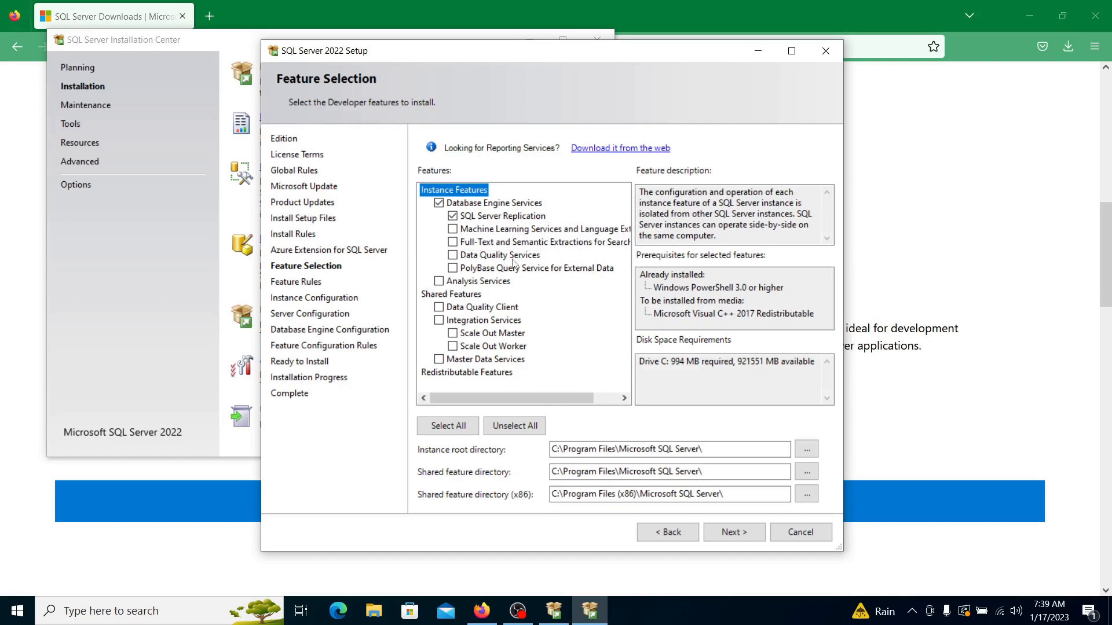
pyautogui.moveTo(486, 285)
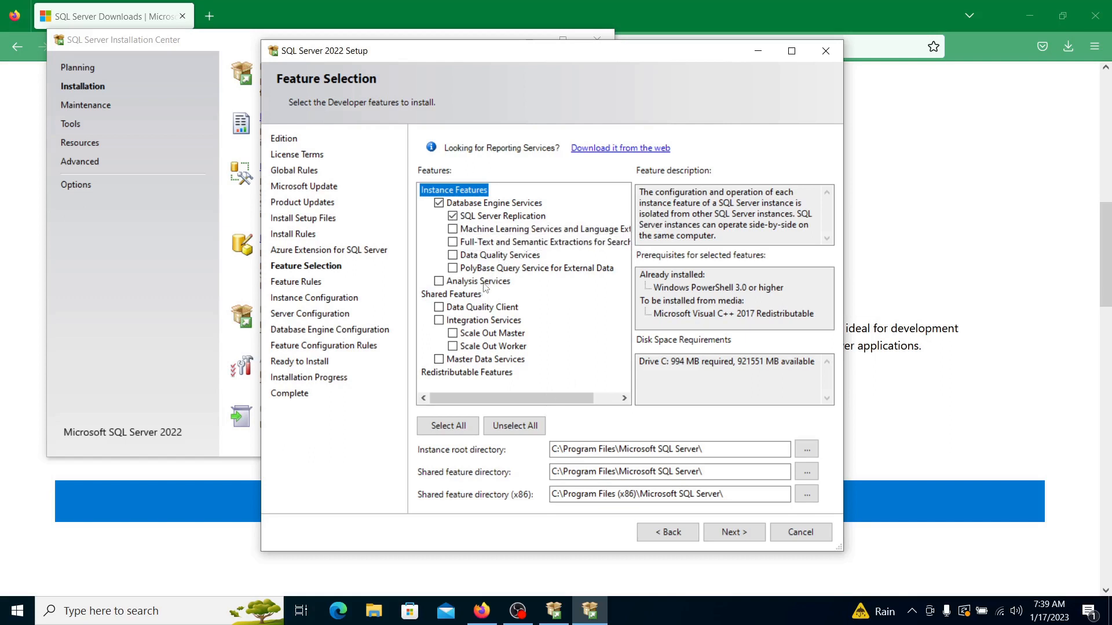
pyautogui.click(477, 281)
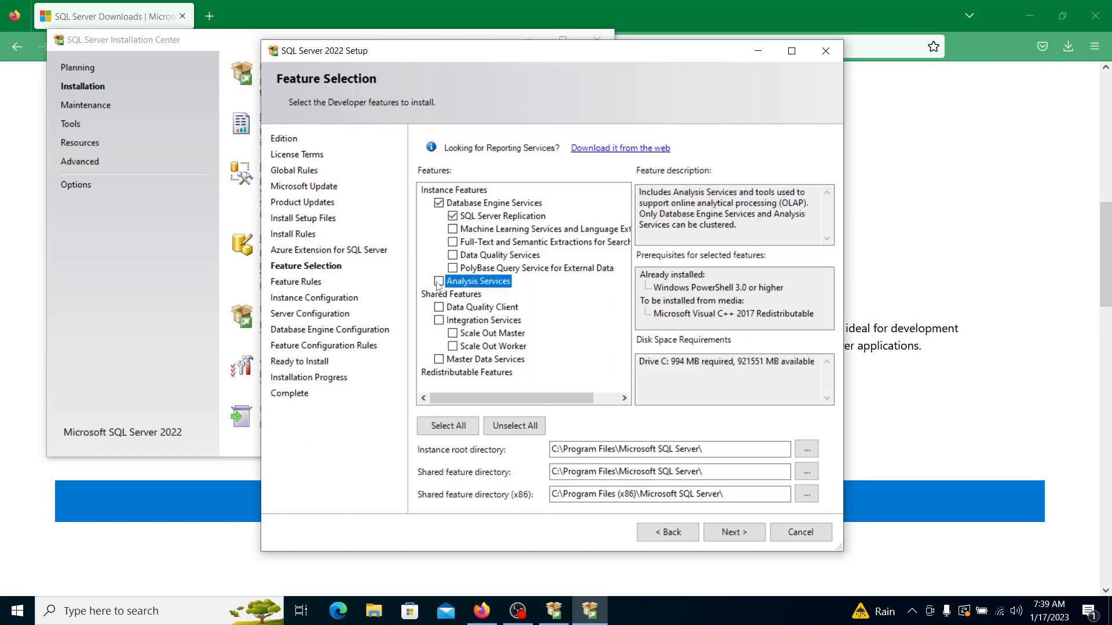
pyautogui.click(439, 280)
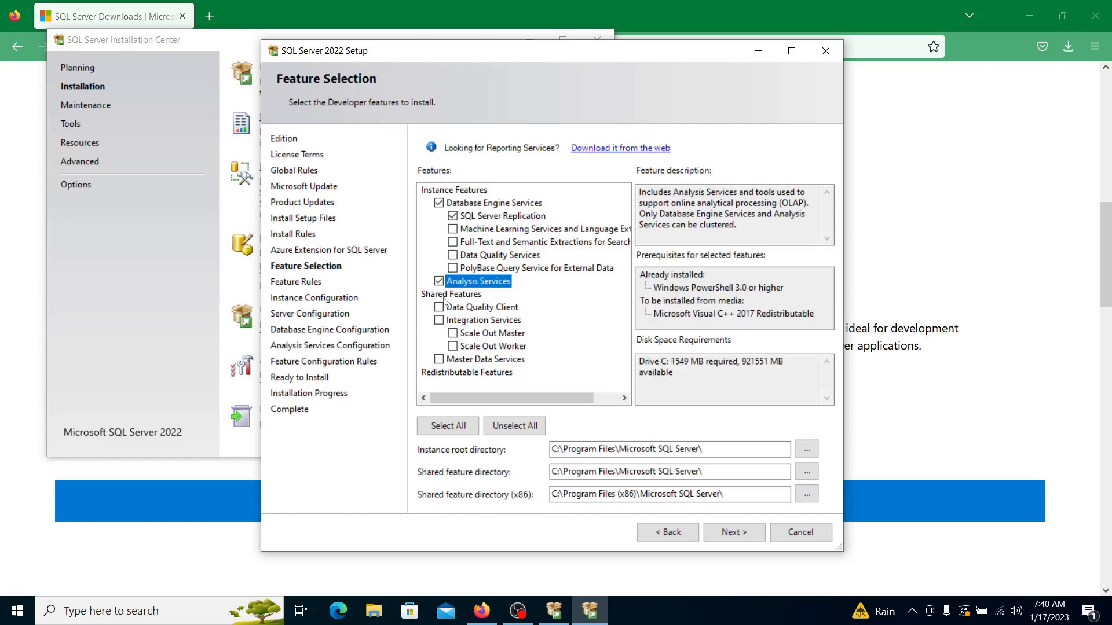
pyautogui.moveTo(523, 322)
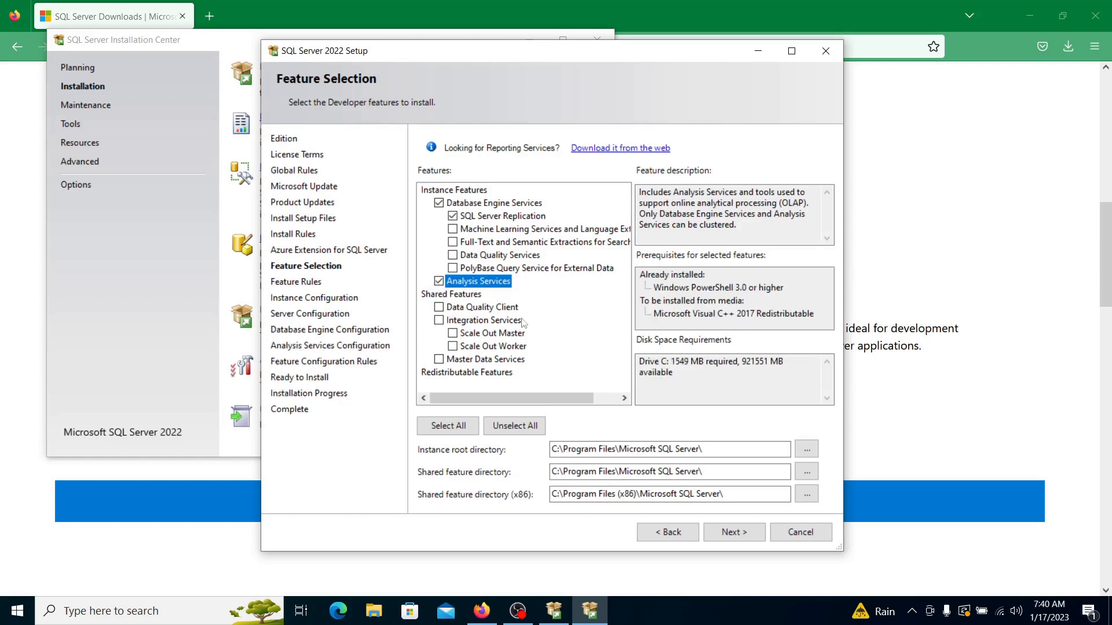
pyautogui.moveTo(583, 305)
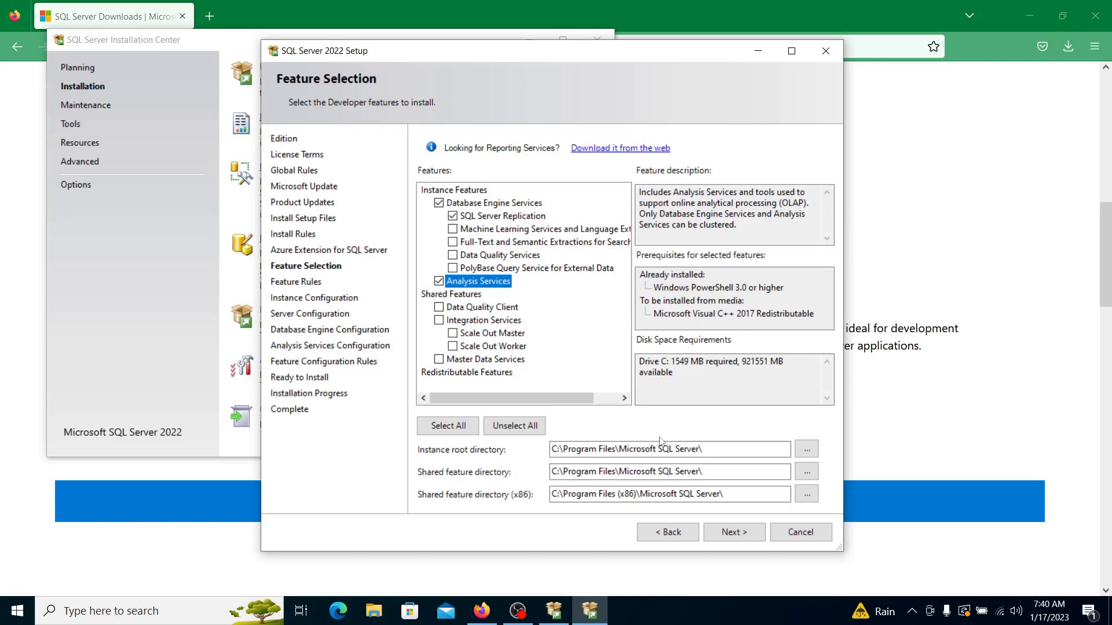
pyautogui.moveTo(486, 495)
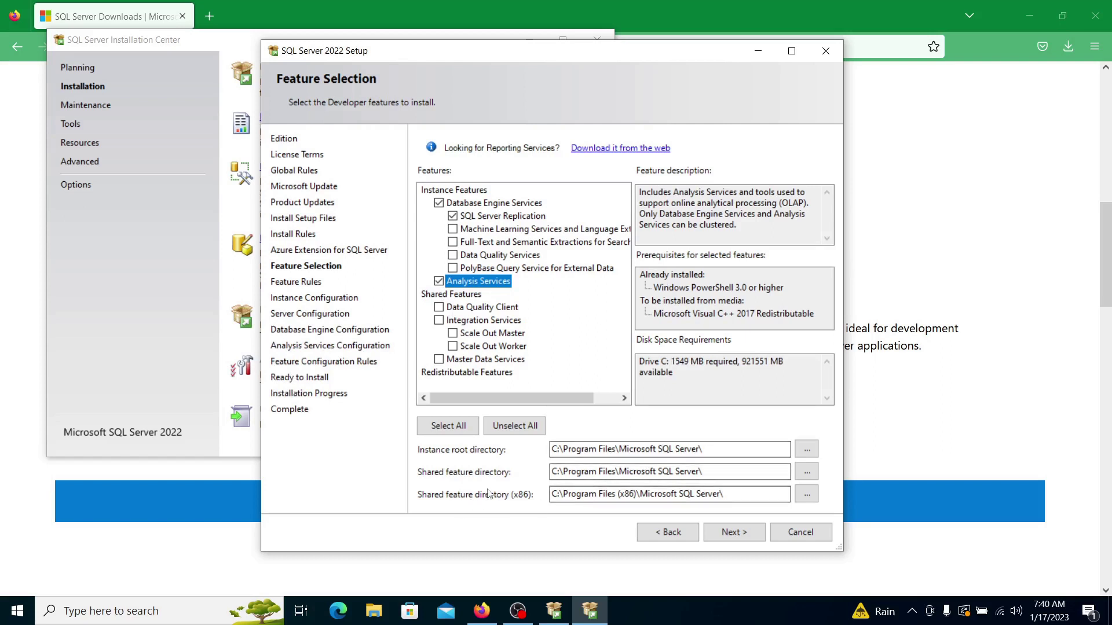
pyautogui.moveTo(517, 451)
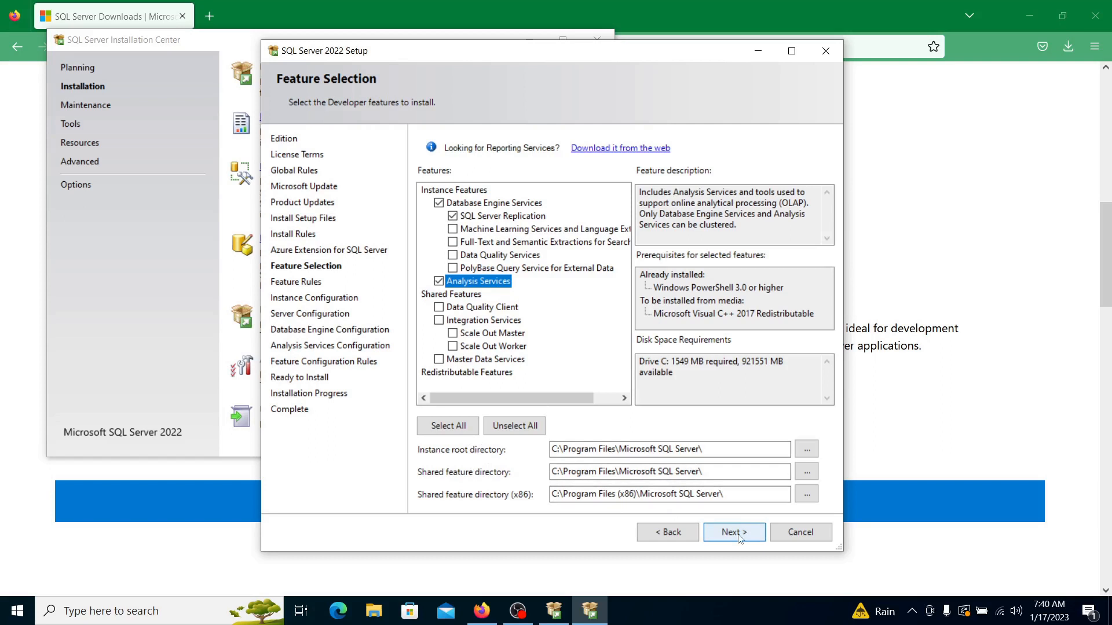
pyautogui.click(734, 532)
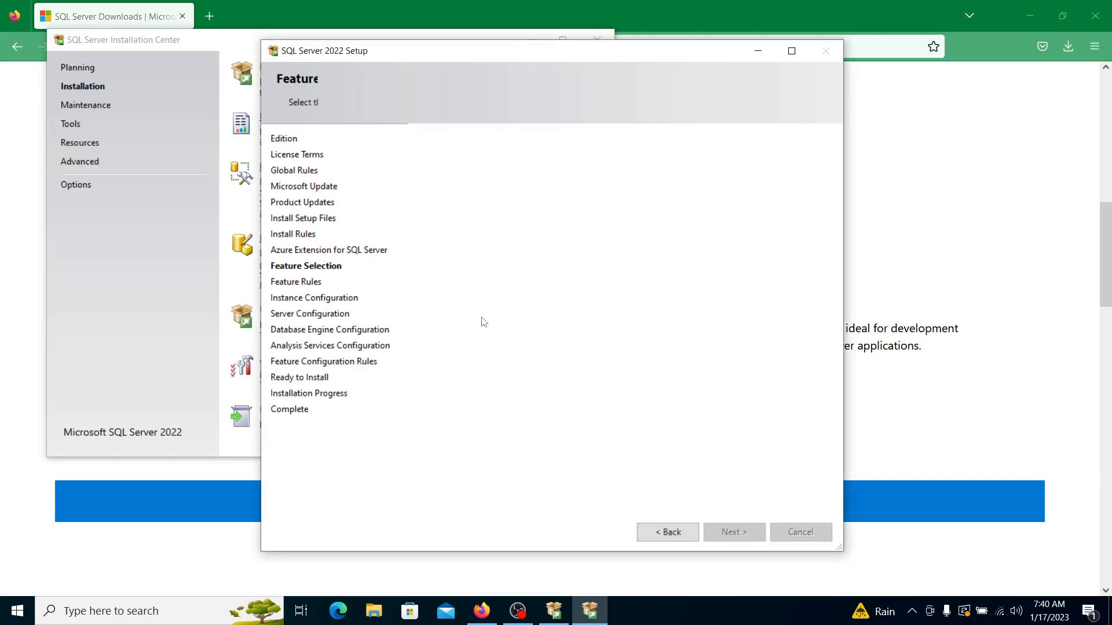
# Try a named instance 'InstanceSQL2022', then keep the default MSSQLSERVER instance and continue
pyautogui.click(735, 531)
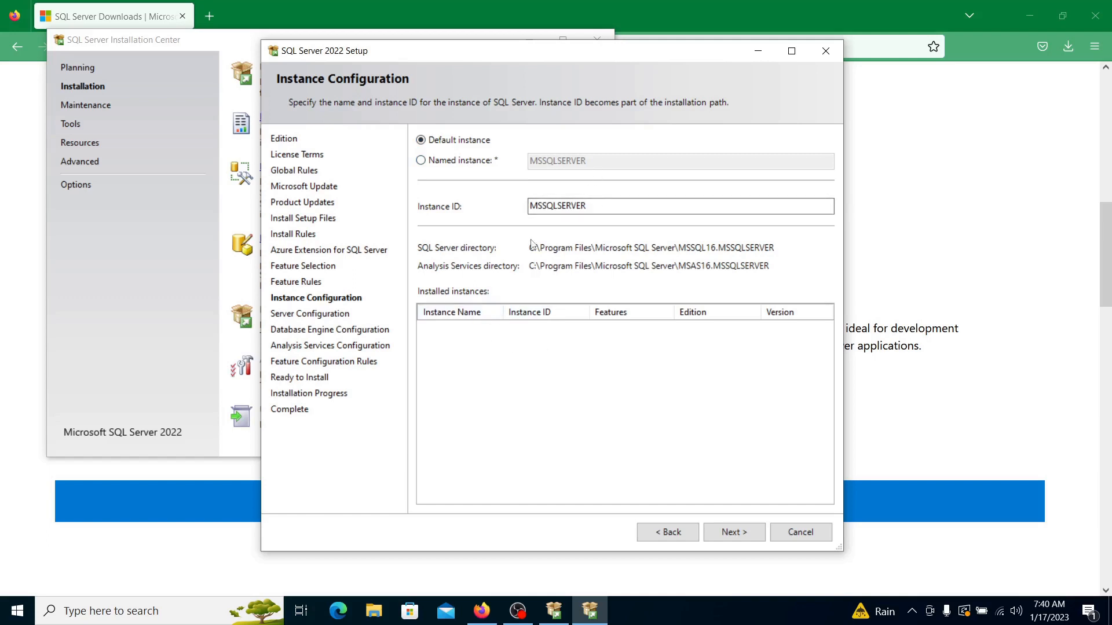
pyautogui.click(421, 160)
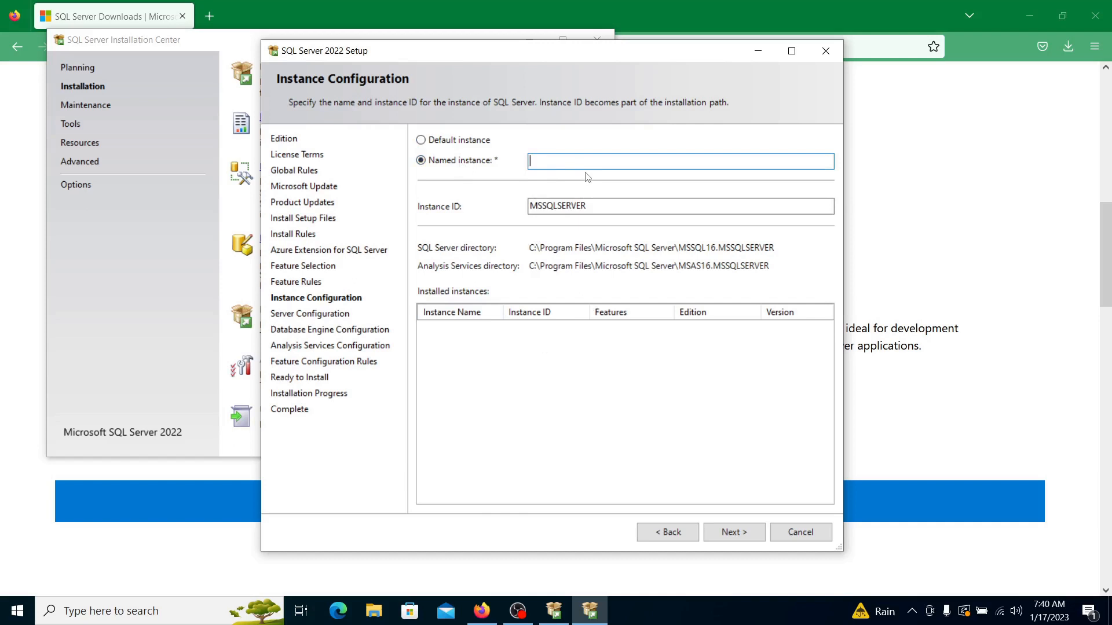
pyautogui.write('Insta')
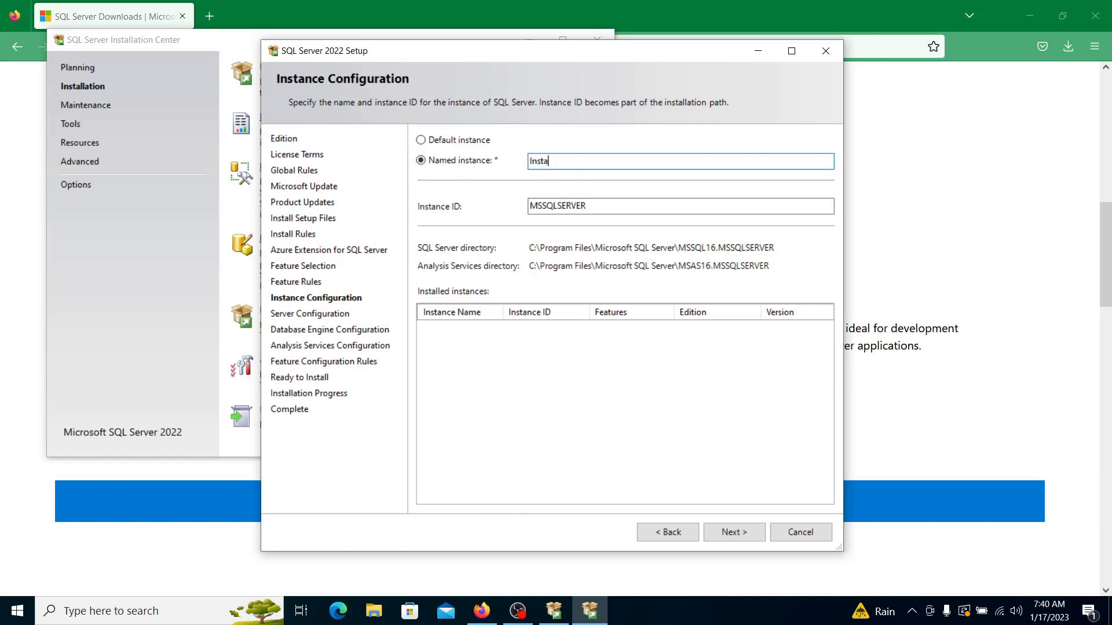
pyautogui.write('nce')
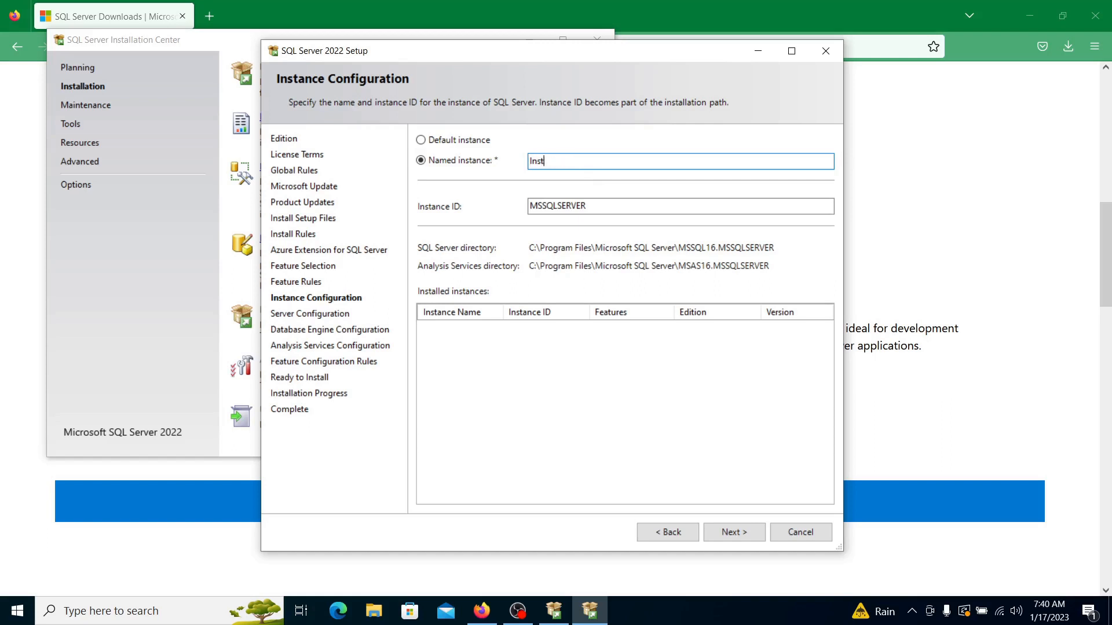
pyautogui.write('SQL')
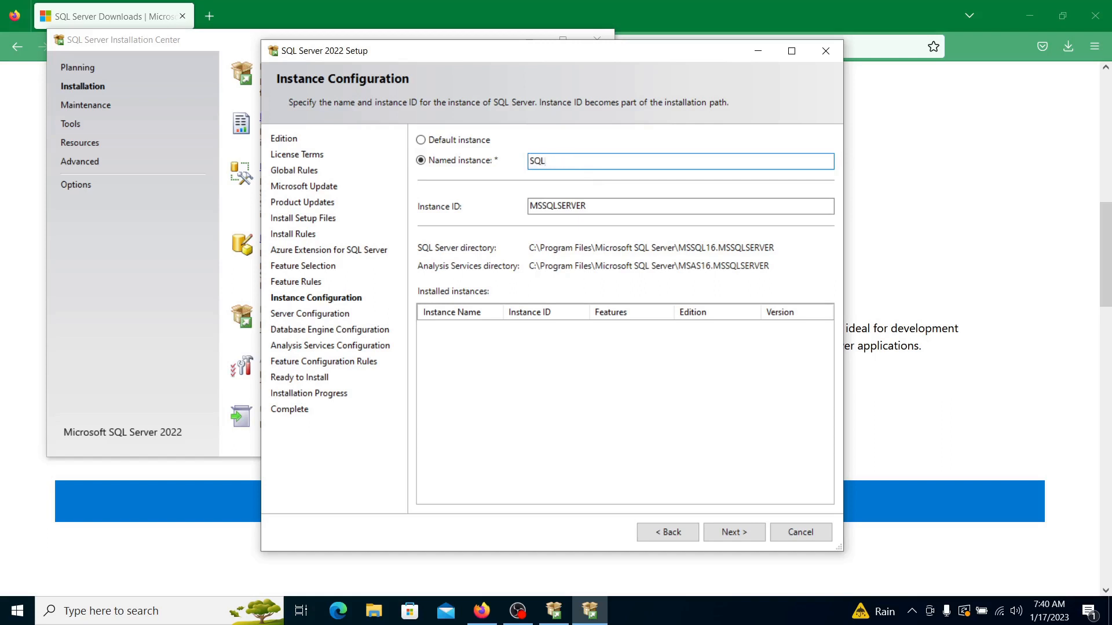
pyautogui.write('2022')
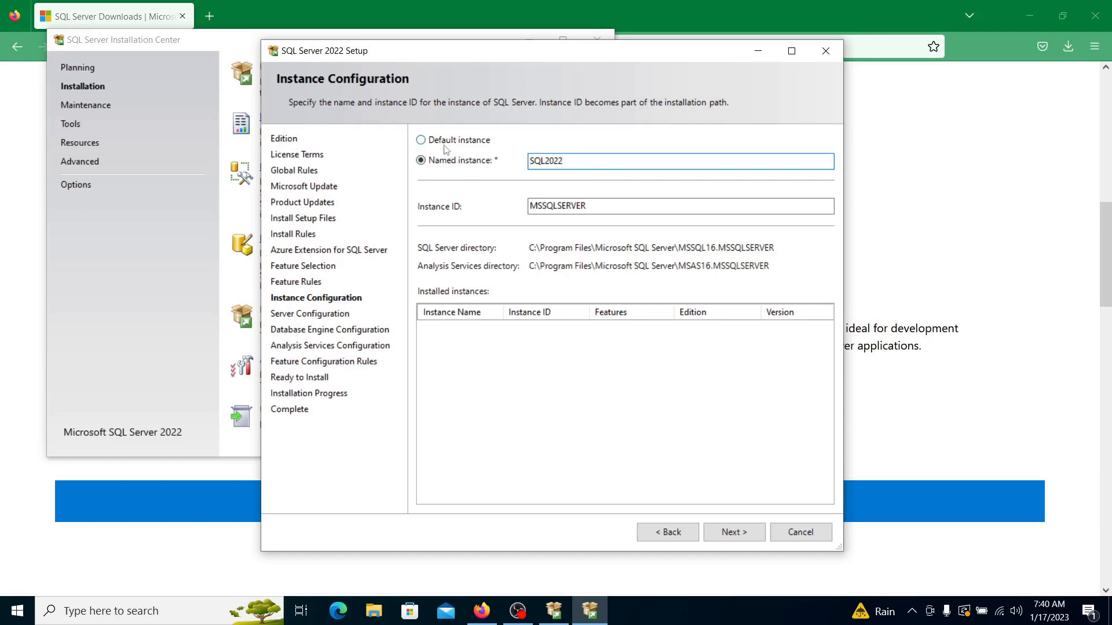
pyautogui.click(419, 140)
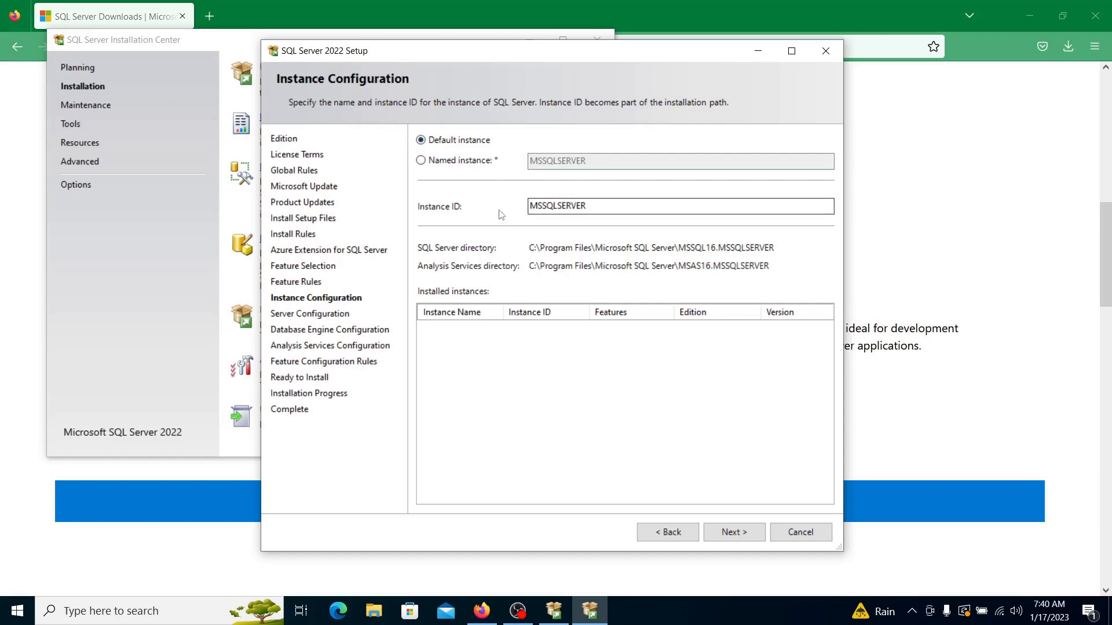
pyautogui.click(735, 532)
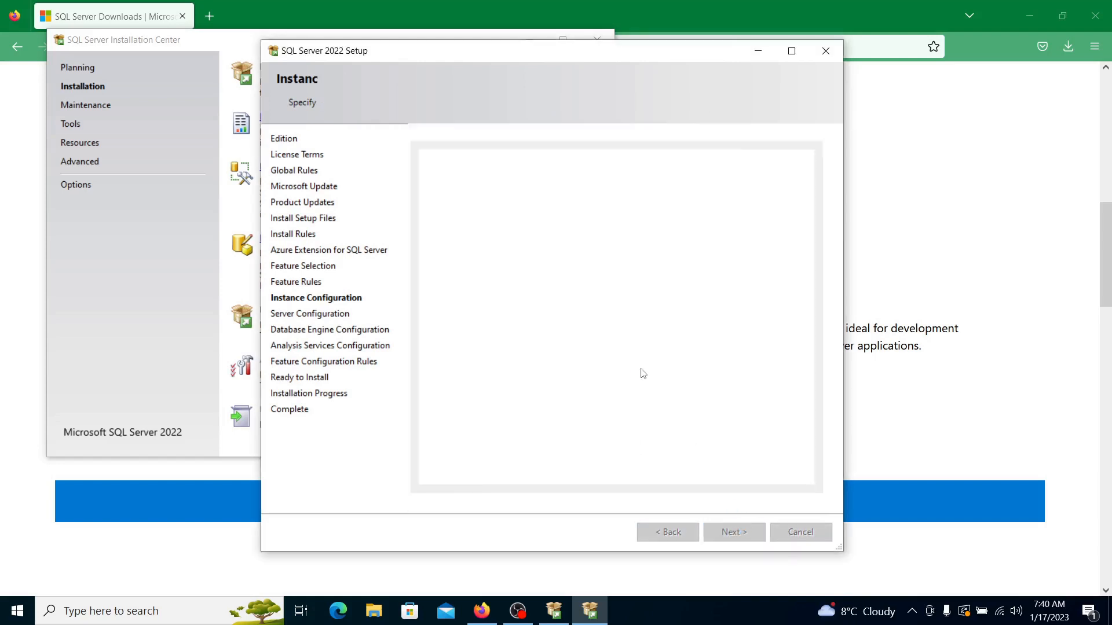
# Review the Server Configuration collations SQL_Latin1_General_CP1_CI_AS and Latin1_General_CI_AS alongside the service accounts
pyautogui.click(734, 532)
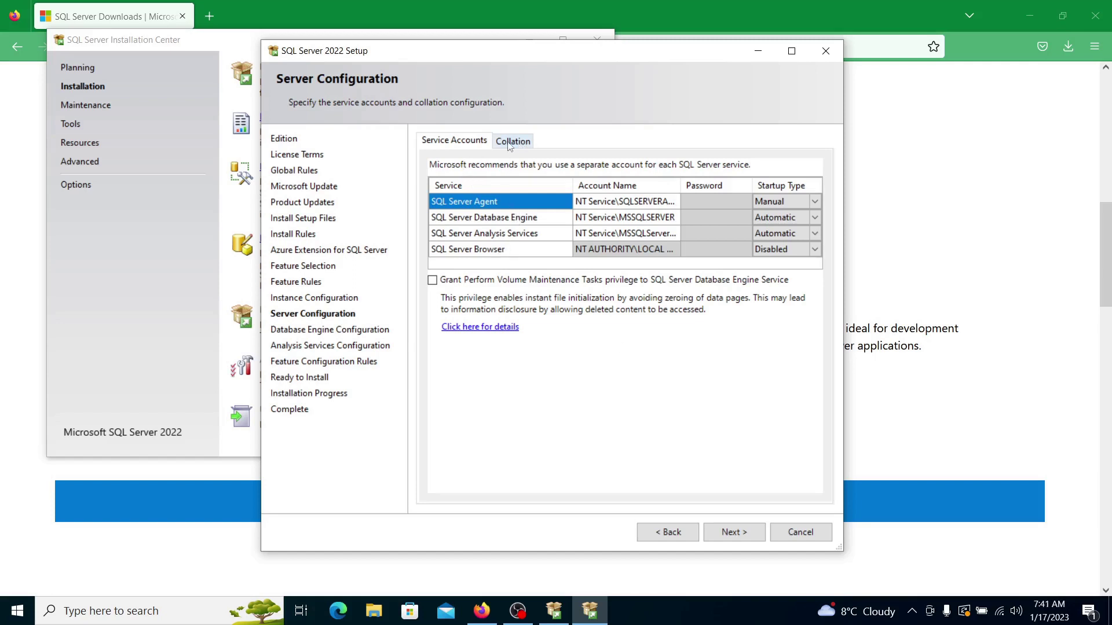
pyautogui.click(512, 140)
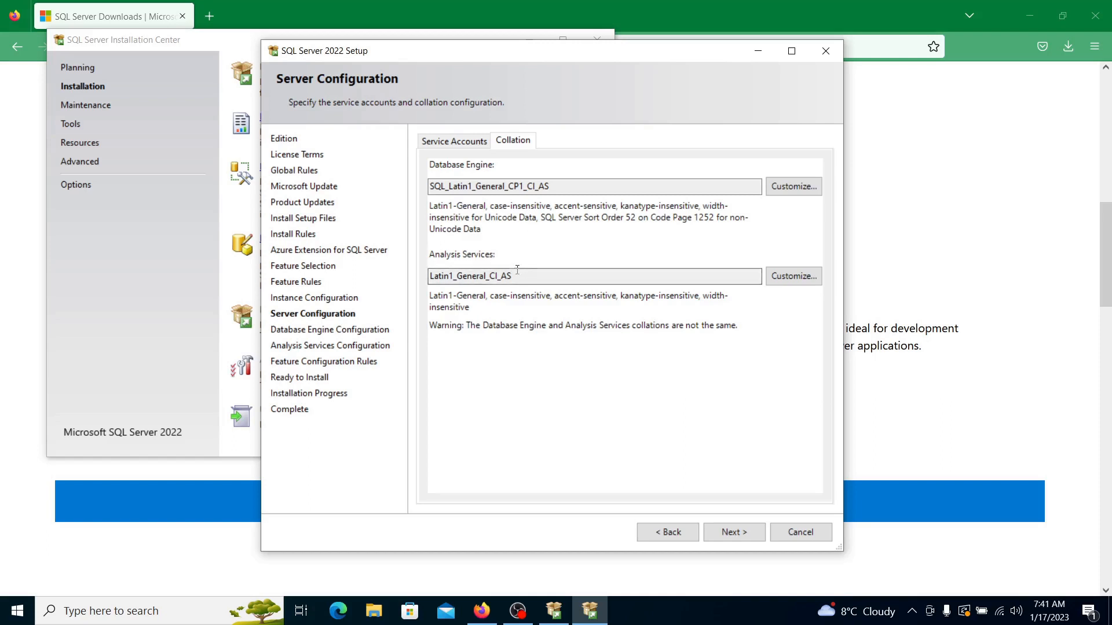
pyautogui.moveTo(521, 255)
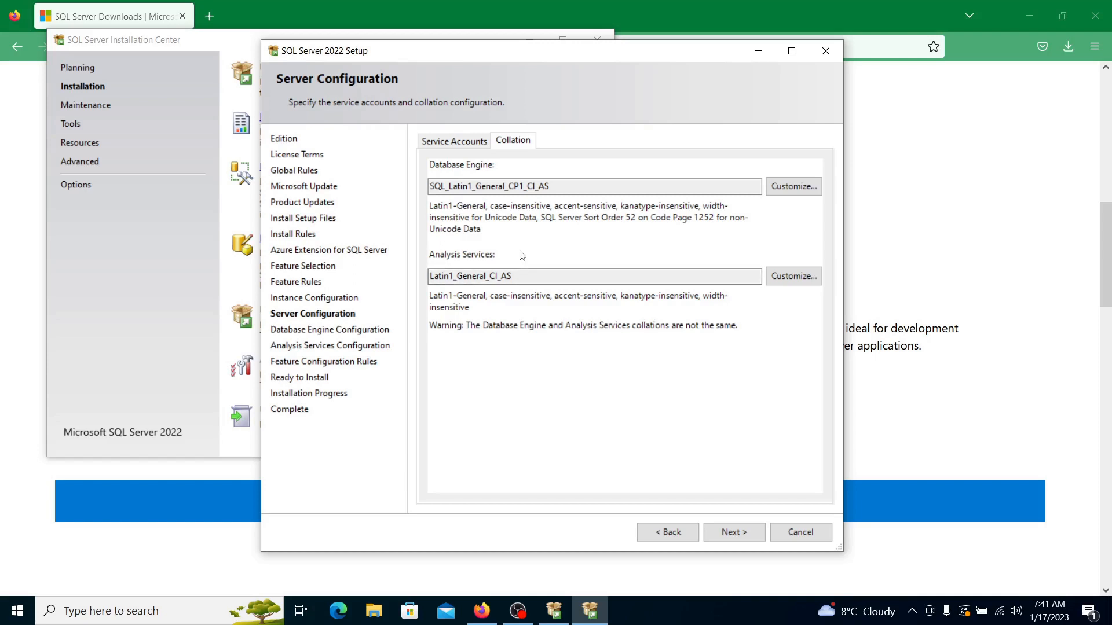
pyautogui.moveTo(496, 246)
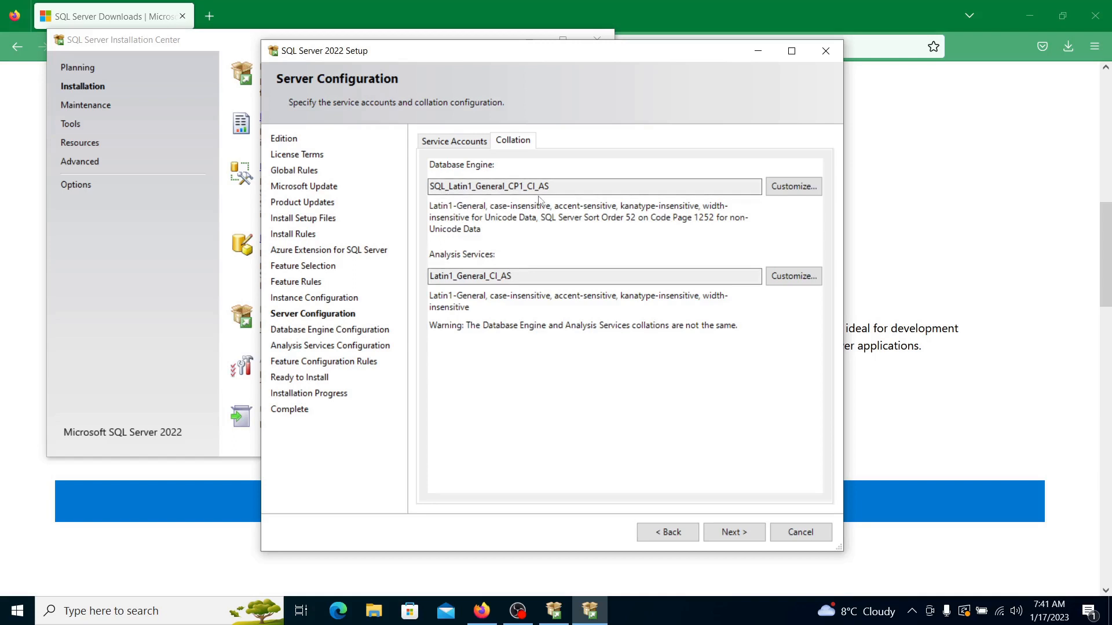
pyautogui.moveTo(549, 229)
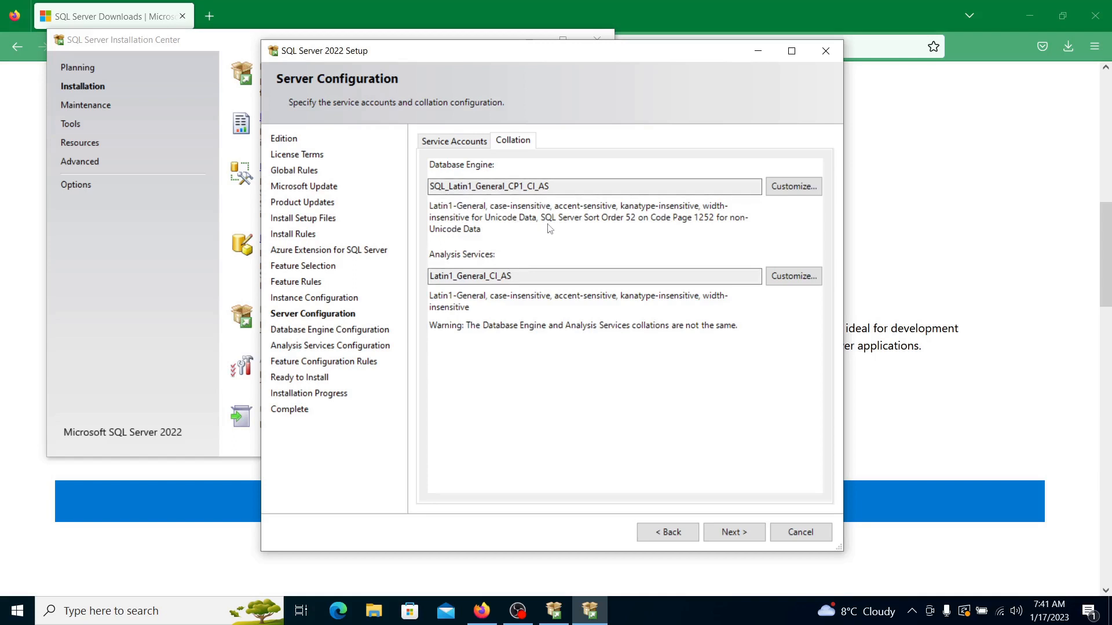
pyautogui.moveTo(595, 308)
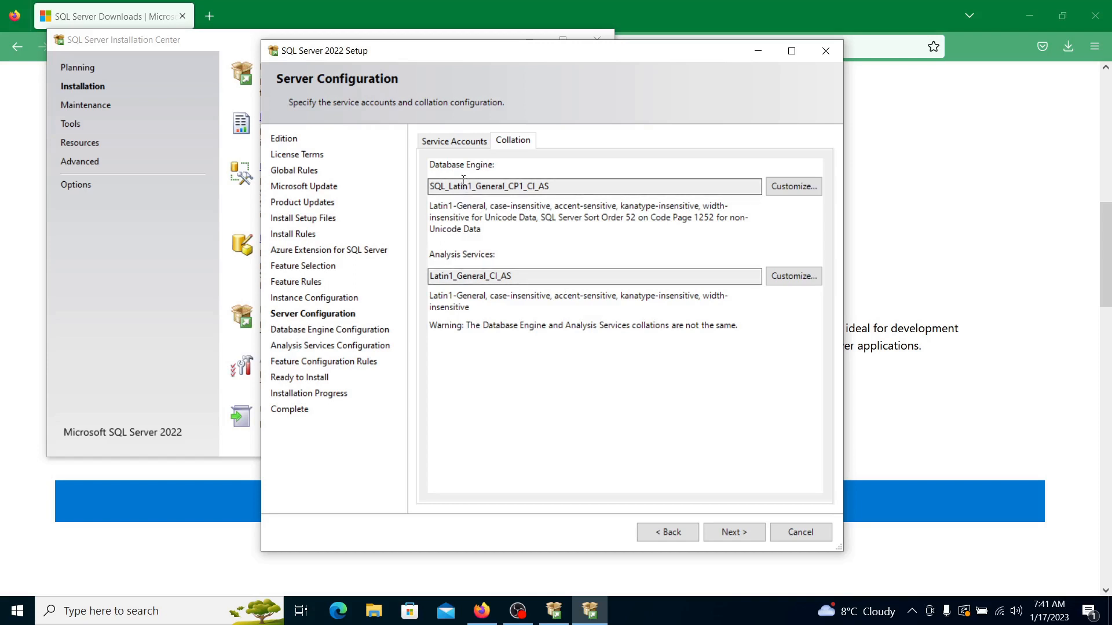
pyautogui.moveTo(500, 217)
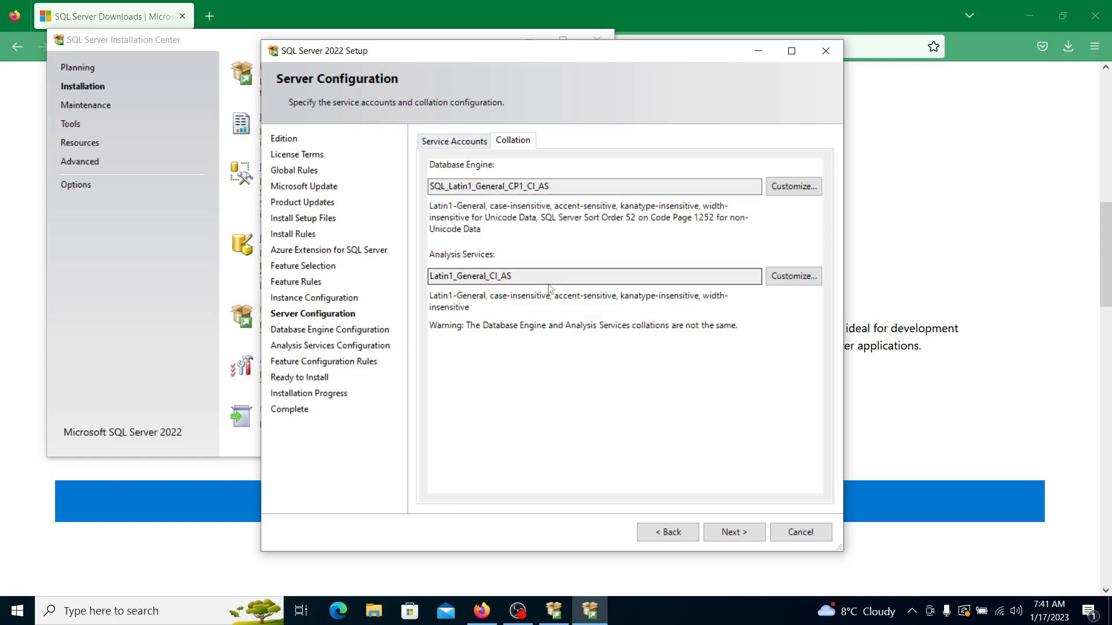
pyautogui.moveTo(519, 246)
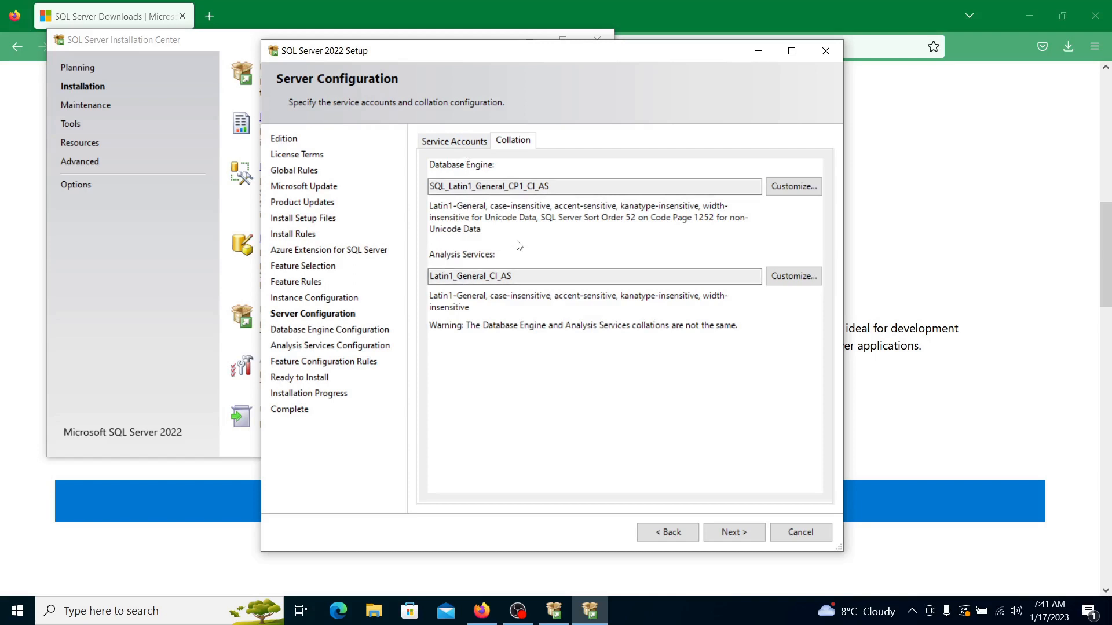
pyautogui.moveTo(538, 247)
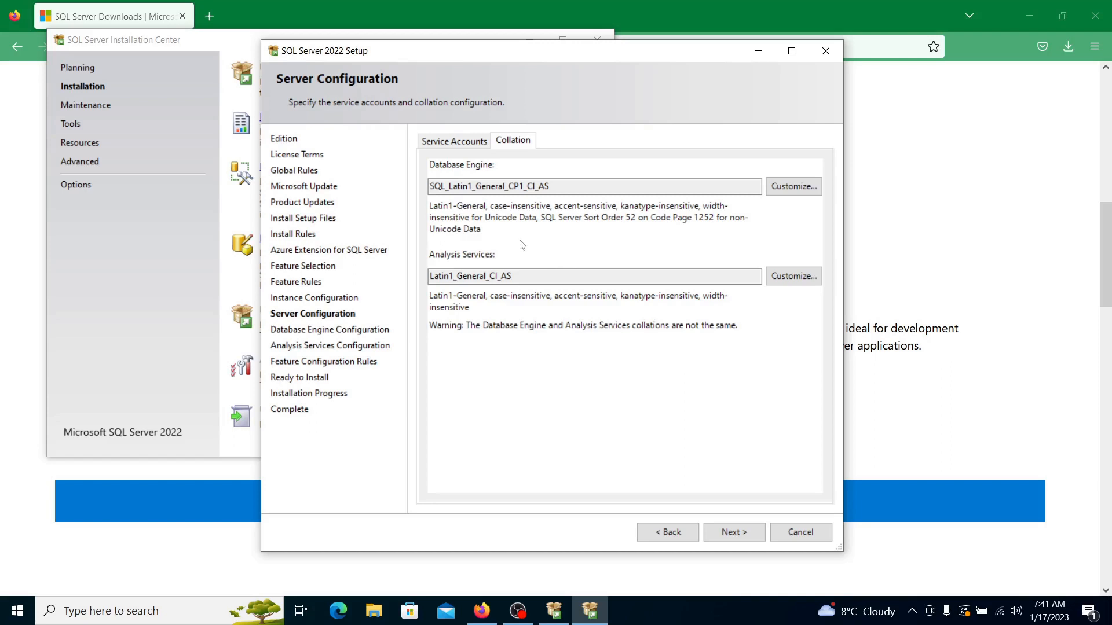
pyautogui.click(453, 140)
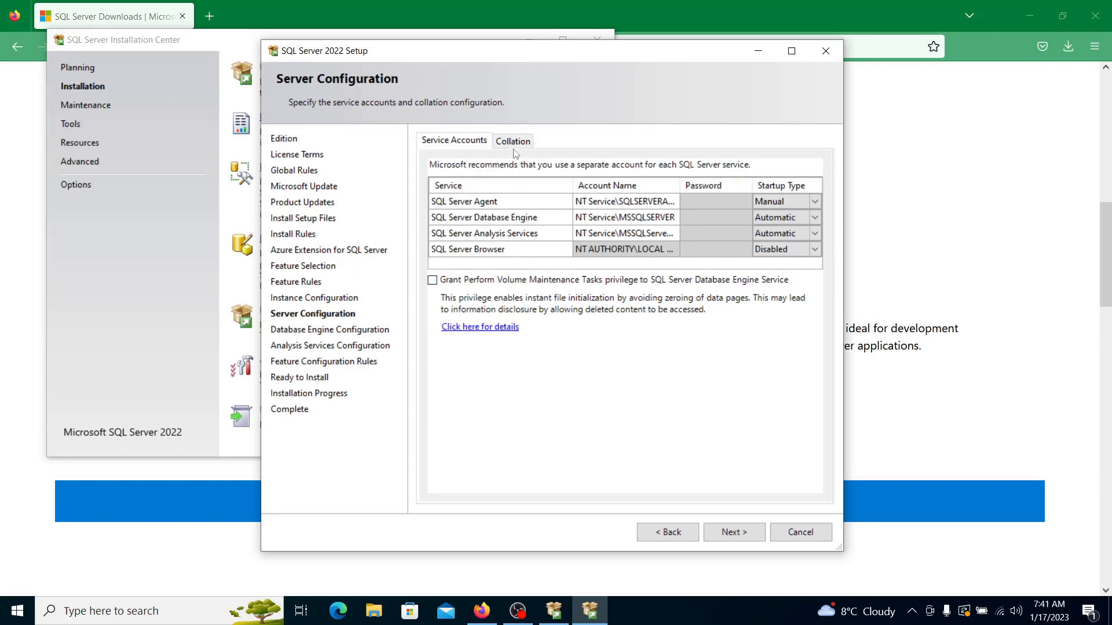
pyautogui.click(511, 140)
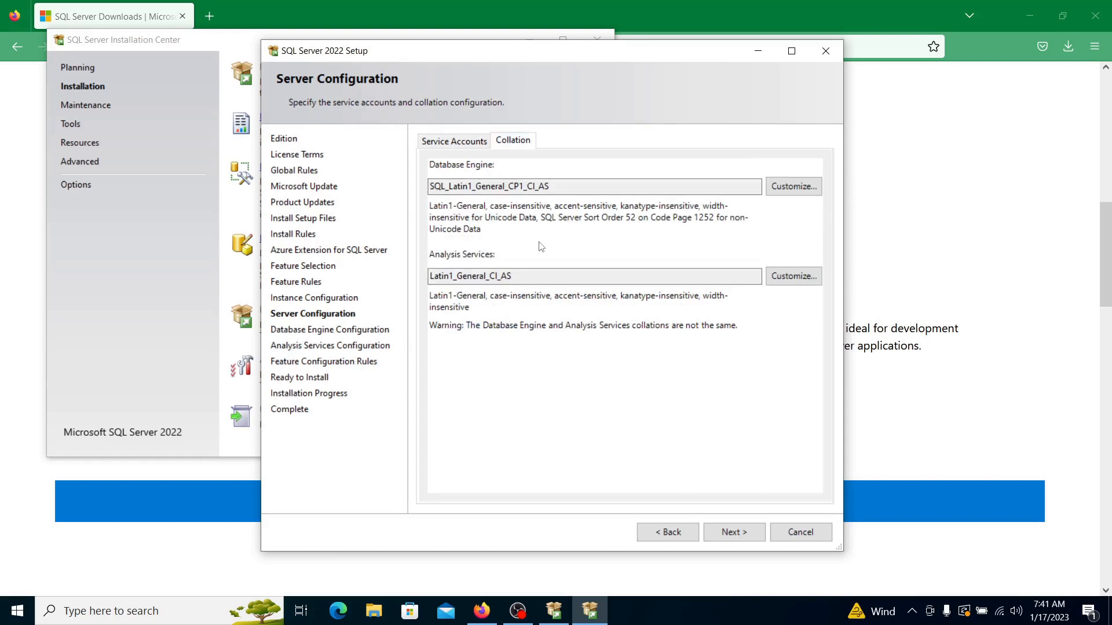
pyautogui.moveTo(517, 255)
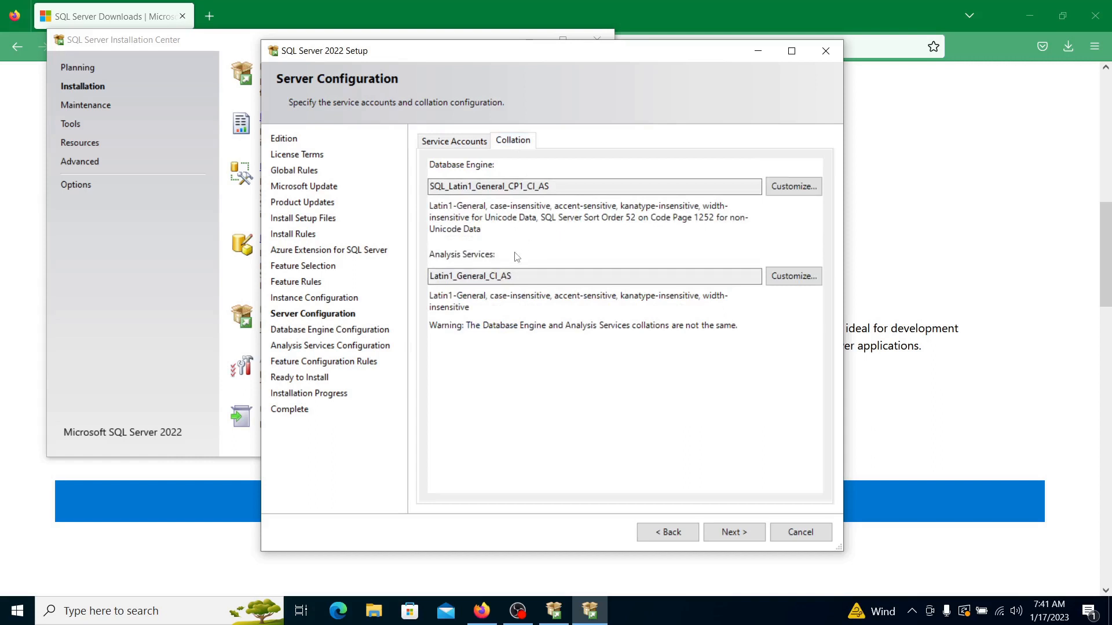
pyautogui.moveTo(517, 235)
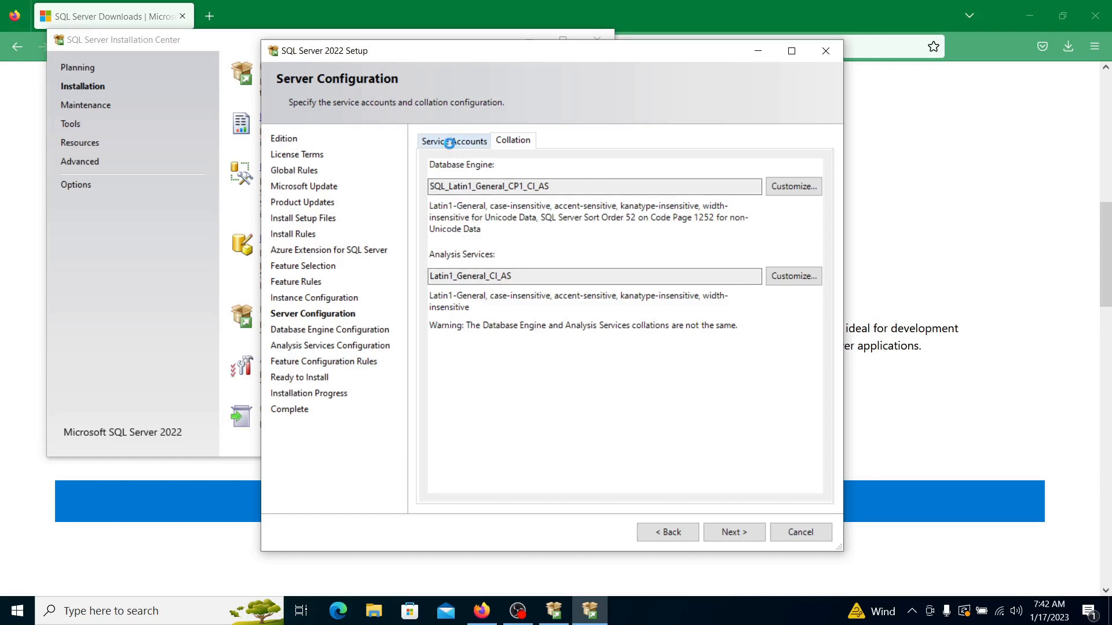
# Set SQL Server Agent's startup type from Manual to Automatic on the Service Accounts tab
pyautogui.click(453, 140)
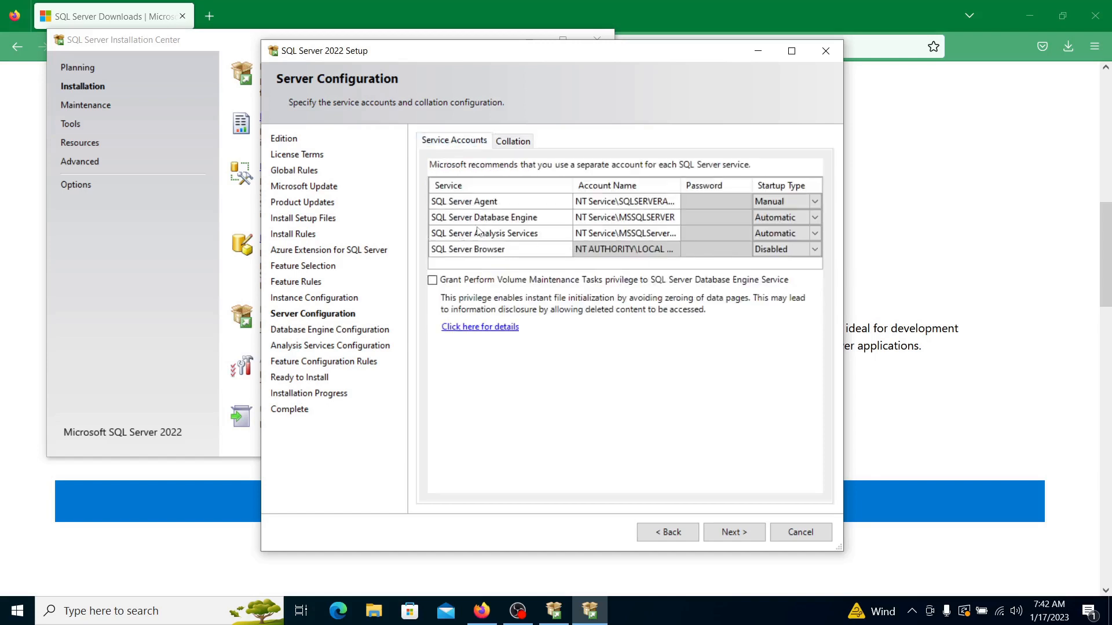
pyautogui.moveTo(469, 215)
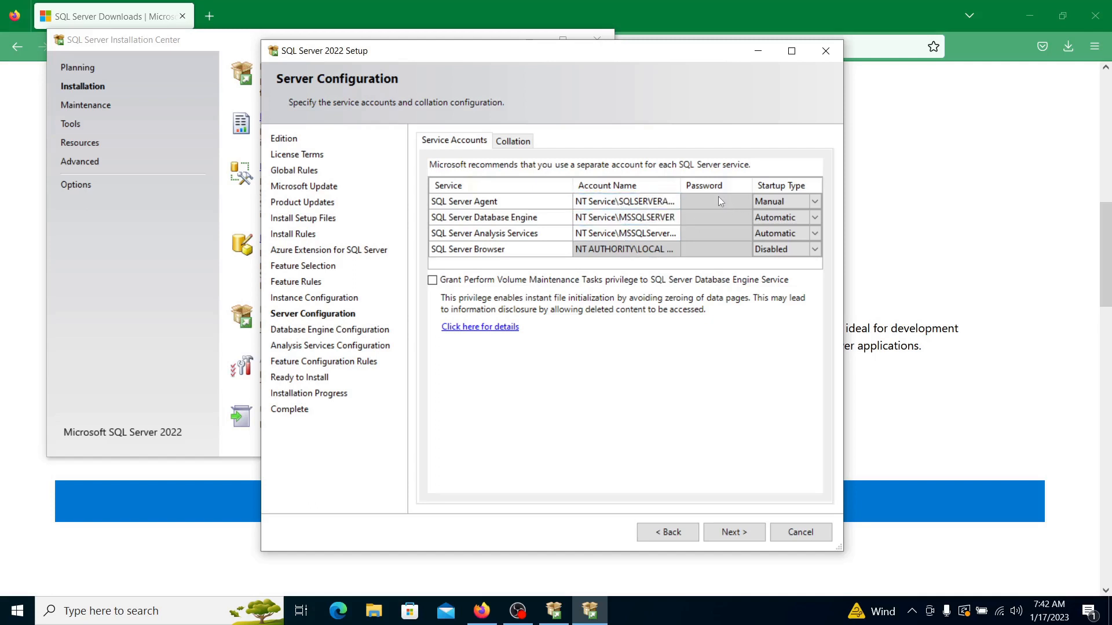
pyautogui.moveTo(738, 206)
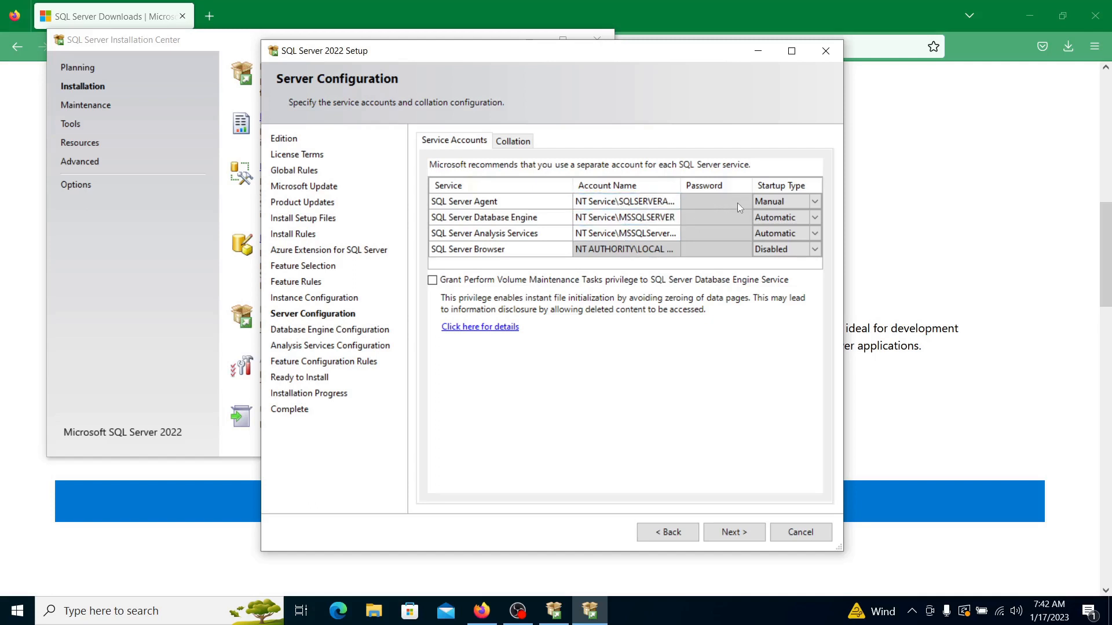
pyautogui.click(785, 202)
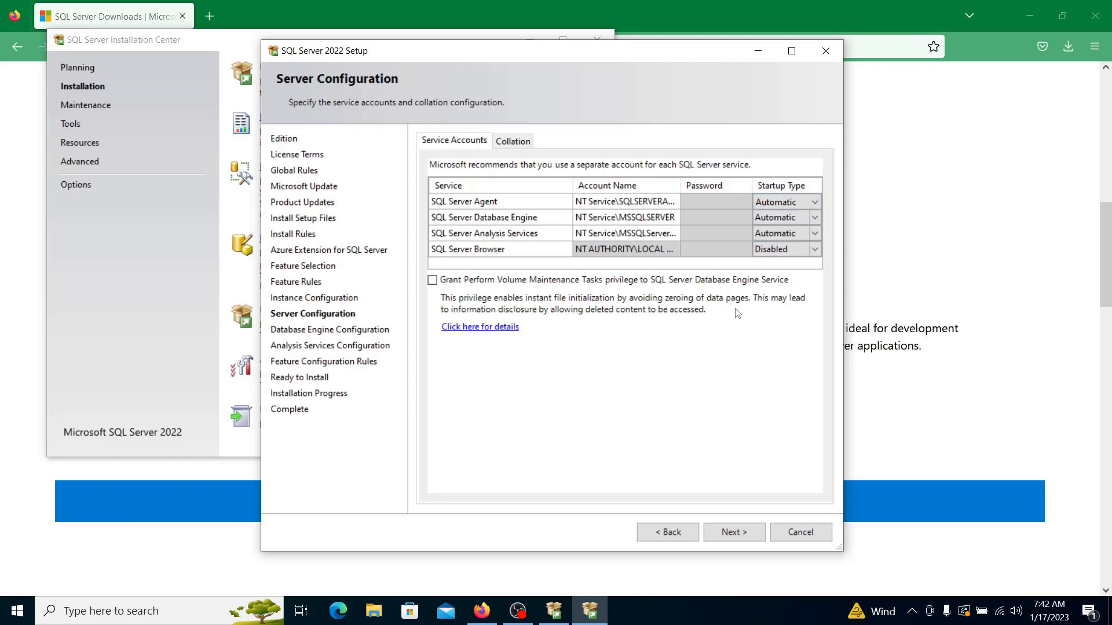
pyautogui.moveTo(692, 359)
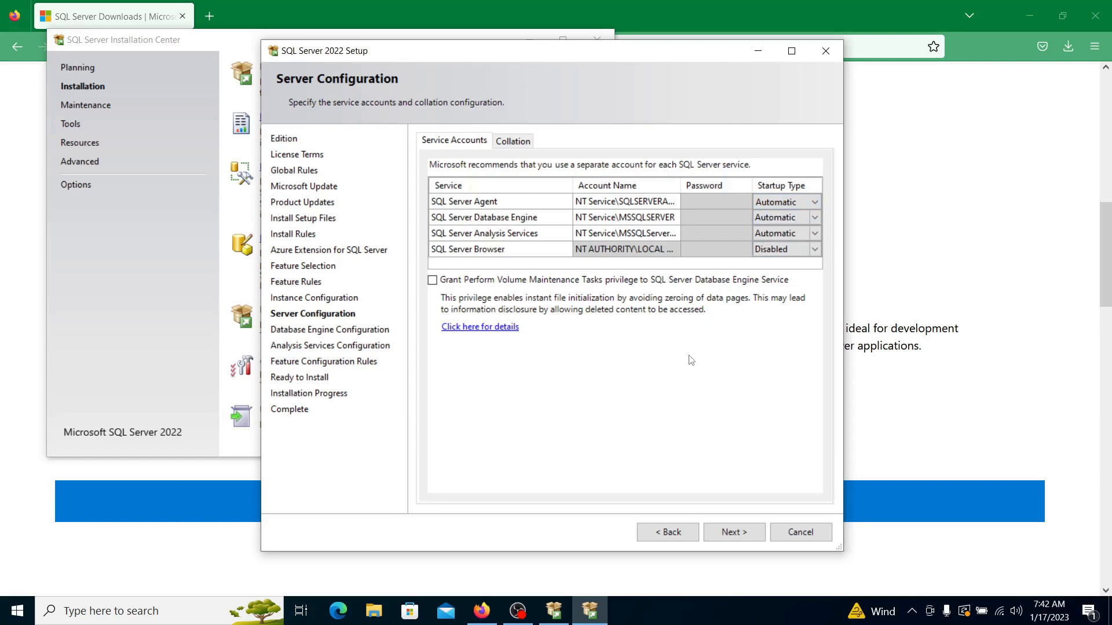
pyautogui.moveTo(595, 324)
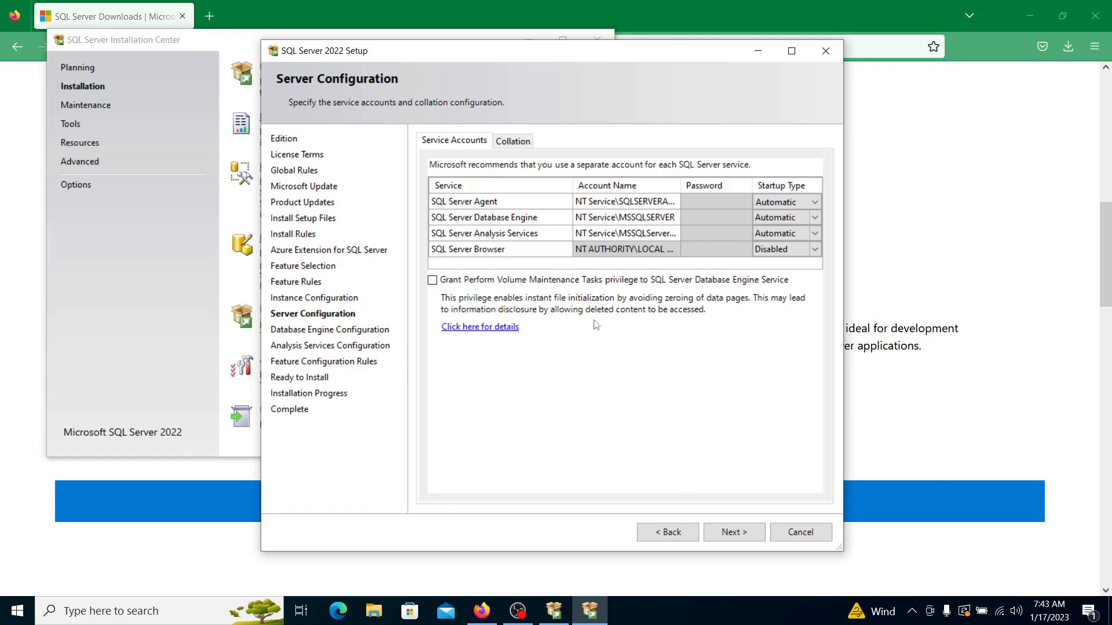
pyautogui.moveTo(614, 334)
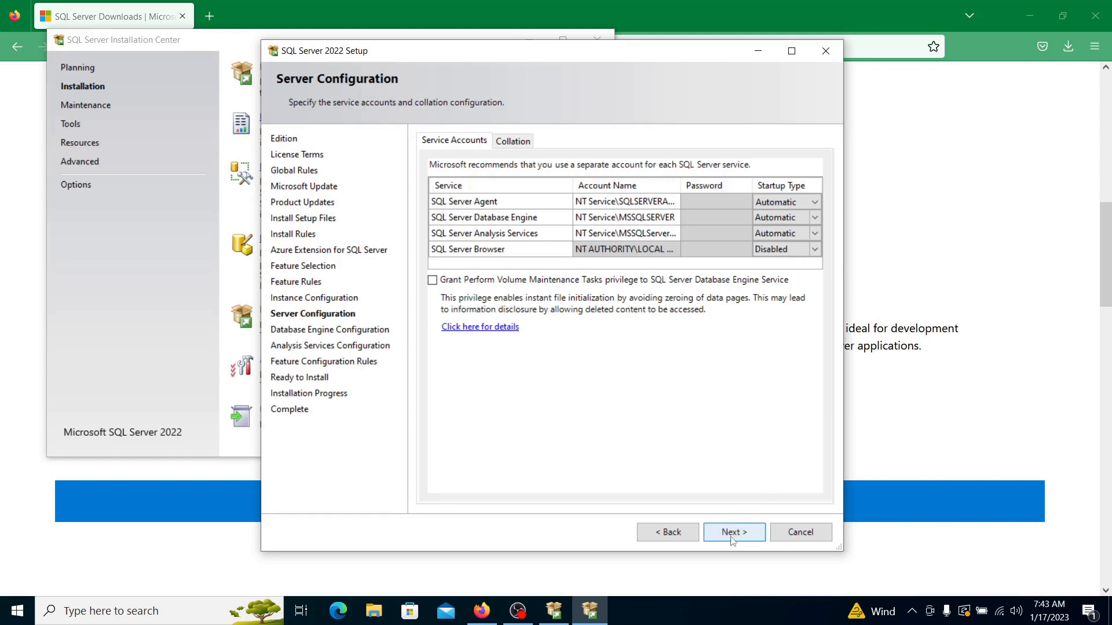
pyautogui.click(734, 532)
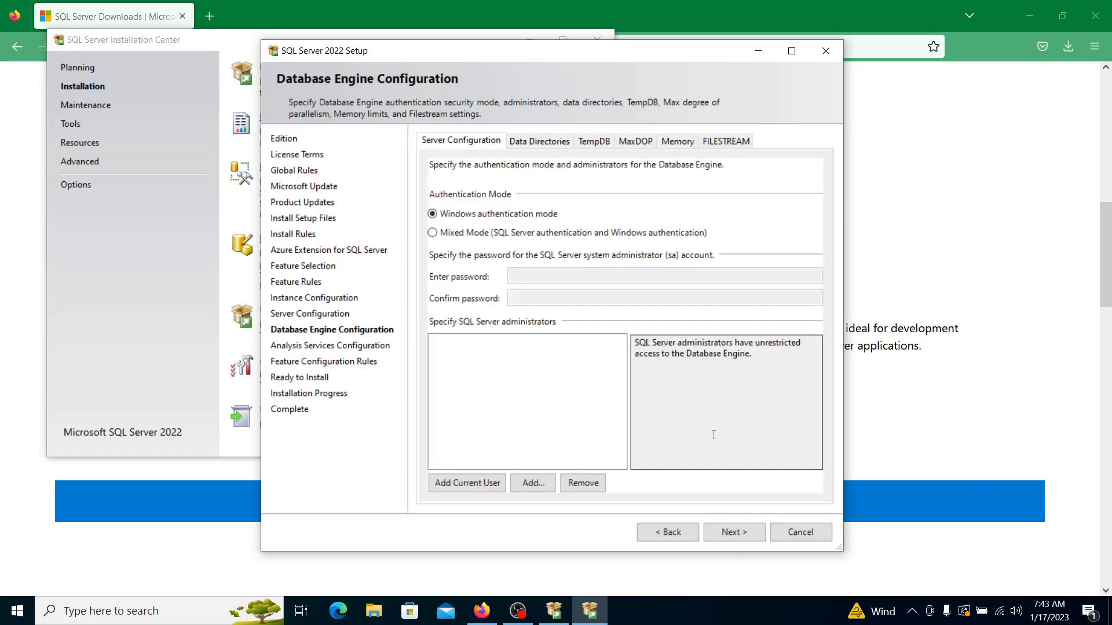
pyautogui.moveTo(584, 166)
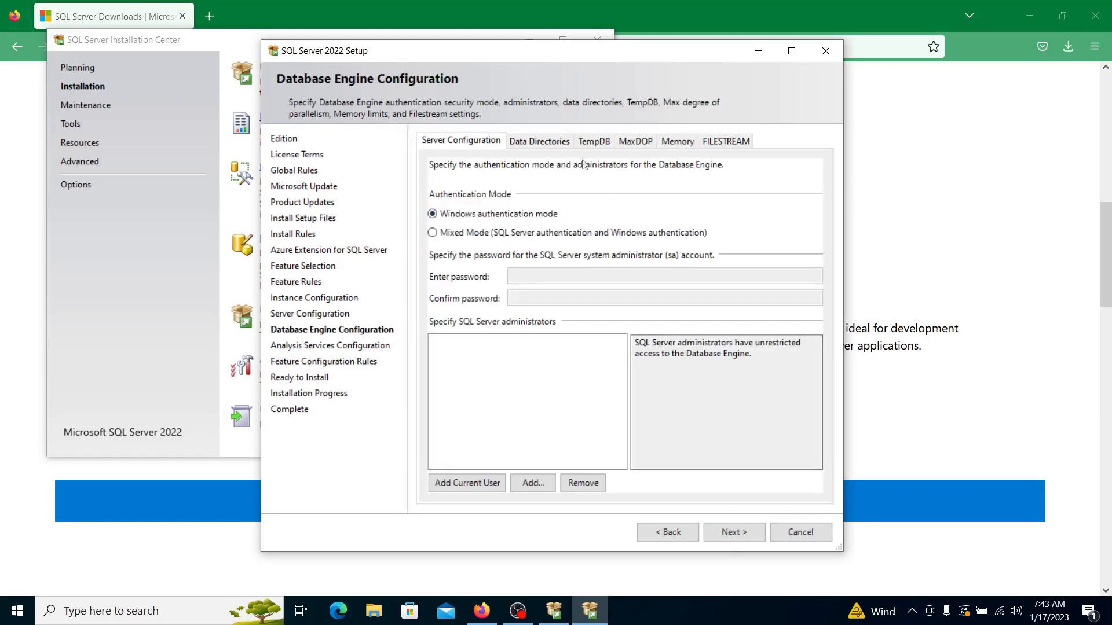
pyautogui.click(540, 140)
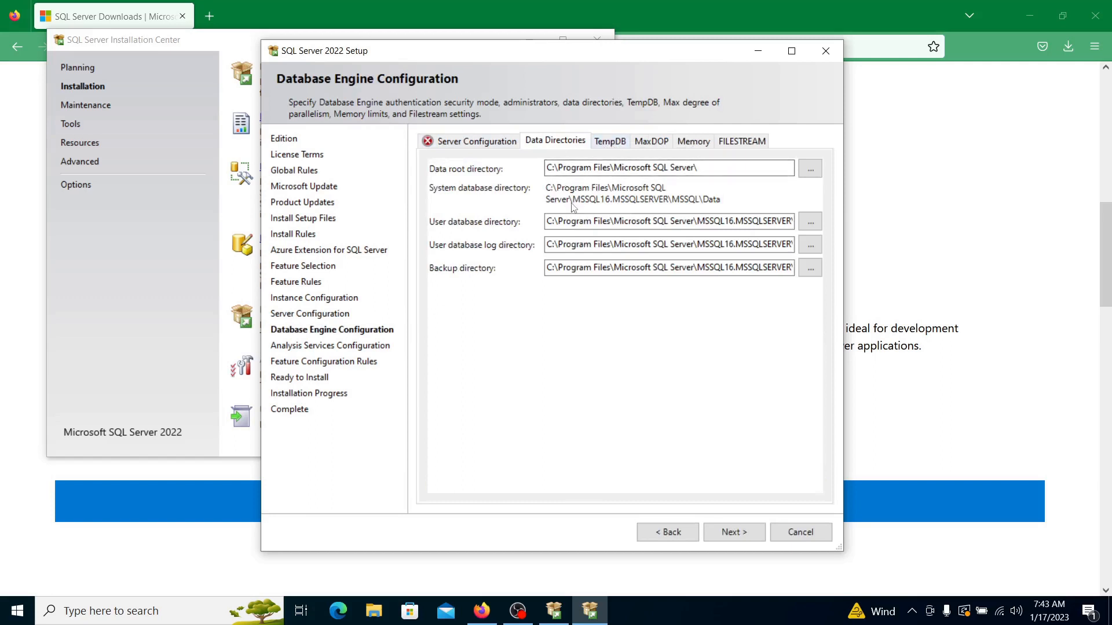
pyautogui.moveTo(453, 278)
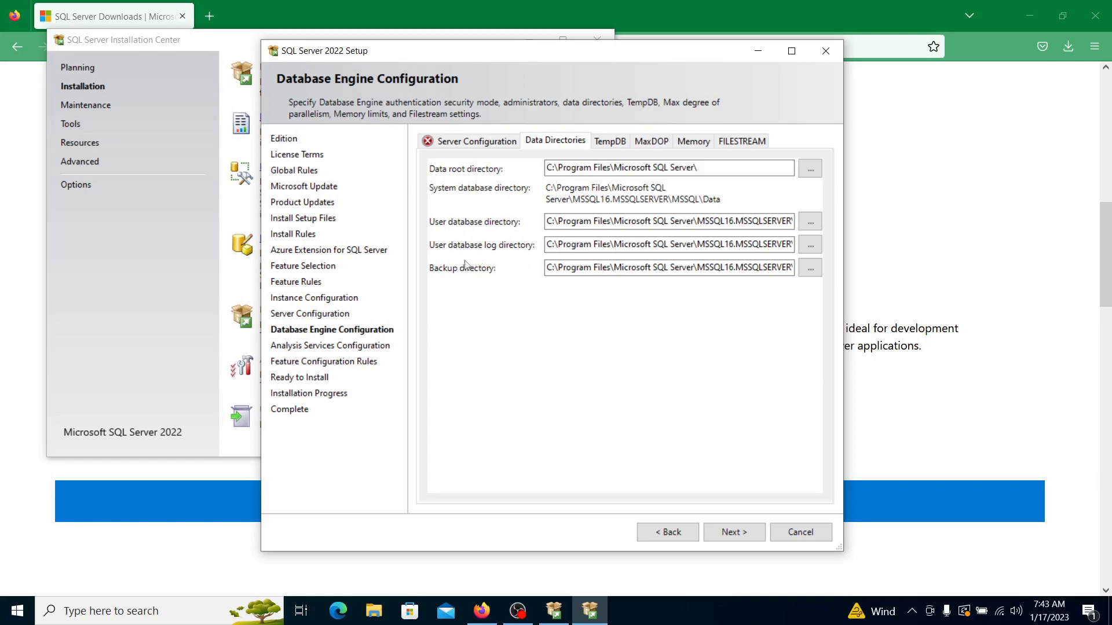
pyautogui.doubleClick(703, 221)
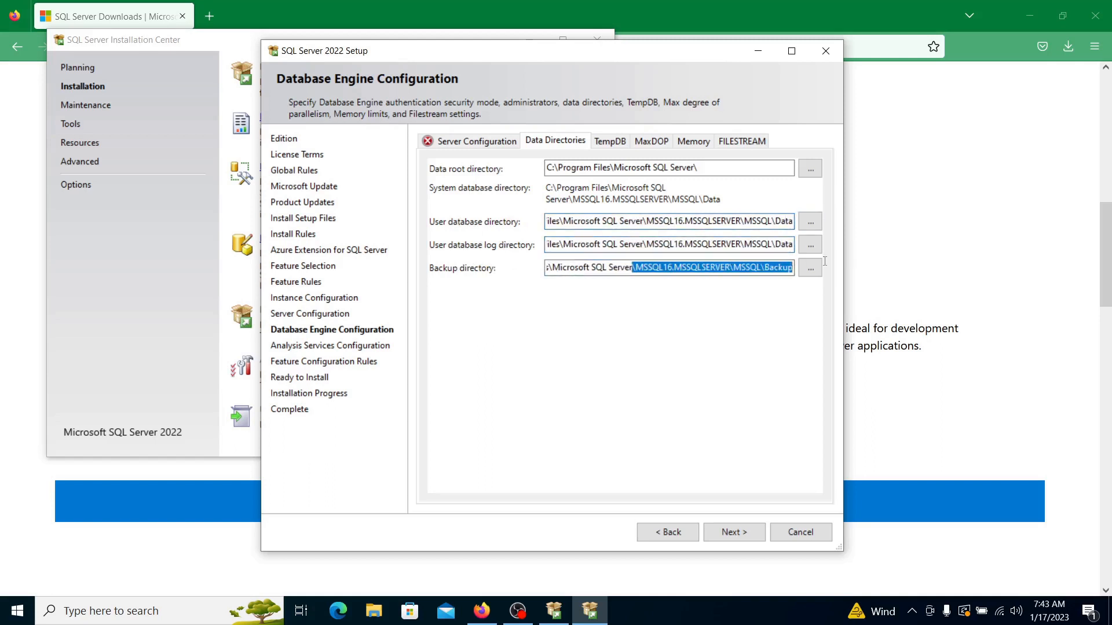
pyautogui.click(672, 269)
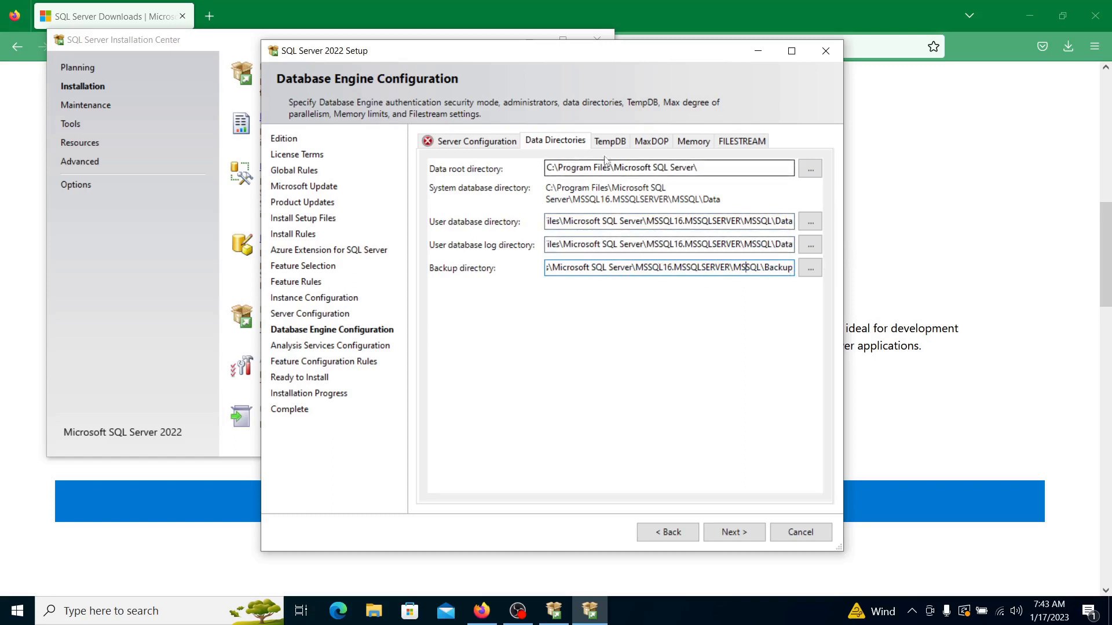
pyautogui.click(609, 140)
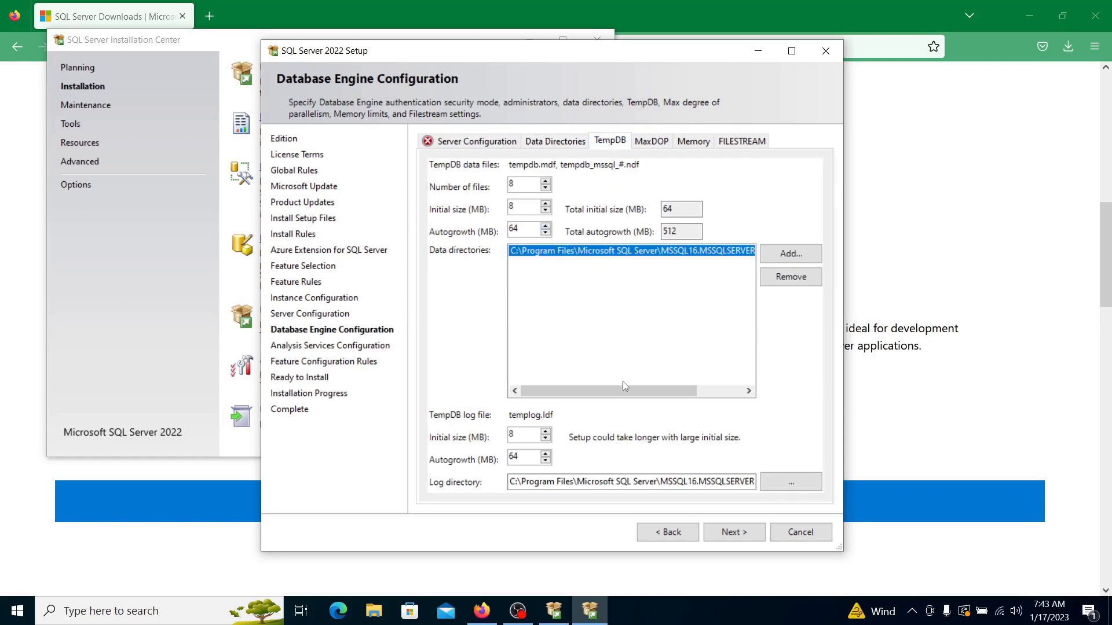
pyautogui.moveTo(665, 155)
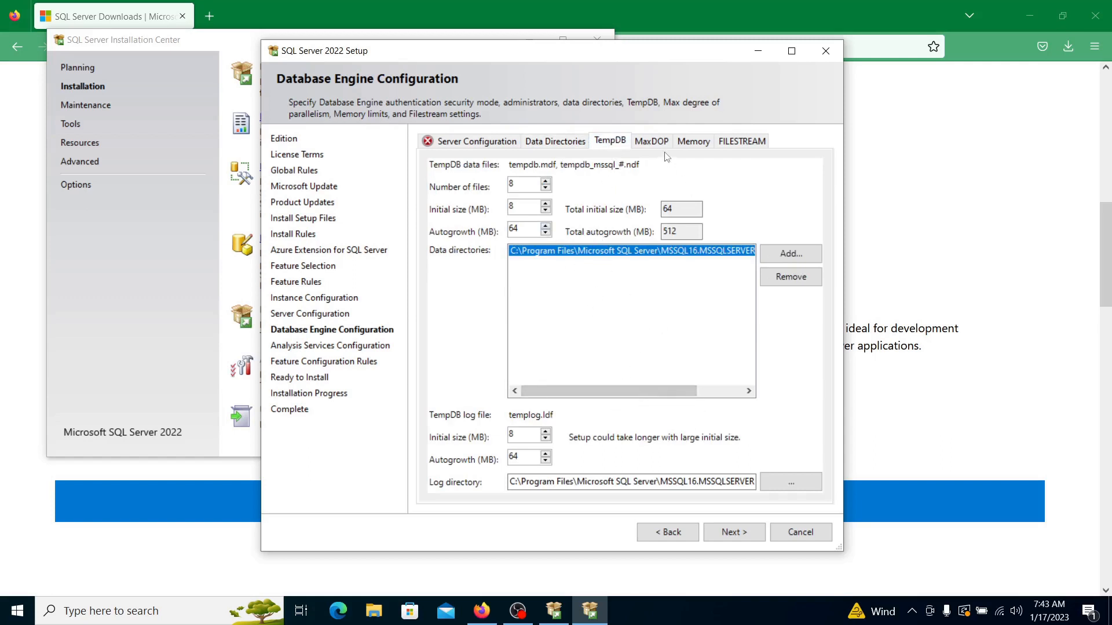
pyautogui.moveTo(655, 150)
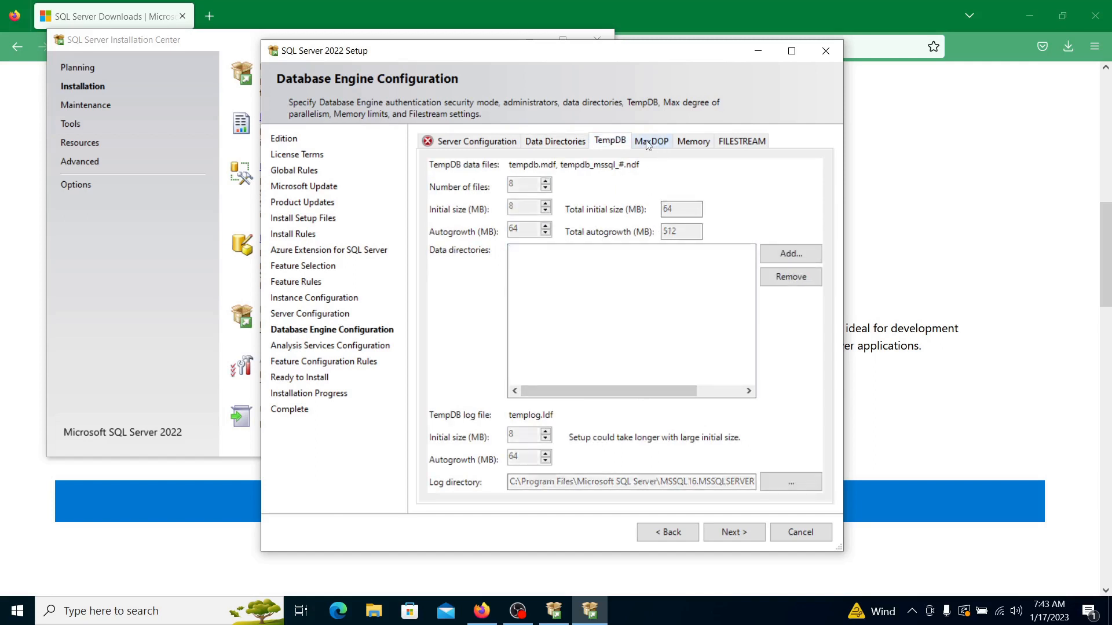
pyautogui.click(651, 141)
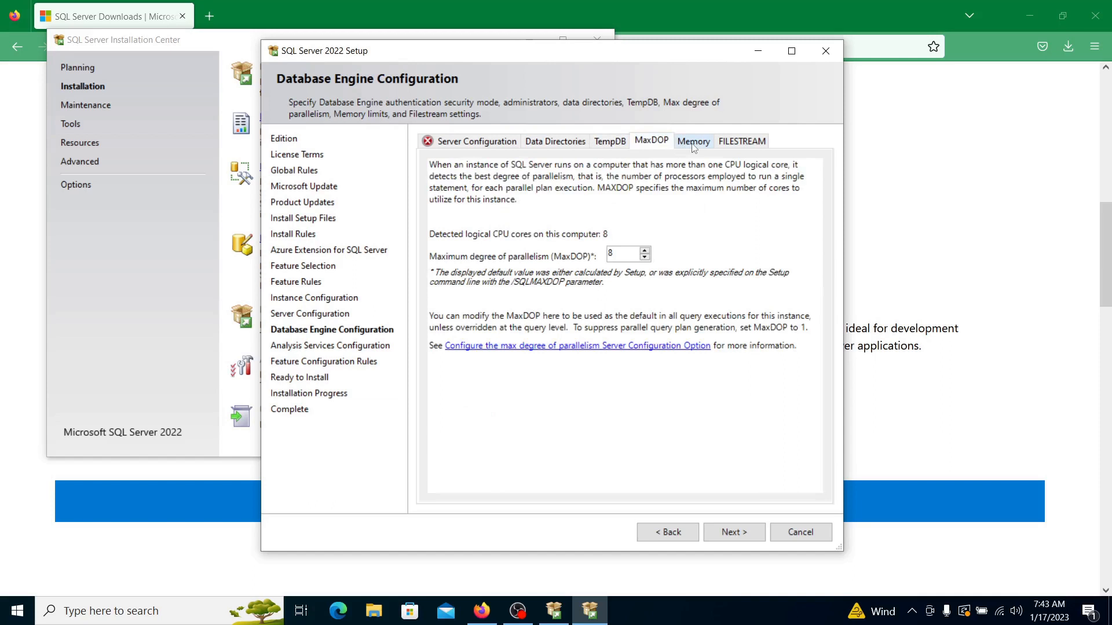
pyautogui.click(741, 141)
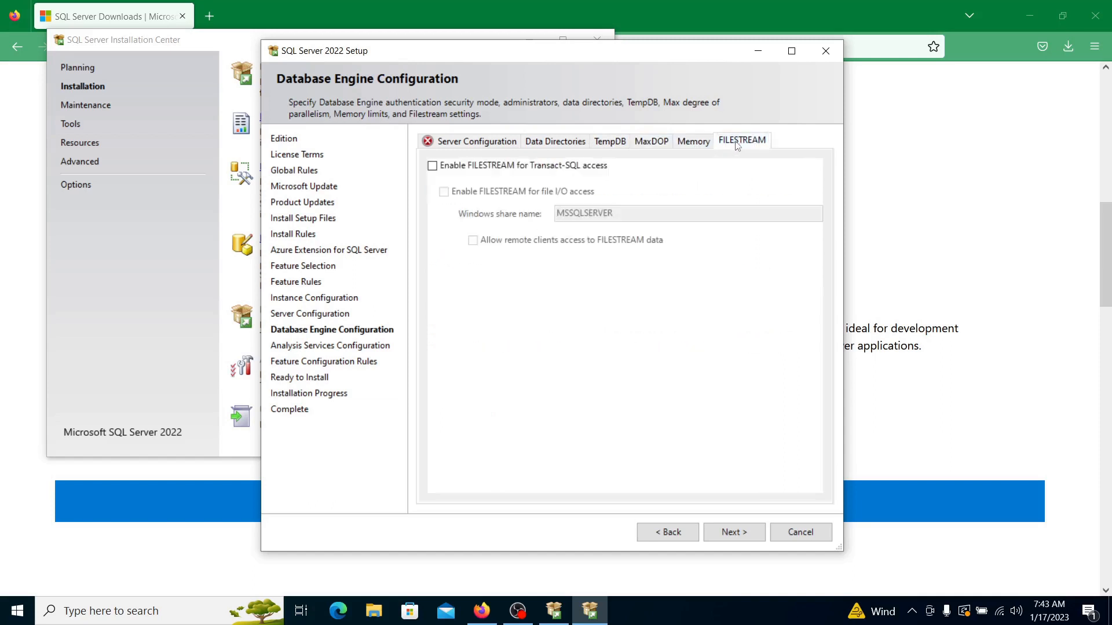
pyautogui.click(477, 142)
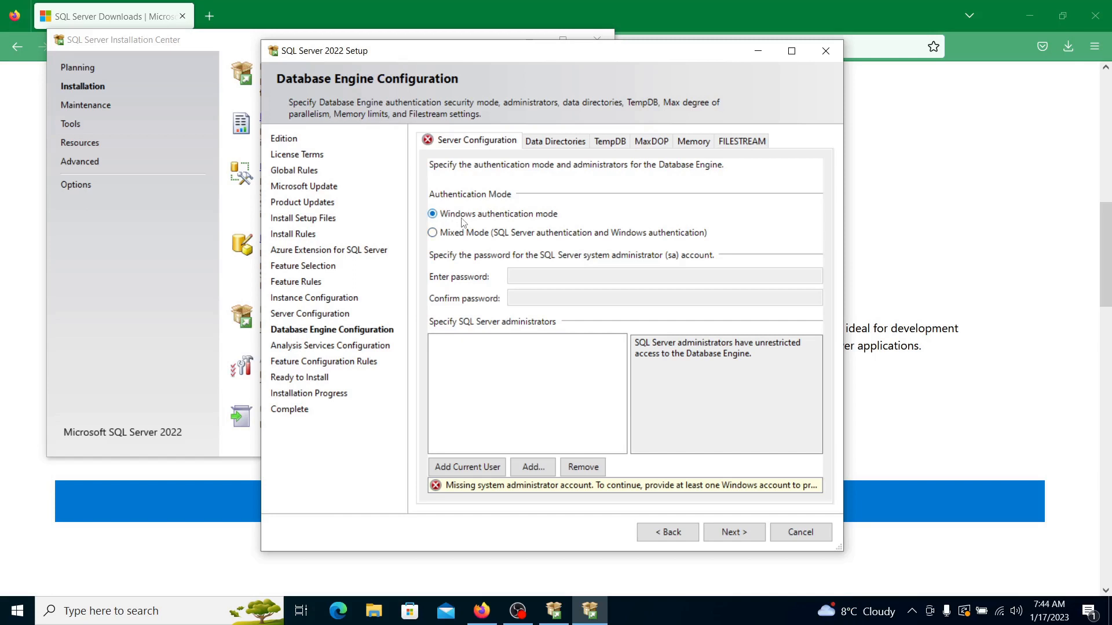
pyautogui.moveTo(483, 243)
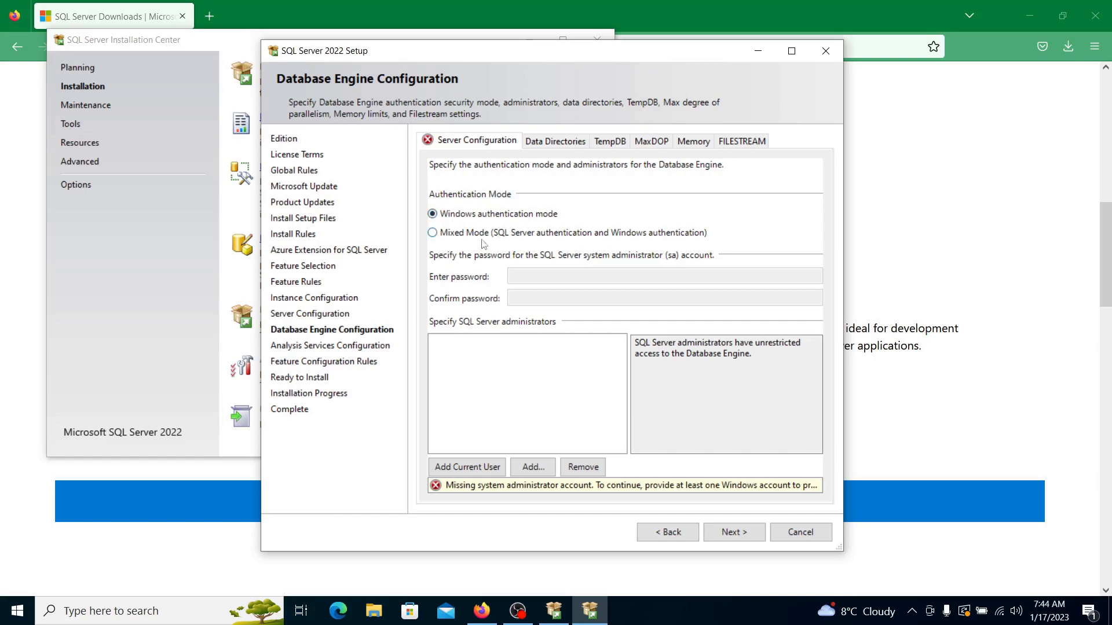
# Choose Mixed Mode authentication with an sa password and the current user as administrator, then continue
pyautogui.click(431, 232)
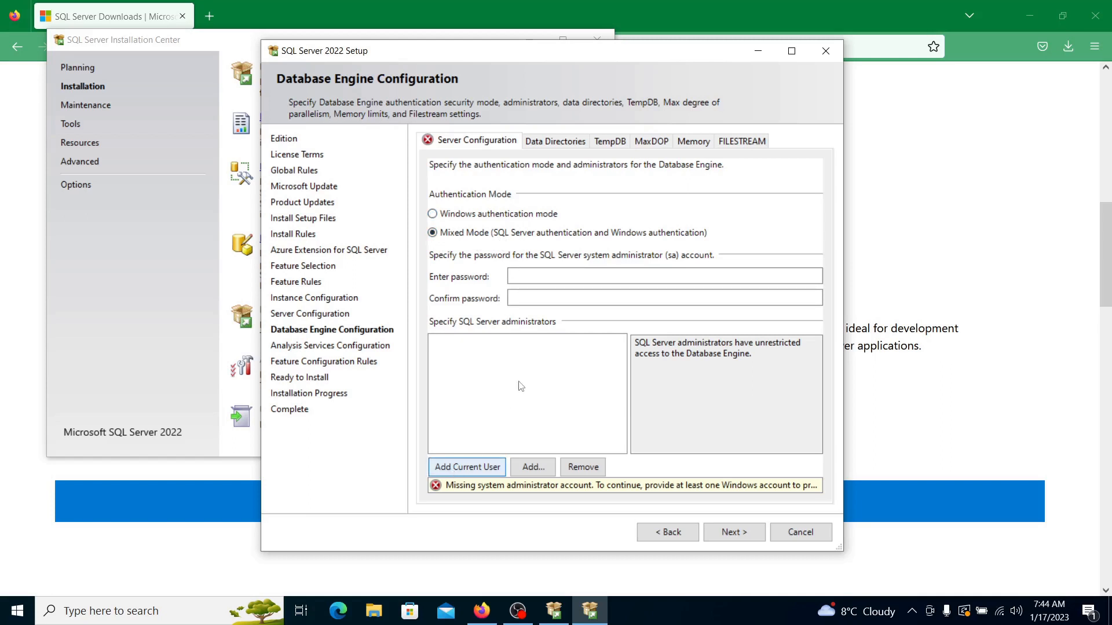
pyautogui.moveTo(714, 403)
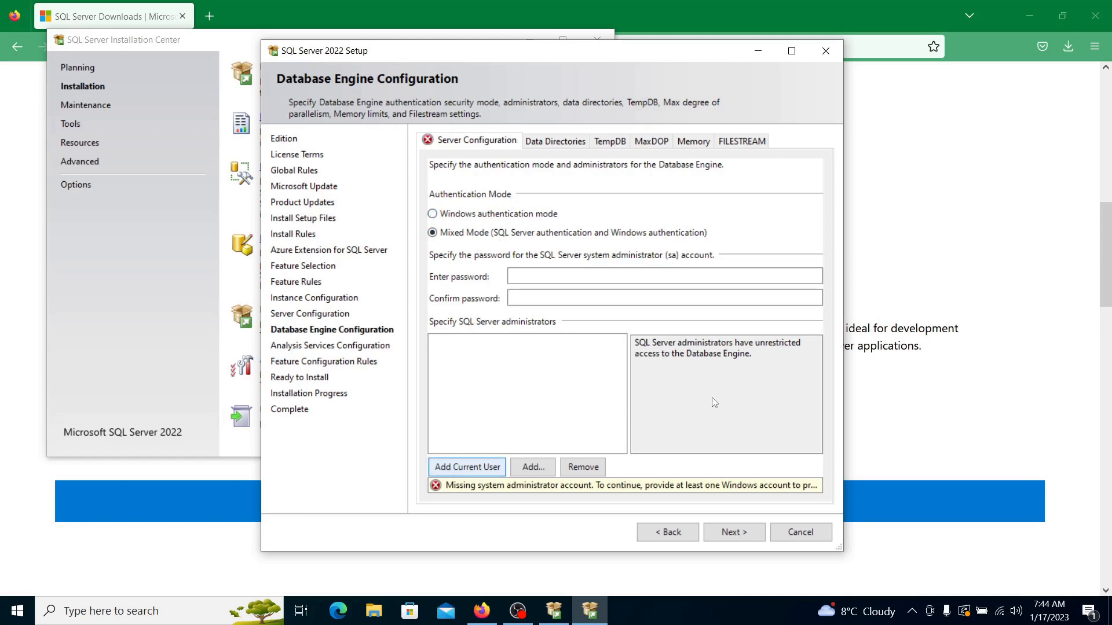
pyautogui.click(467, 466)
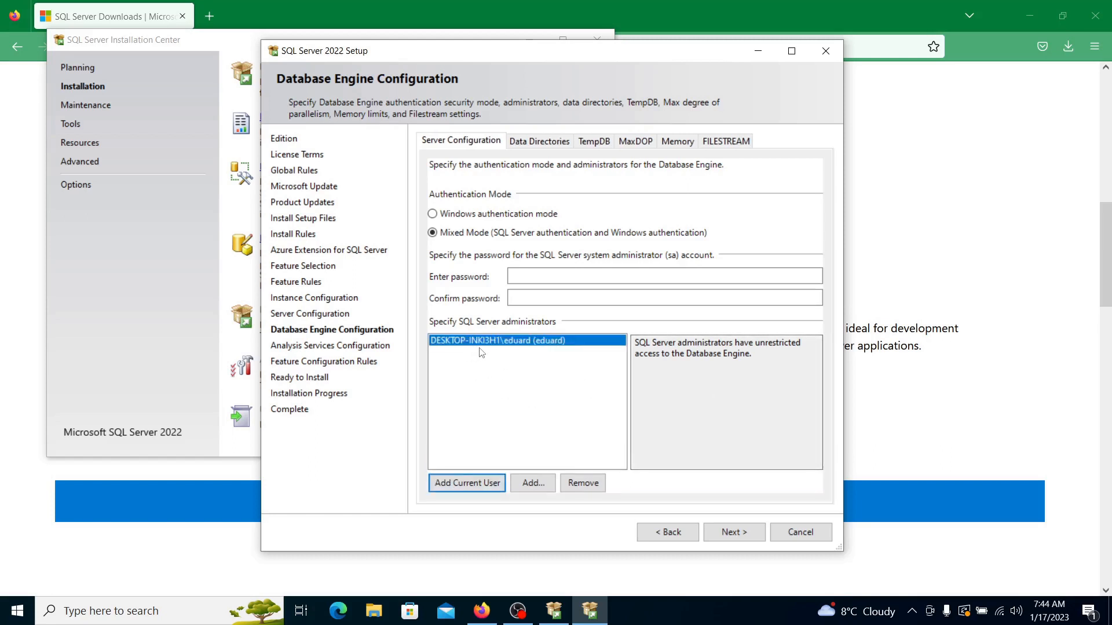
pyautogui.moveTo(512, 363)
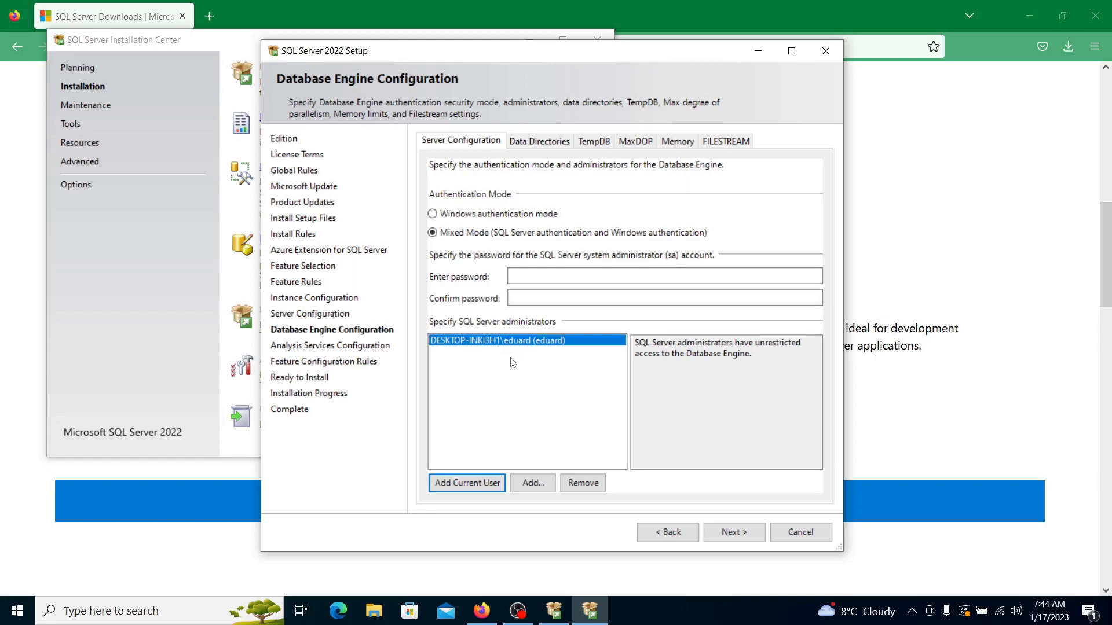
pyautogui.moveTo(497, 434)
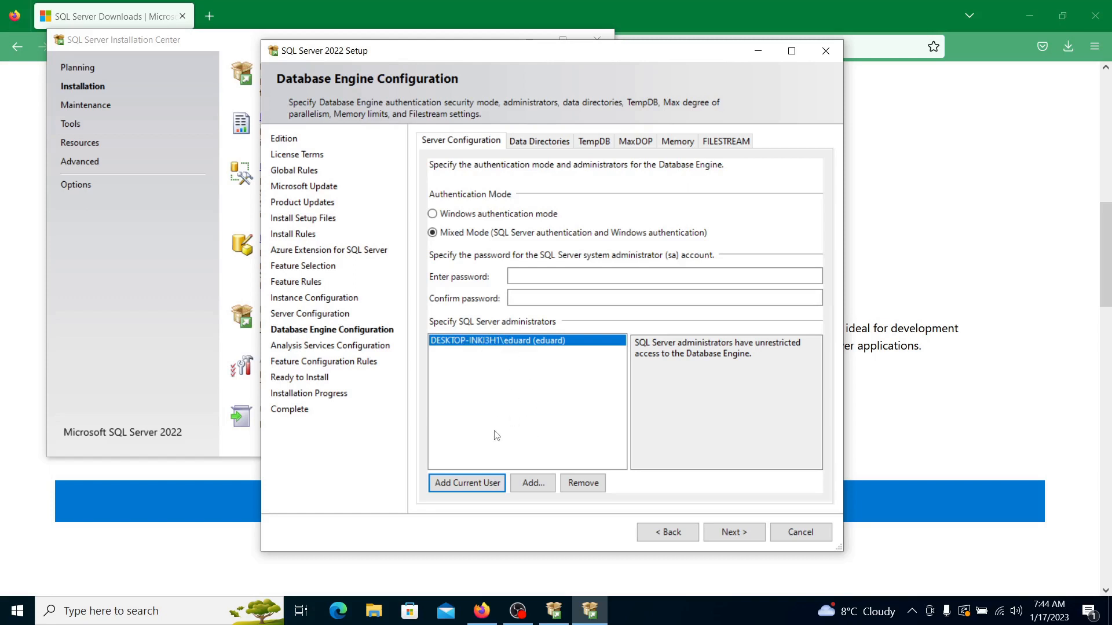
pyautogui.moveTo(694, 551)
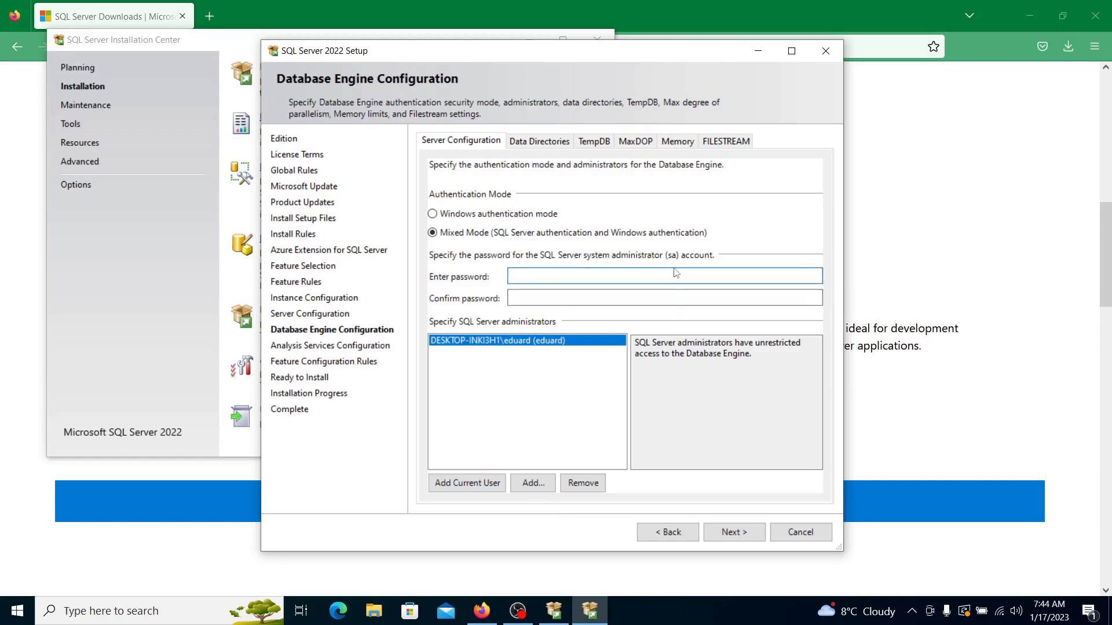
pyautogui.click(665, 275)
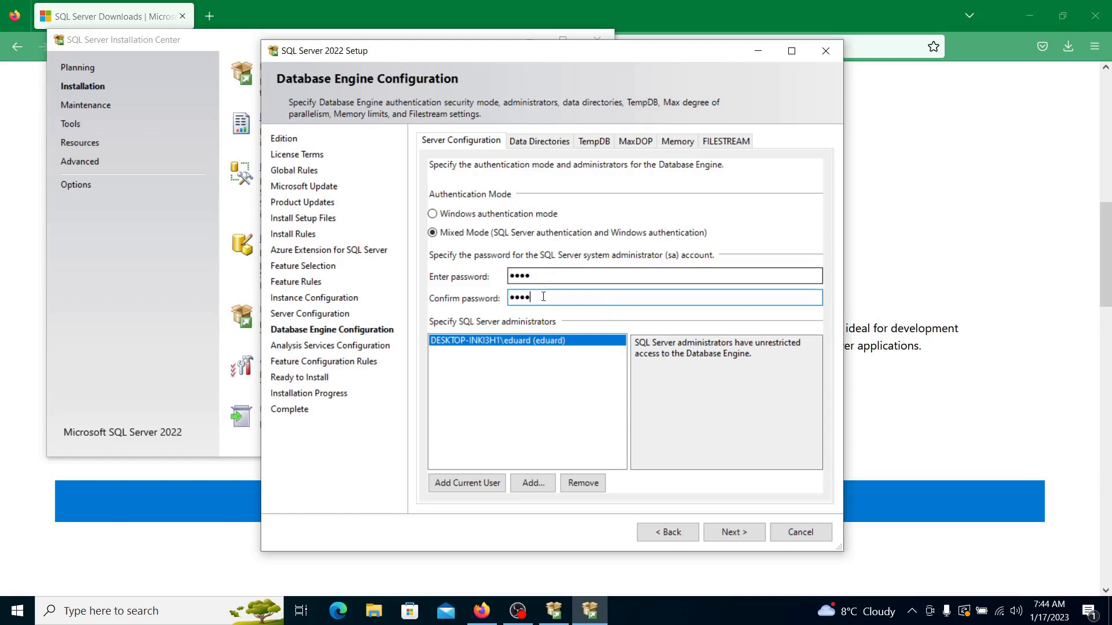
pyautogui.click(734, 531)
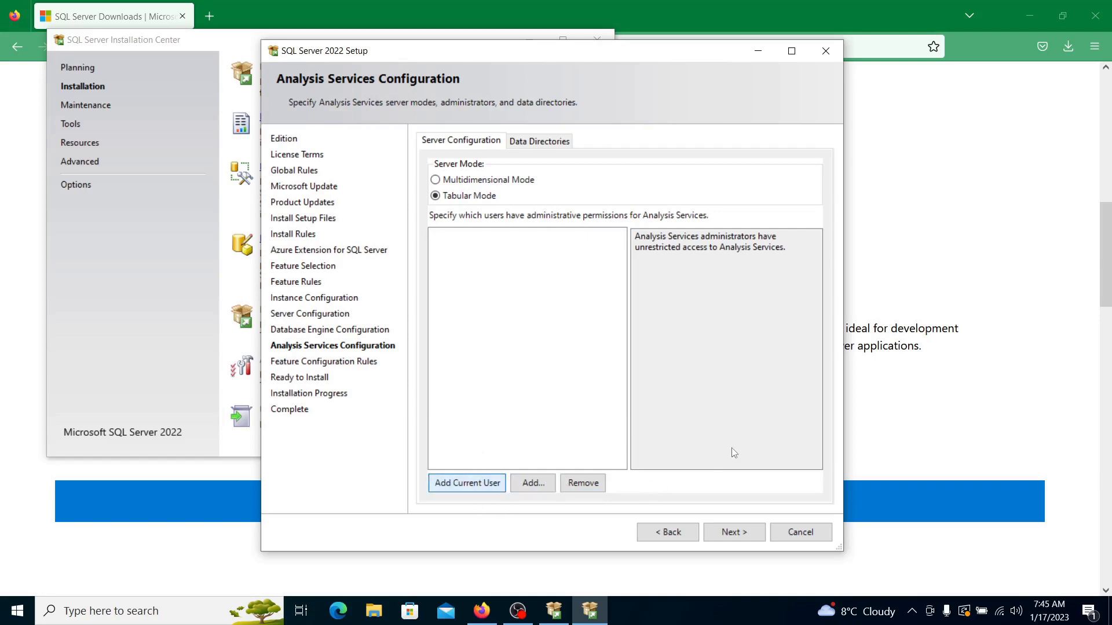
# Add the current user as Analysis Services administrator and proceed to Ready to Install
pyautogui.click(467, 483)
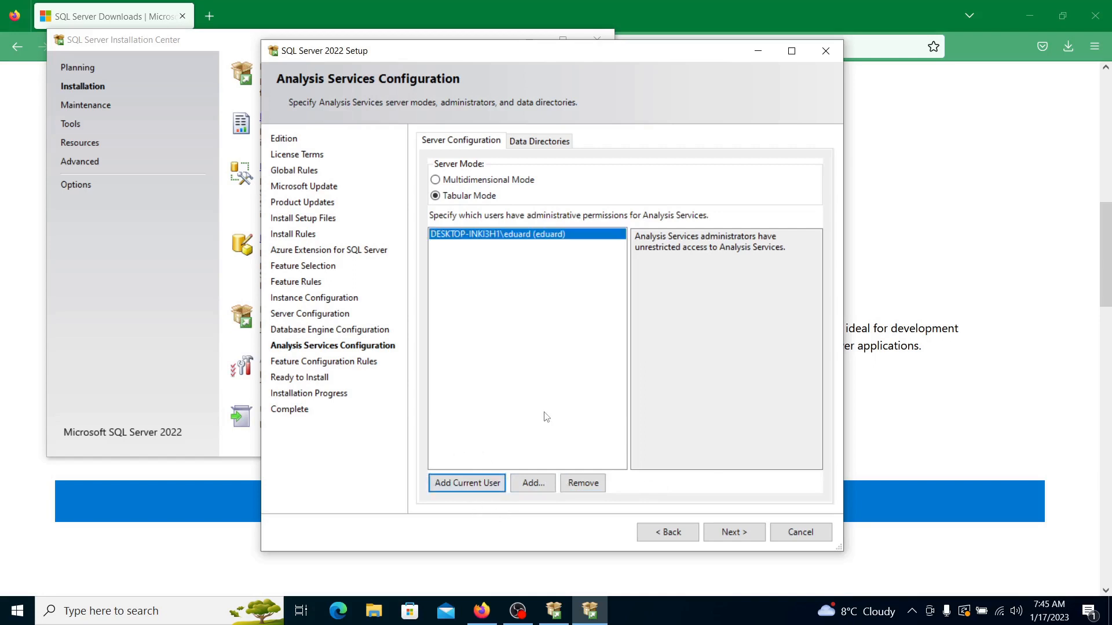
pyautogui.moveTo(563, 320)
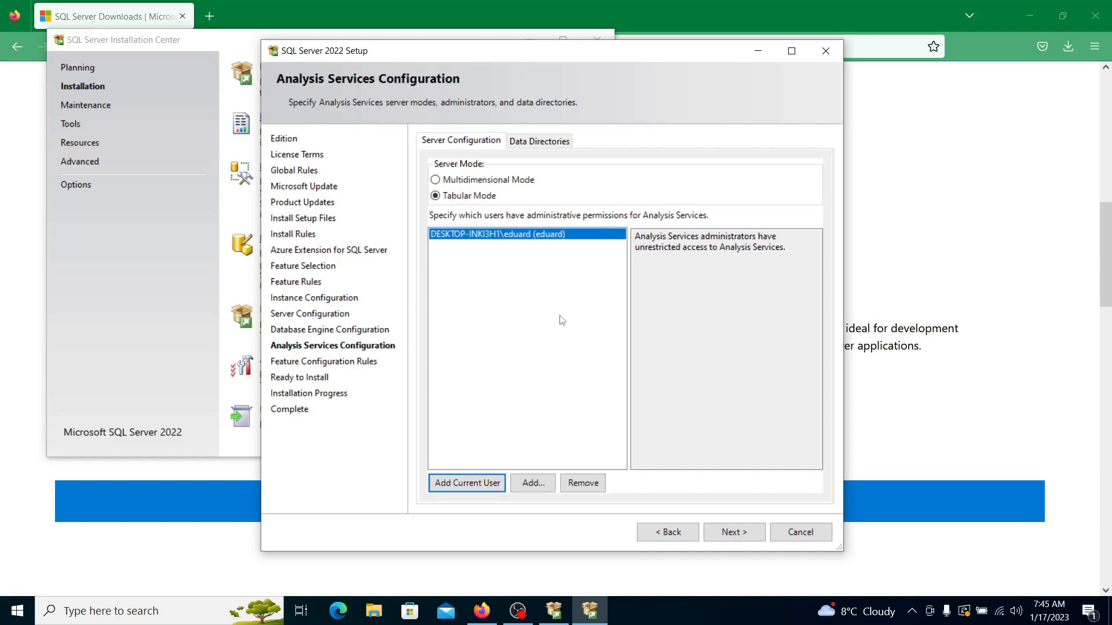
pyautogui.click(734, 531)
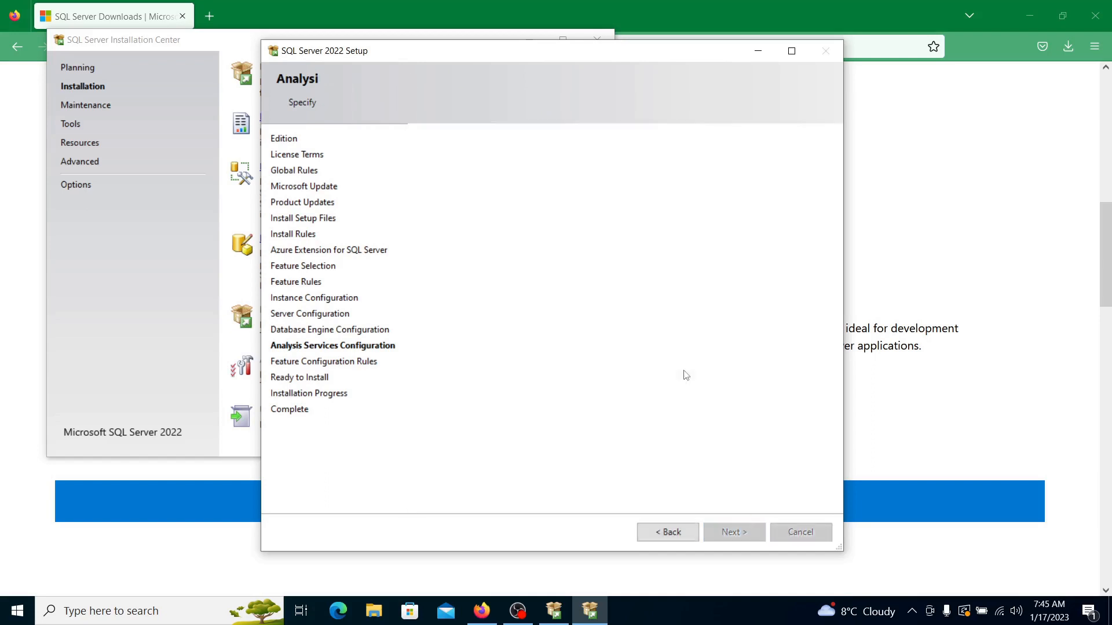
pyautogui.click(735, 532)
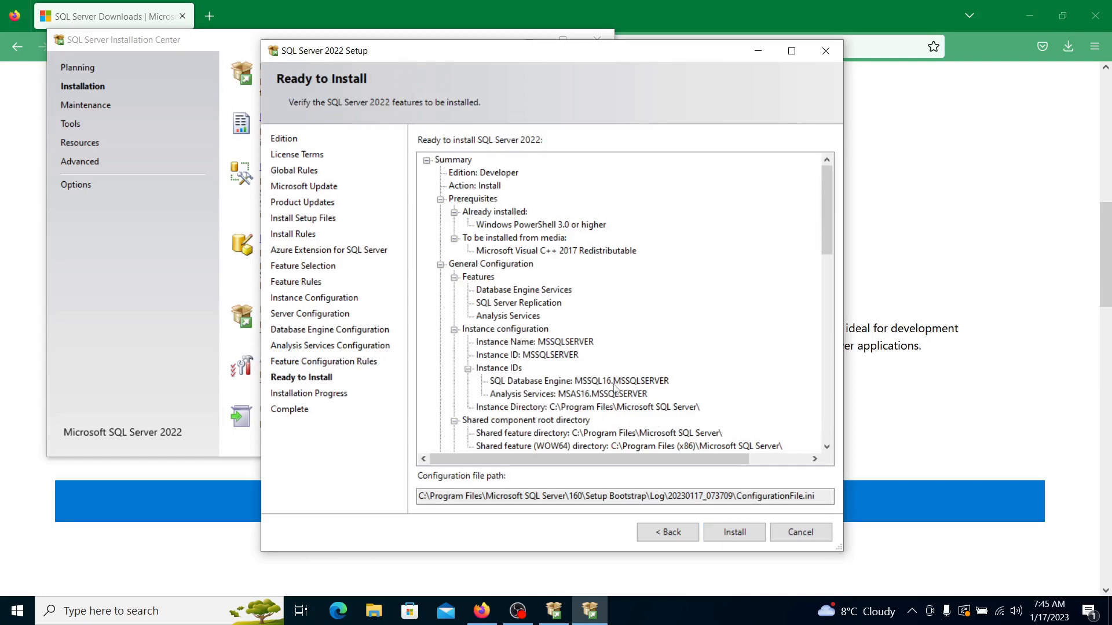
# Review the Ready to Install summary and start the SQL Server installation
pyautogui.scroll(-3)
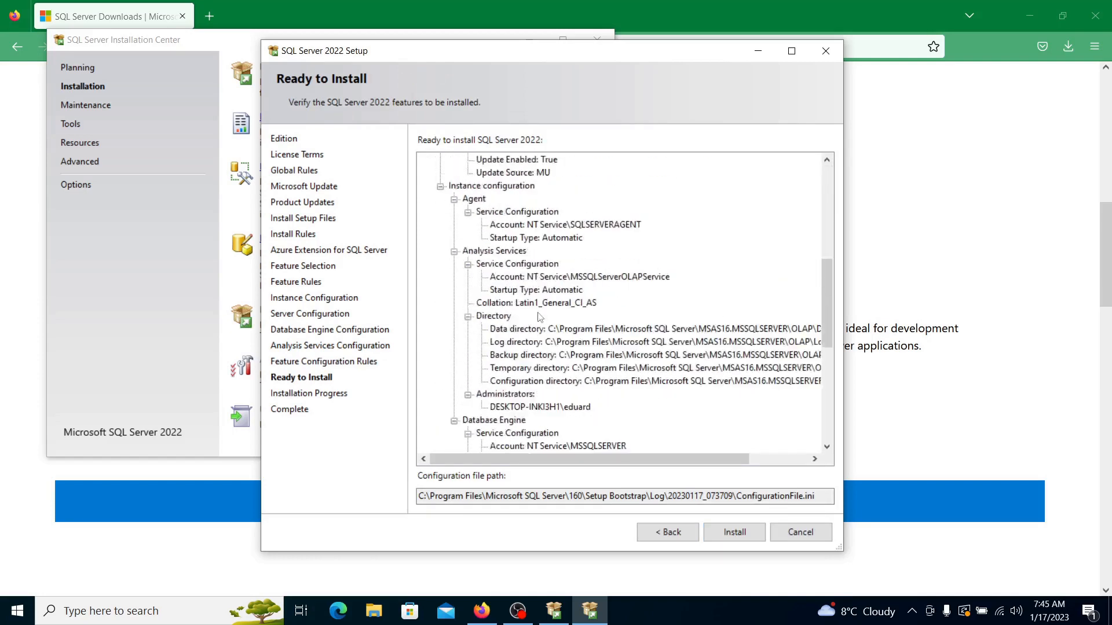
pyautogui.scroll(-3)
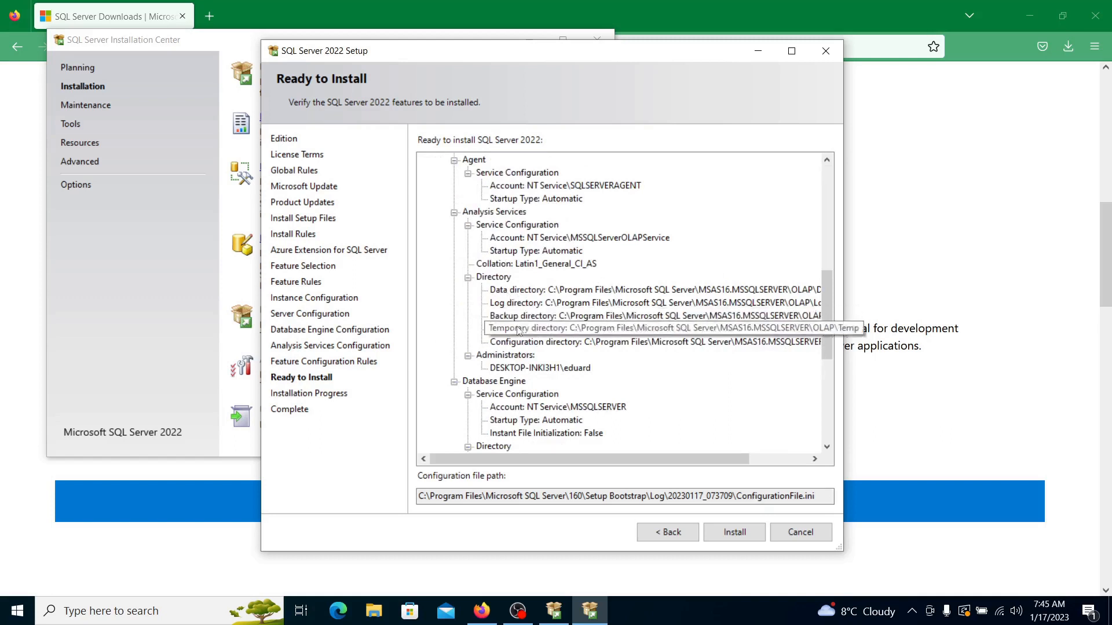
pyautogui.scroll(-3)
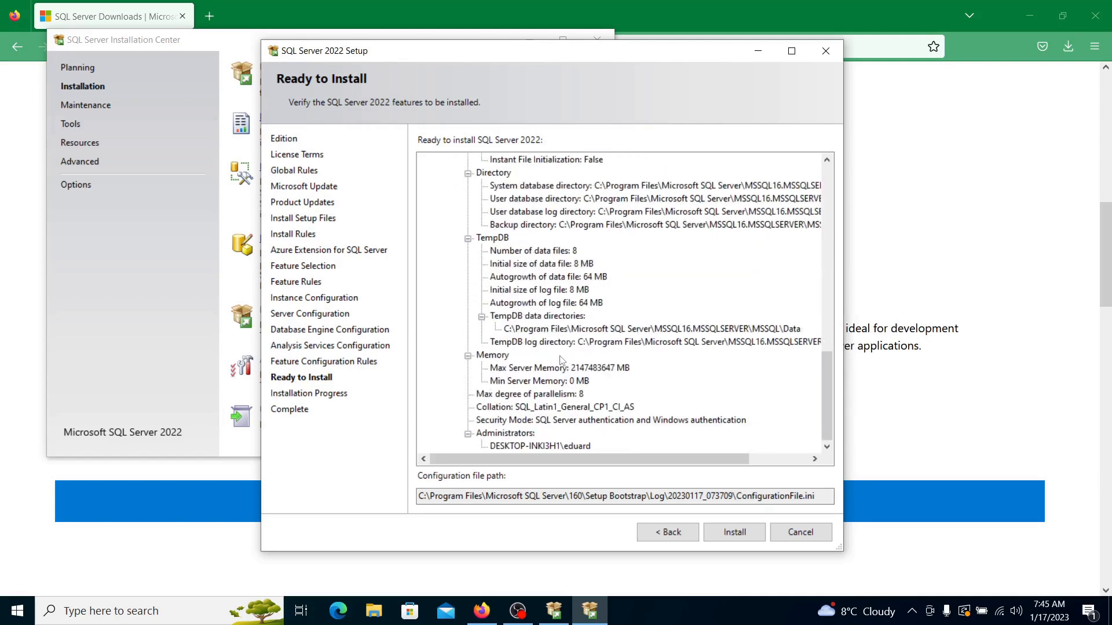
pyautogui.moveTo(635, 363)
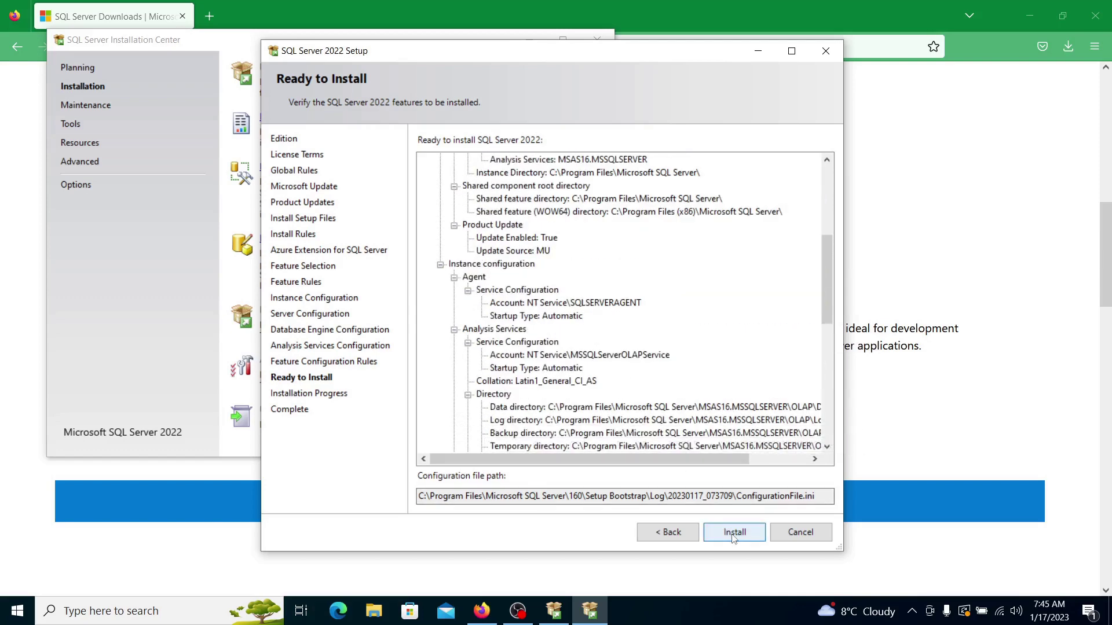
pyautogui.click(734, 531)
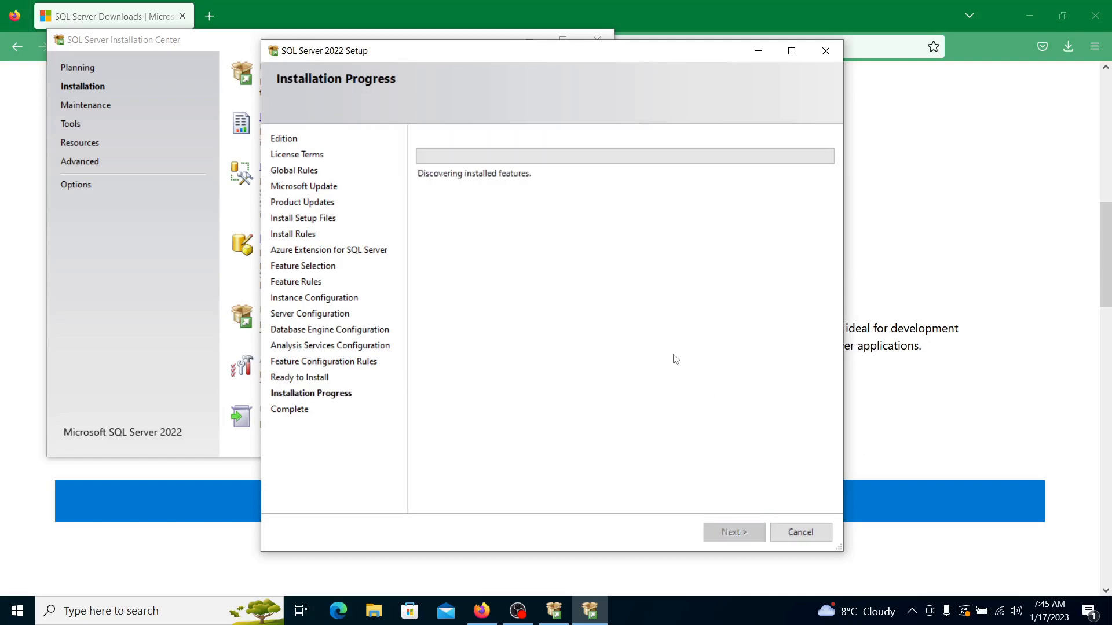
pyautogui.moveTo(419, 246)
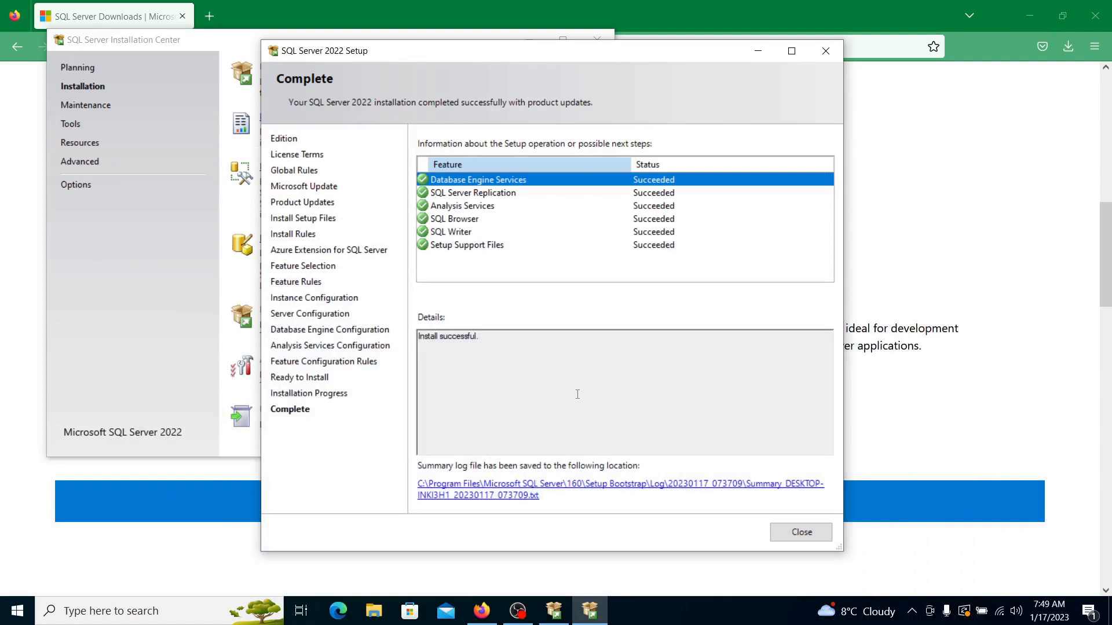
pyautogui.moveTo(530, 501)
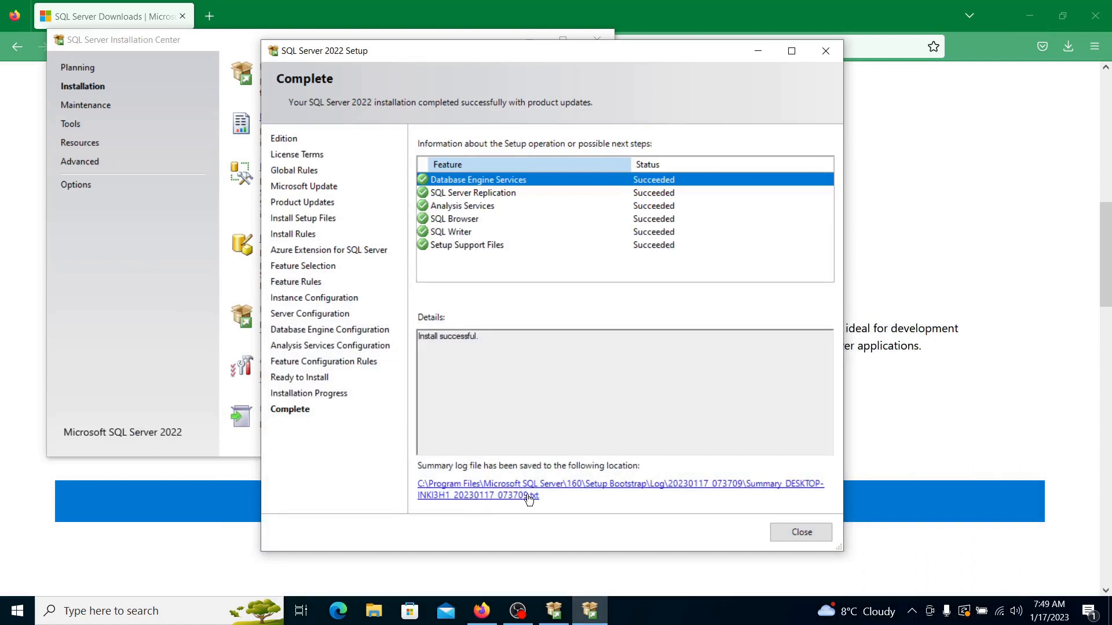
pyautogui.moveTo(482, 377)
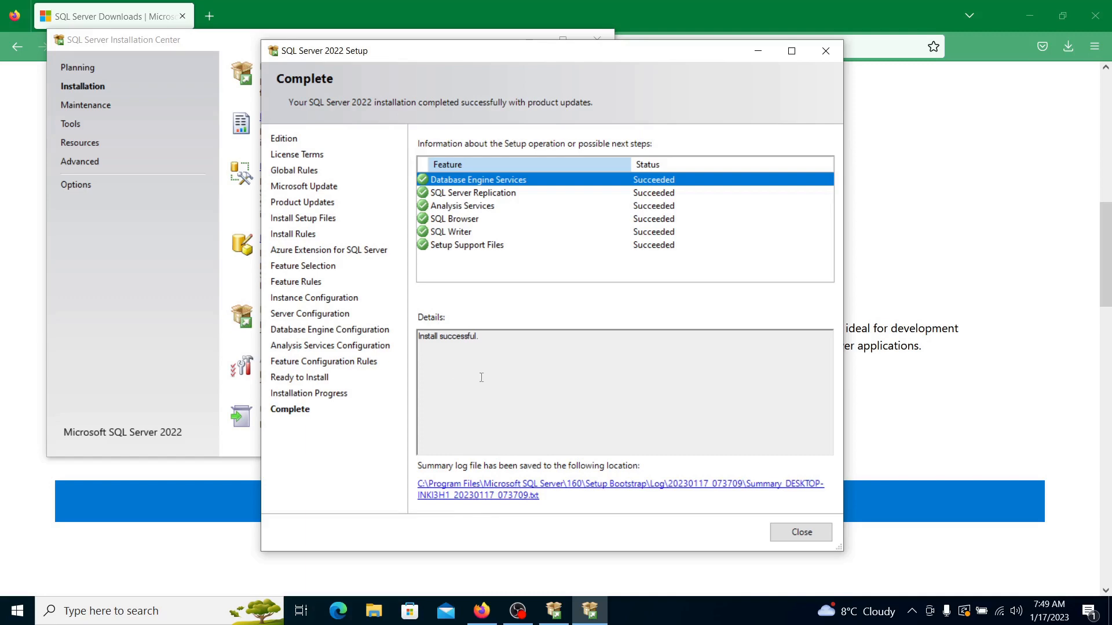
pyautogui.moveTo(825, 538)
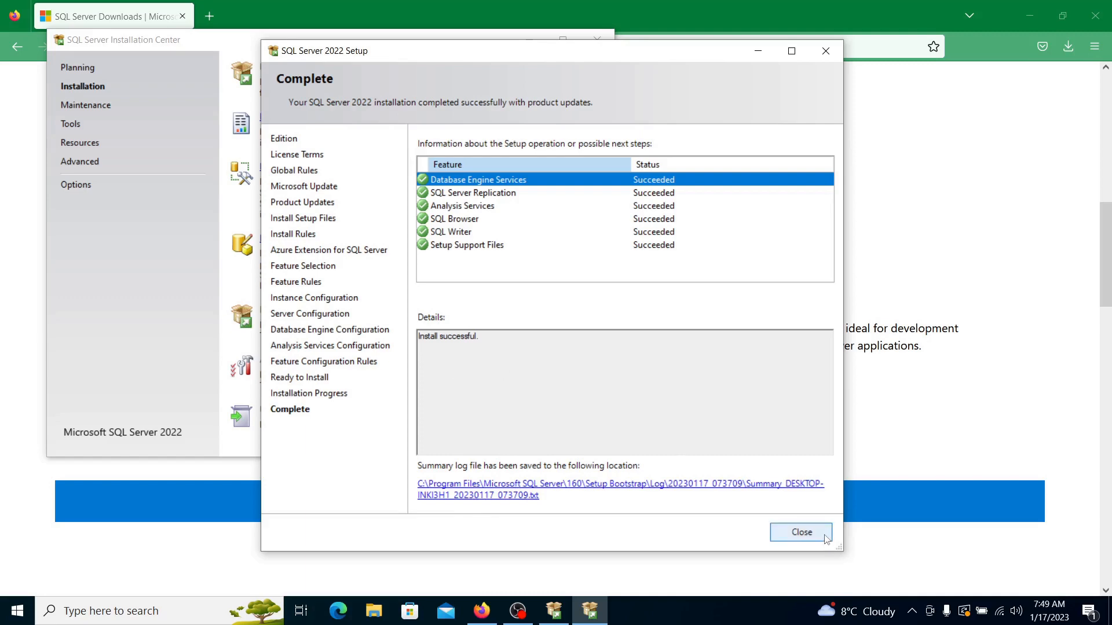
# Close the completed SQL Server 2022 Setup with every feature Succeeded
pyautogui.click(802, 532)
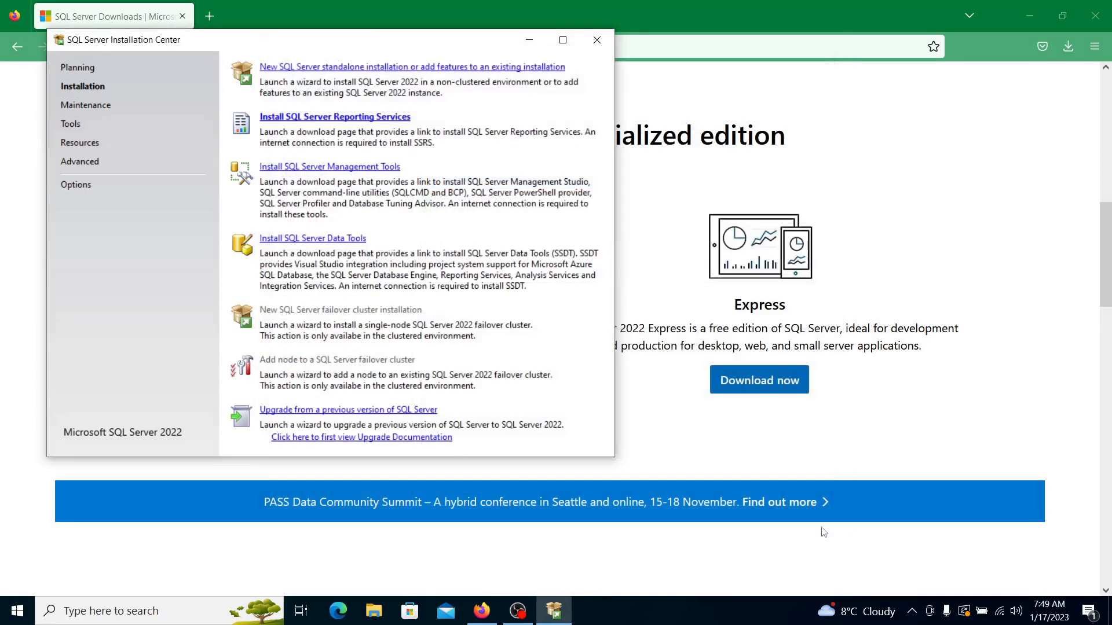
pyautogui.moveTo(668, 113)
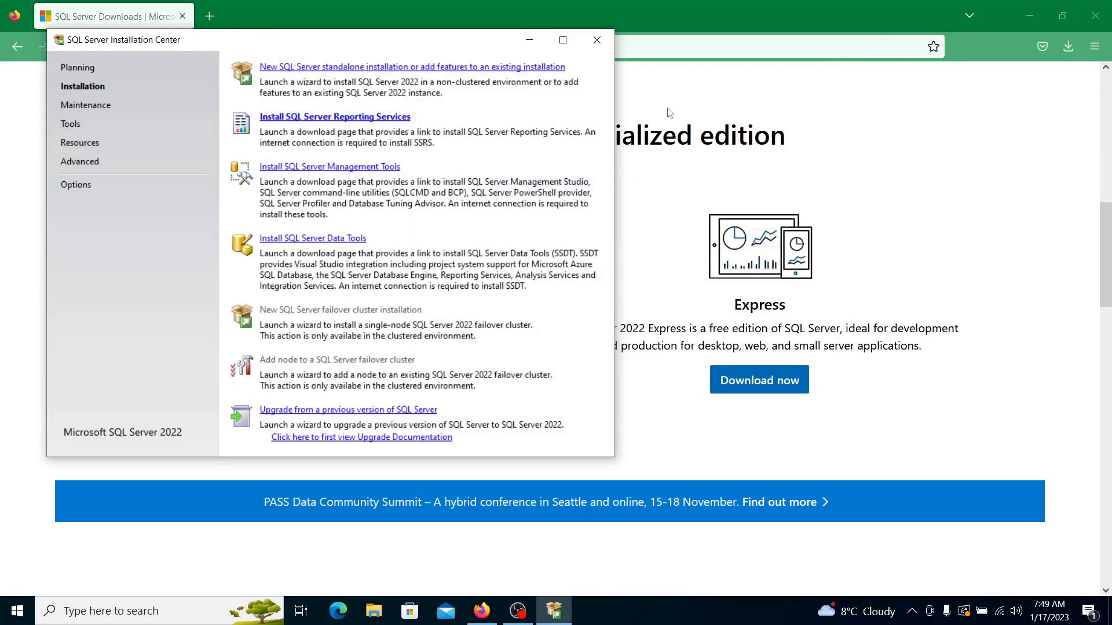
pyautogui.moveTo(753, 101)
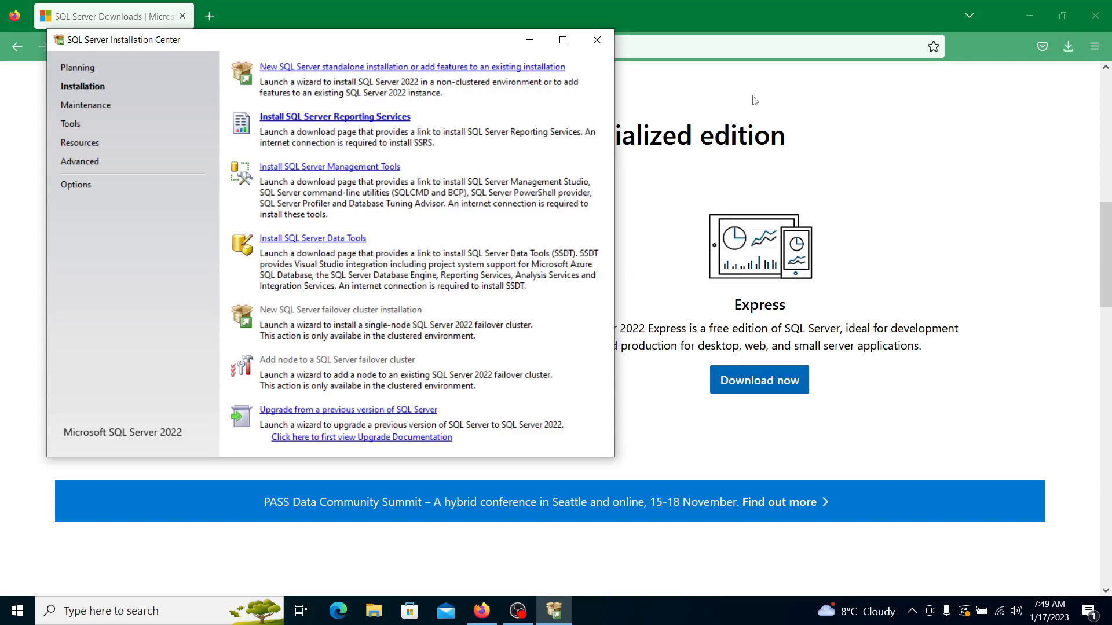
pyautogui.moveTo(689, 86)
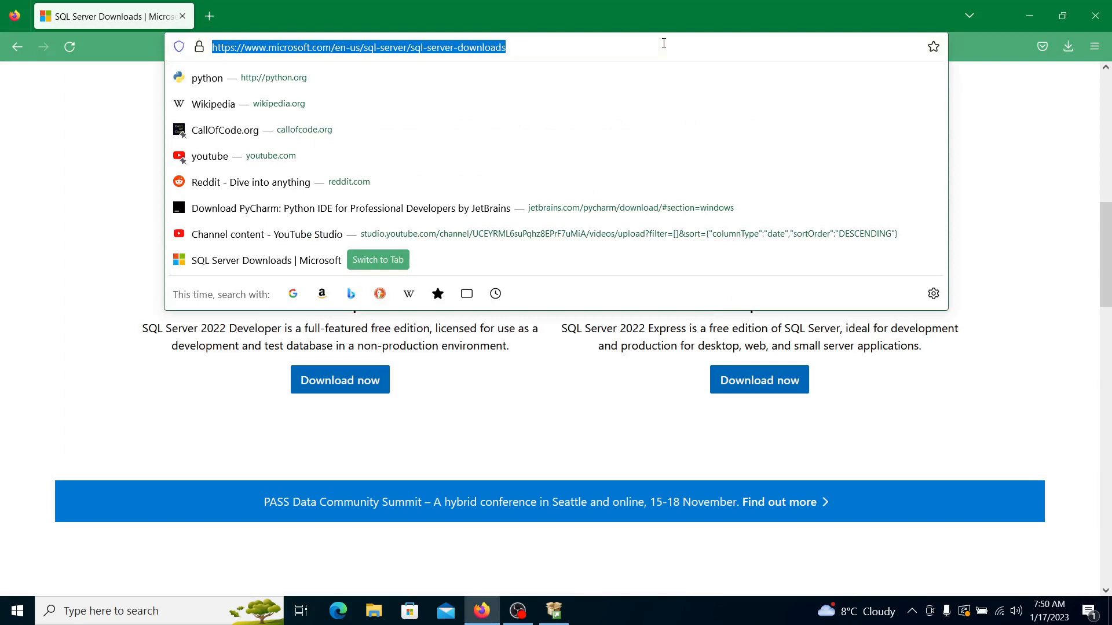
pyautogui.moveTo(656, 46)
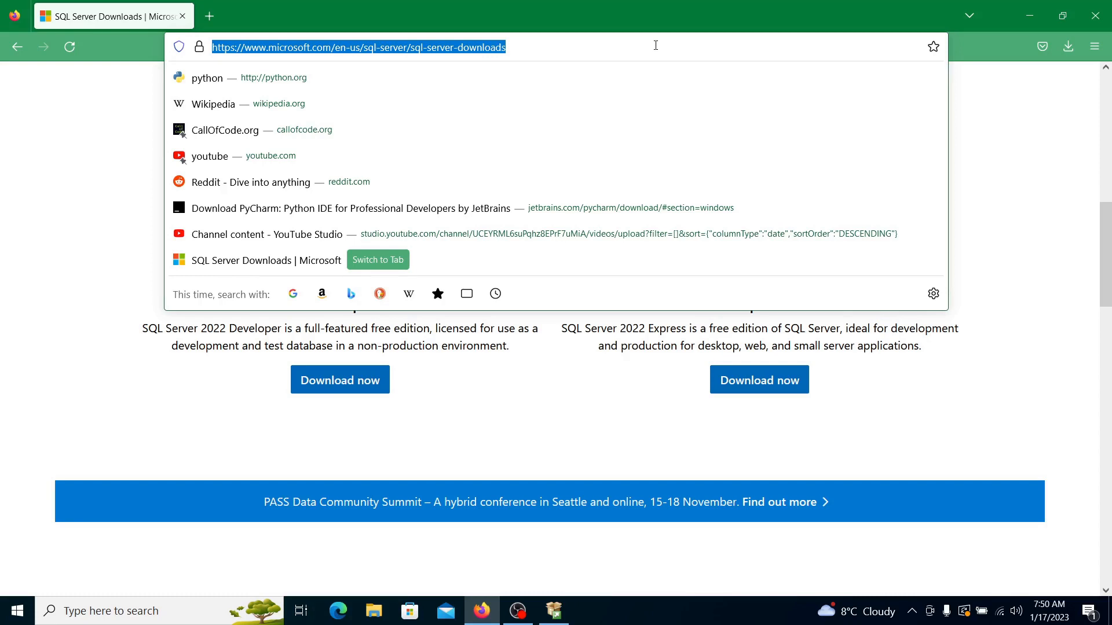
# Search Google for 'sql server management studio download' and go to the Microsoft Learn SSMS article
pyautogui.write('sql server management studio')
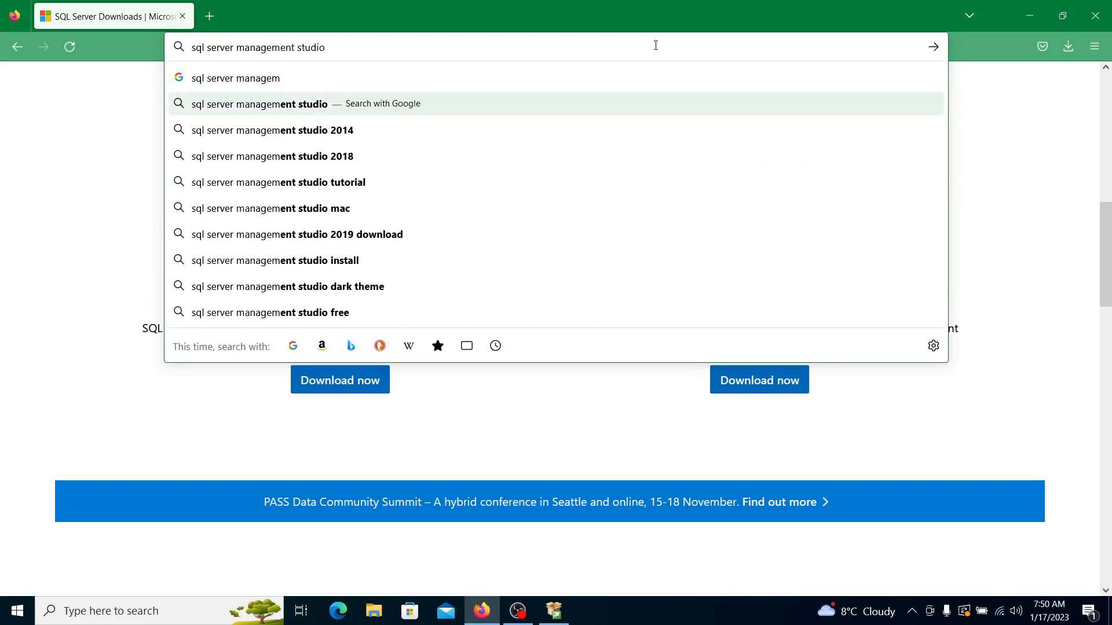
pyautogui.write('download')
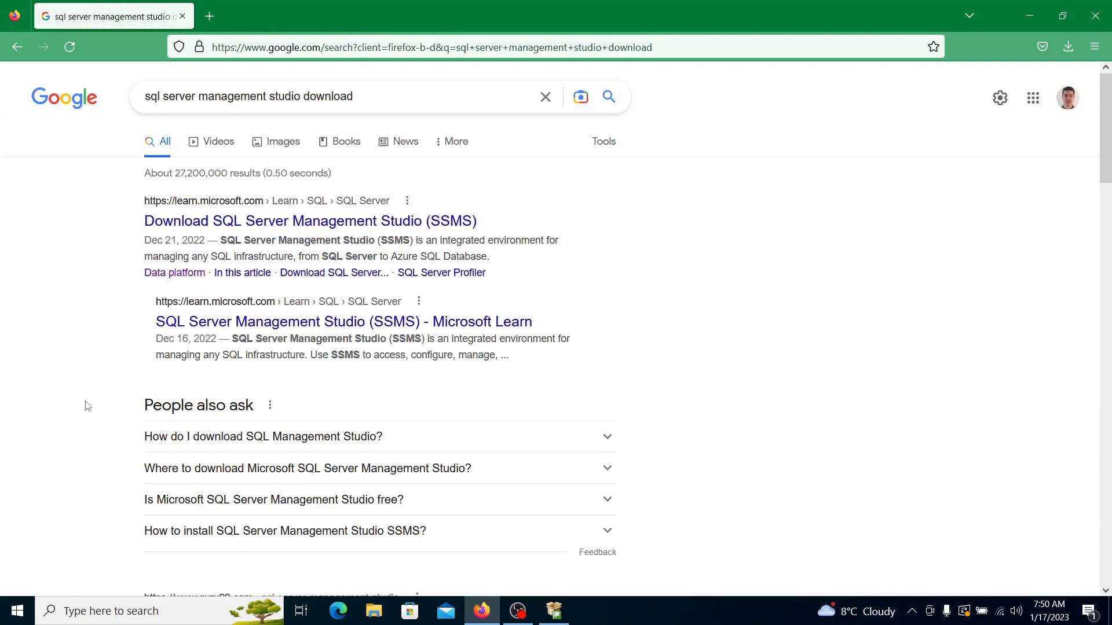
pyautogui.scroll(-3)
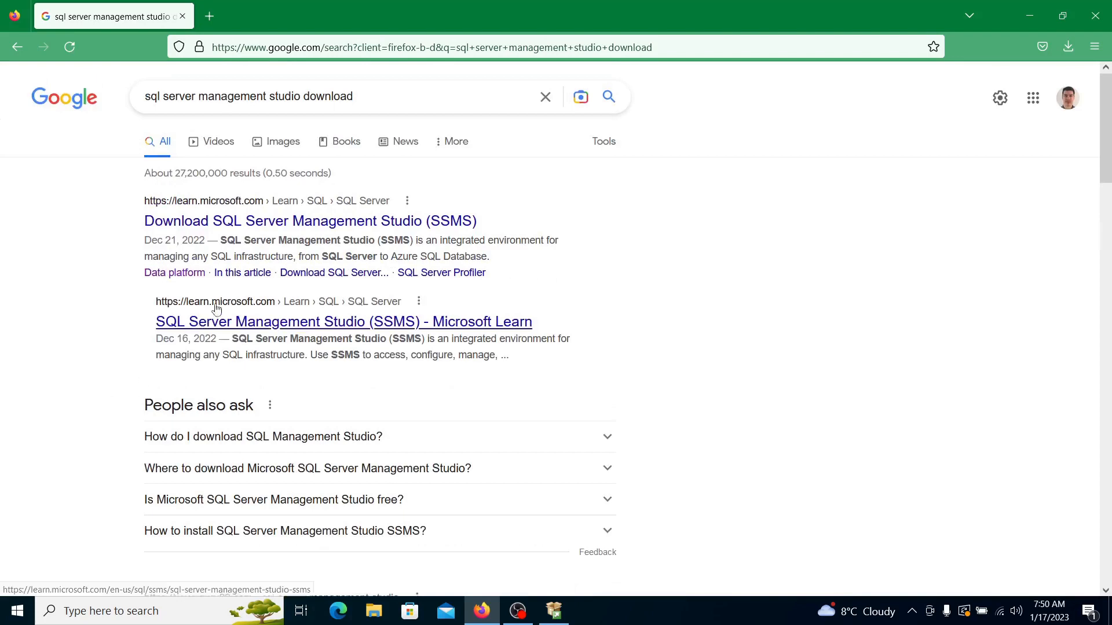
pyautogui.click(310, 220)
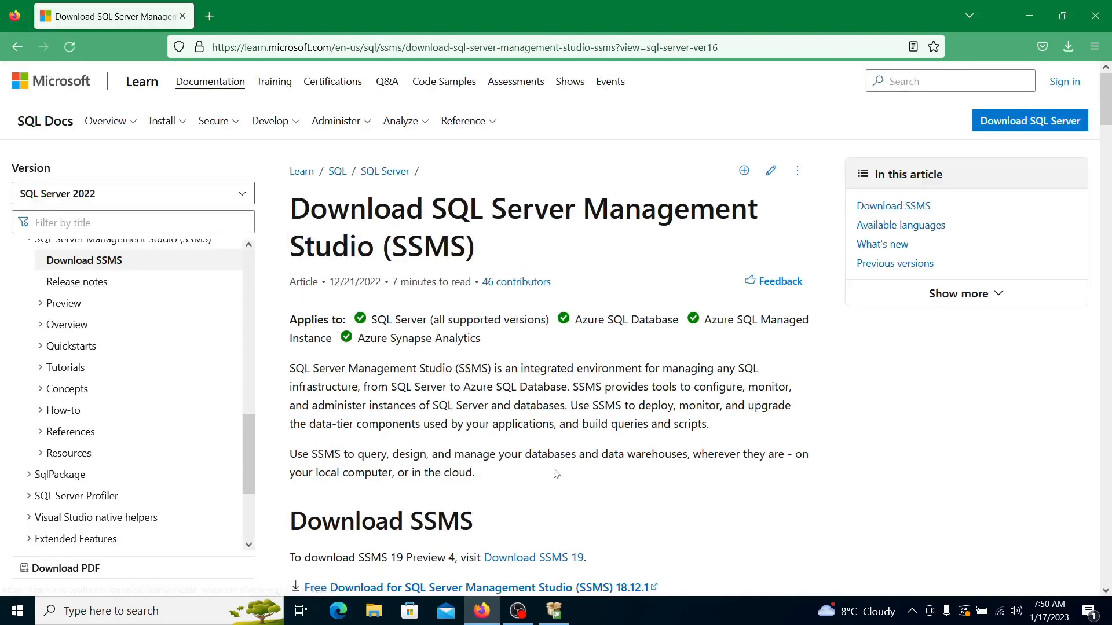
# Download the free SSMS 18.12.1 installer SSMS-Setup-ENU.exe and launch it from the downloads panel
pyautogui.scroll(-3)
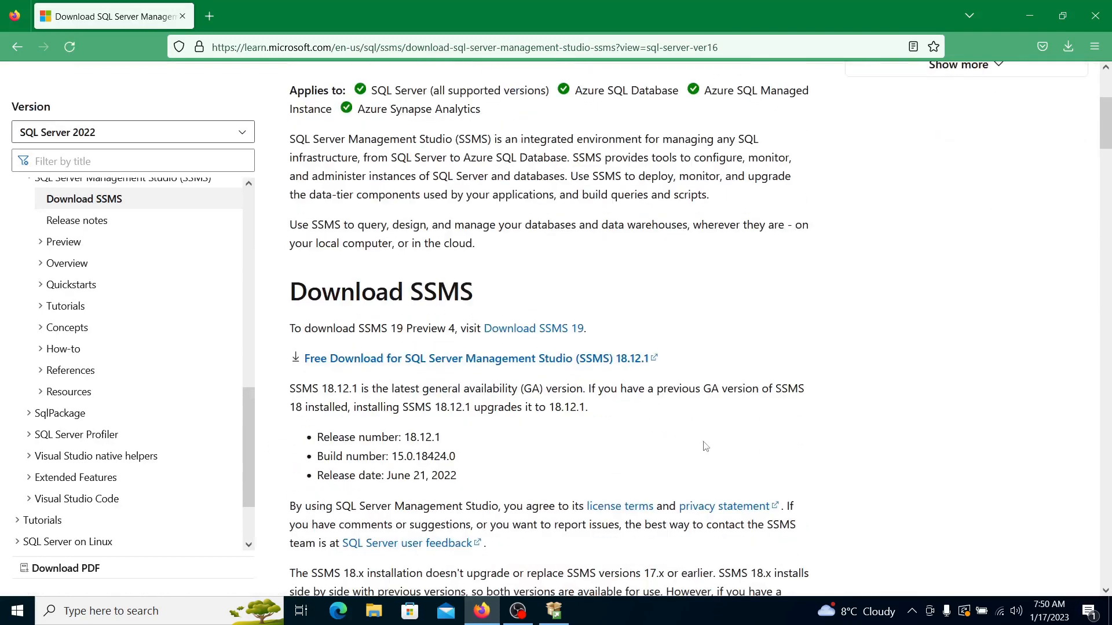
pyautogui.moveTo(706, 453)
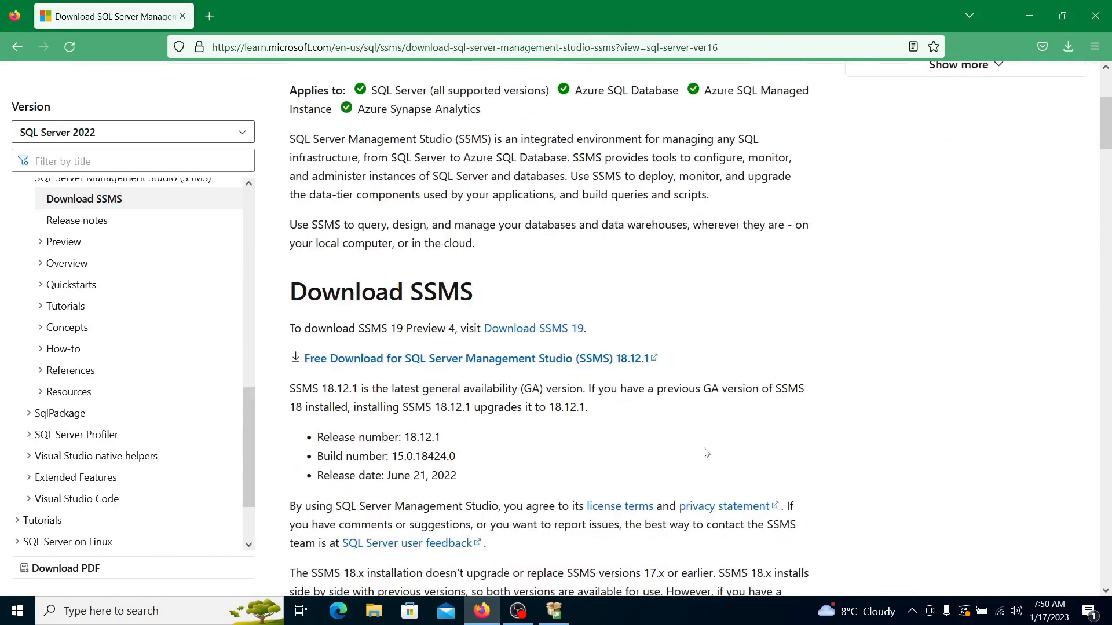
pyautogui.scroll(-3)
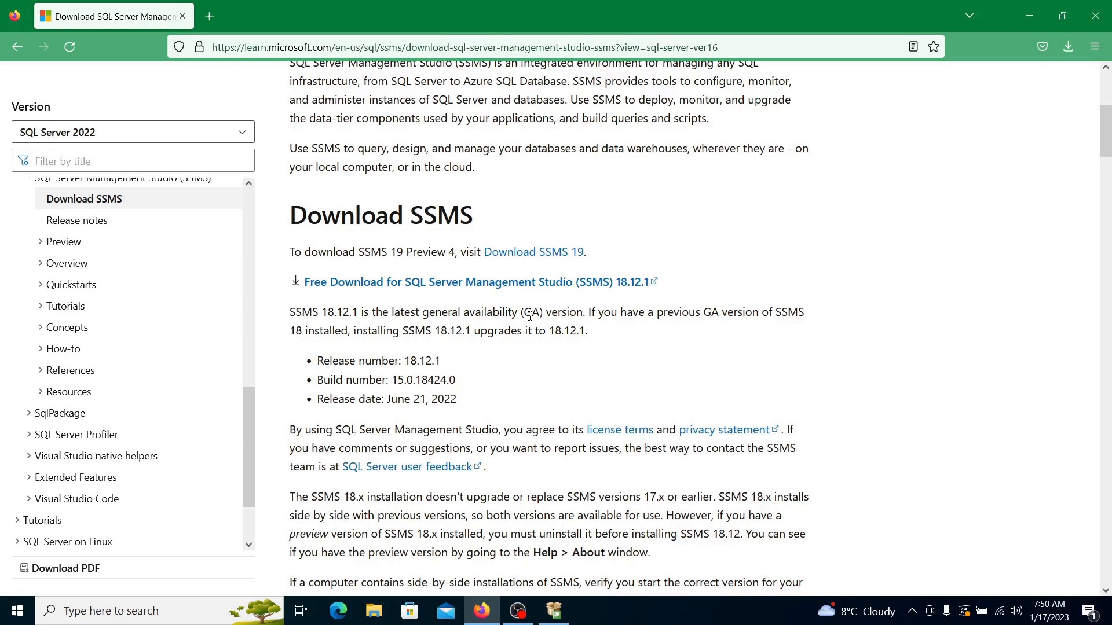
pyautogui.doubleClick(339, 312)
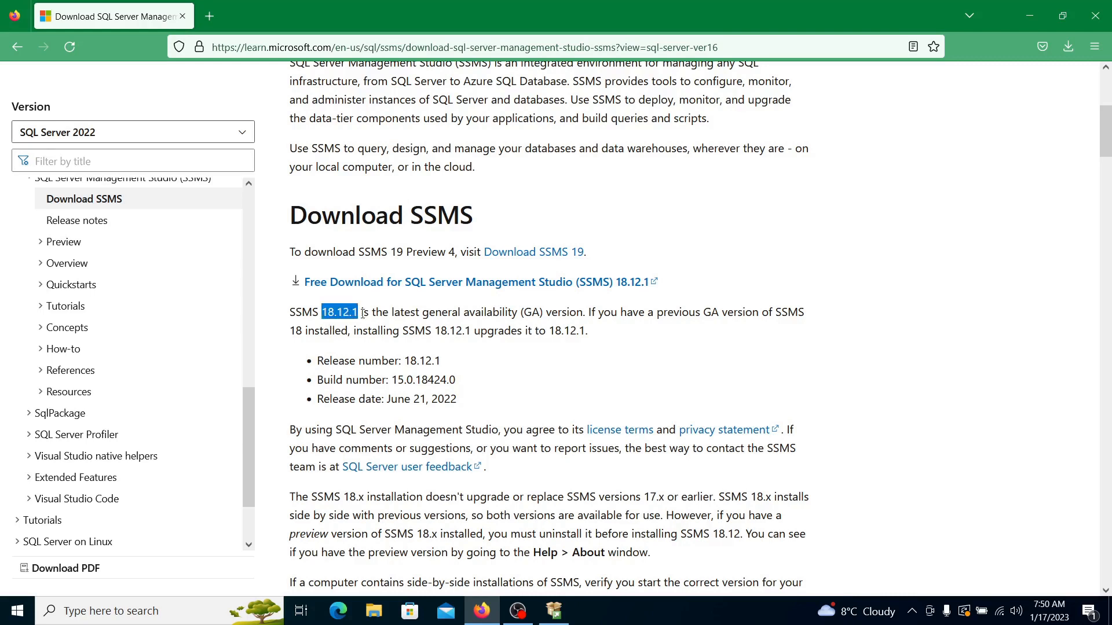
pyautogui.moveTo(495, 253)
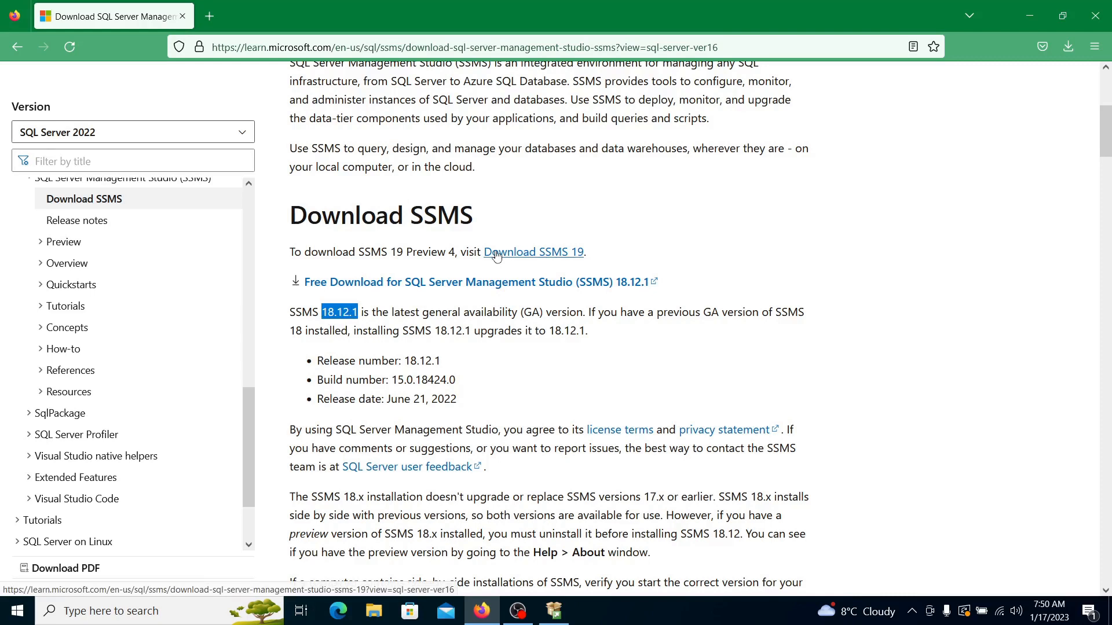
pyautogui.moveTo(579, 258)
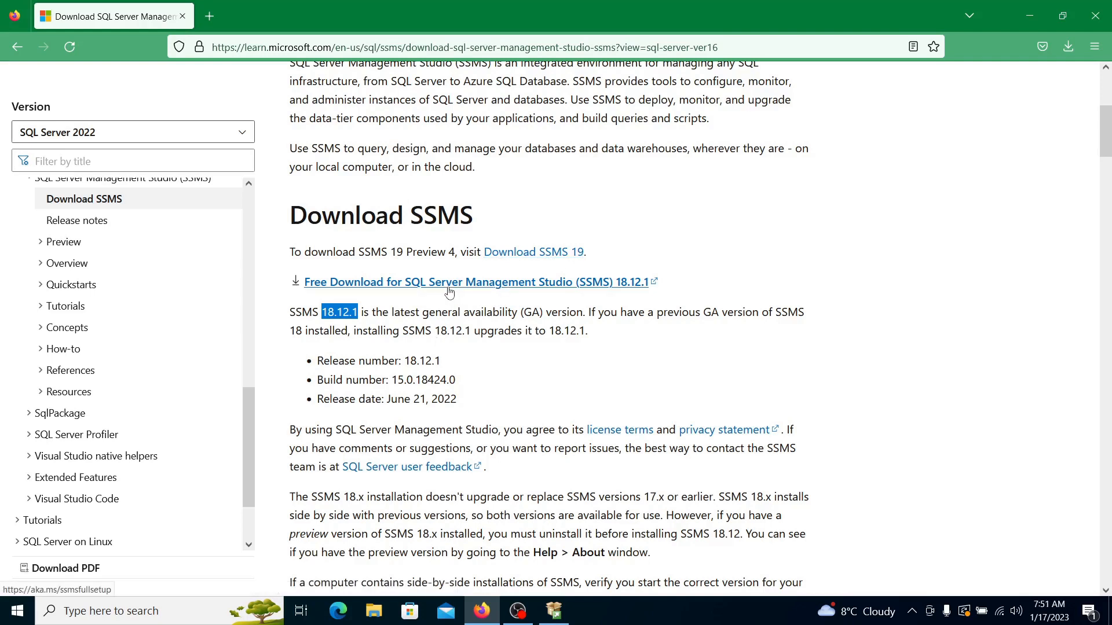
pyautogui.click(449, 281)
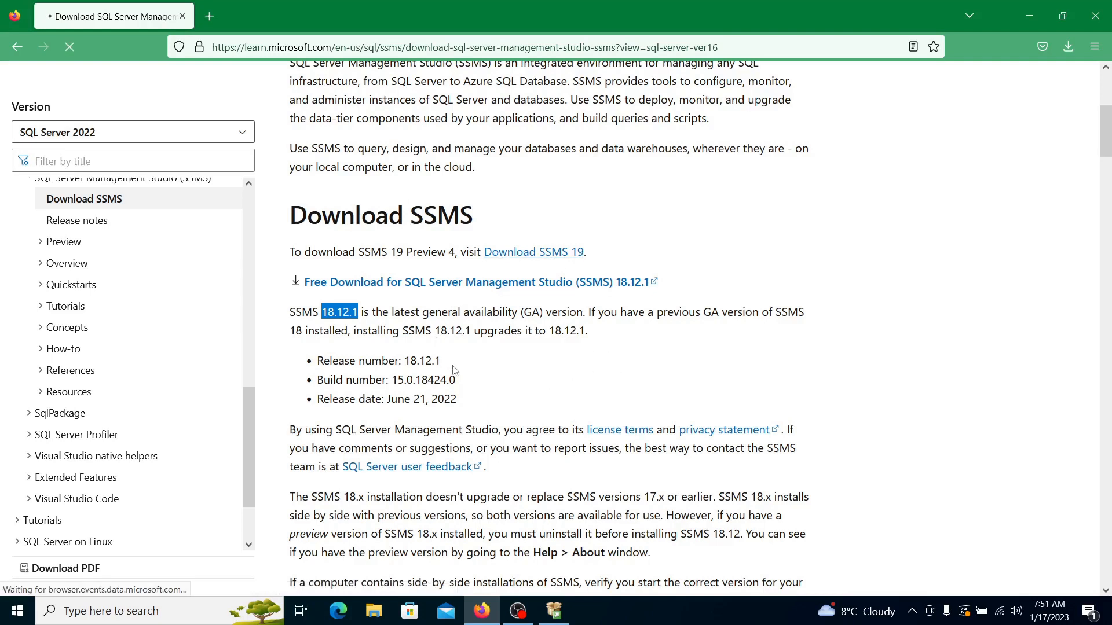
pyautogui.click(1067, 47)
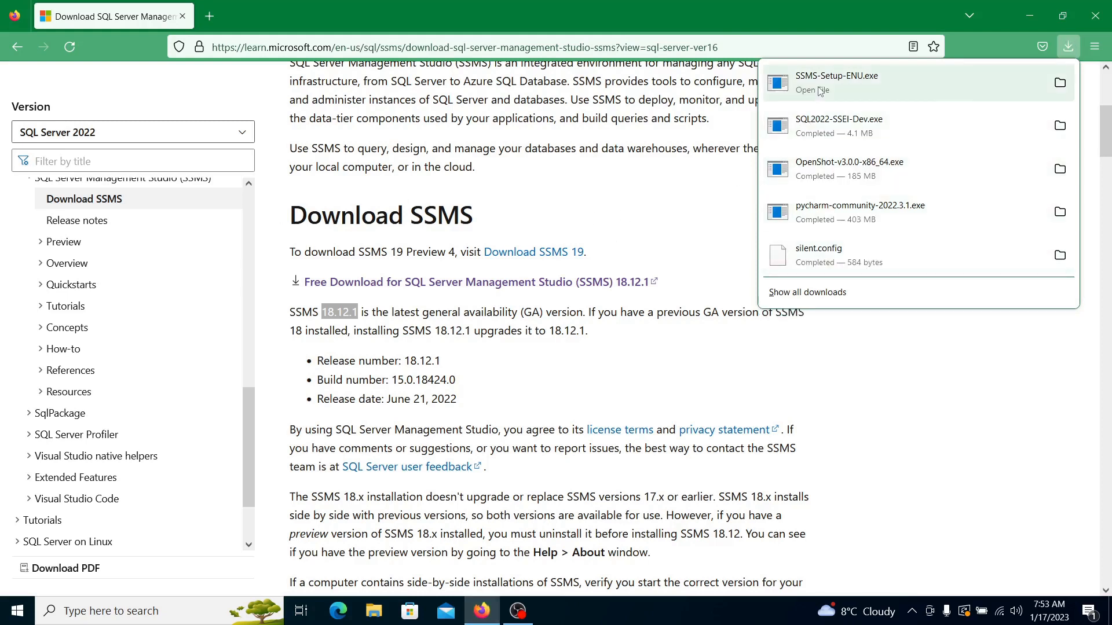
pyautogui.click(631, 220)
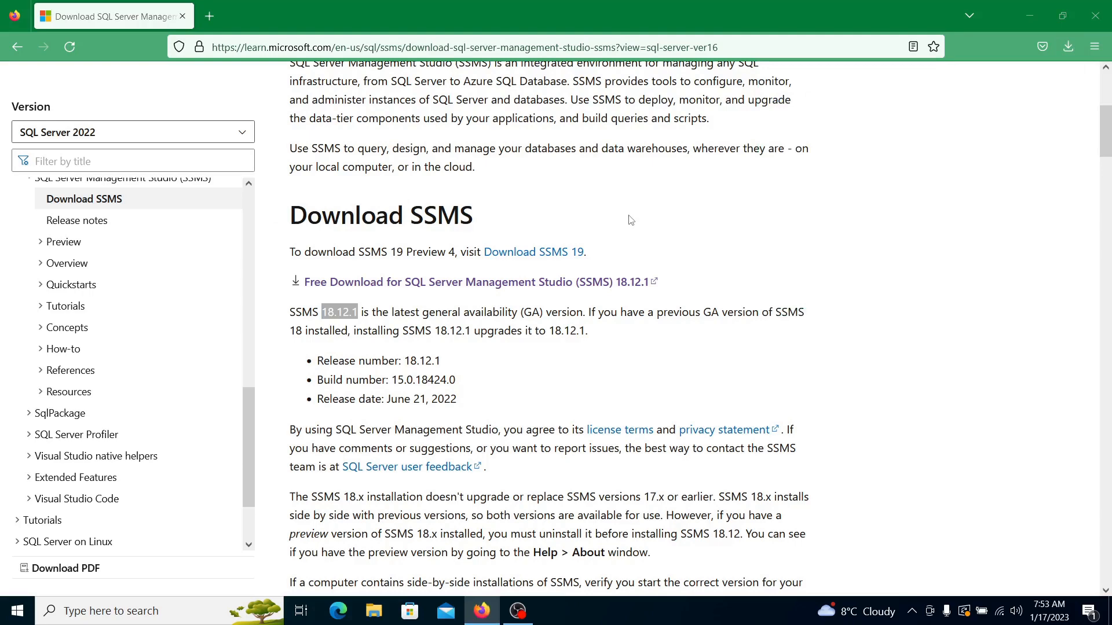
pyautogui.moveTo(657, 312)
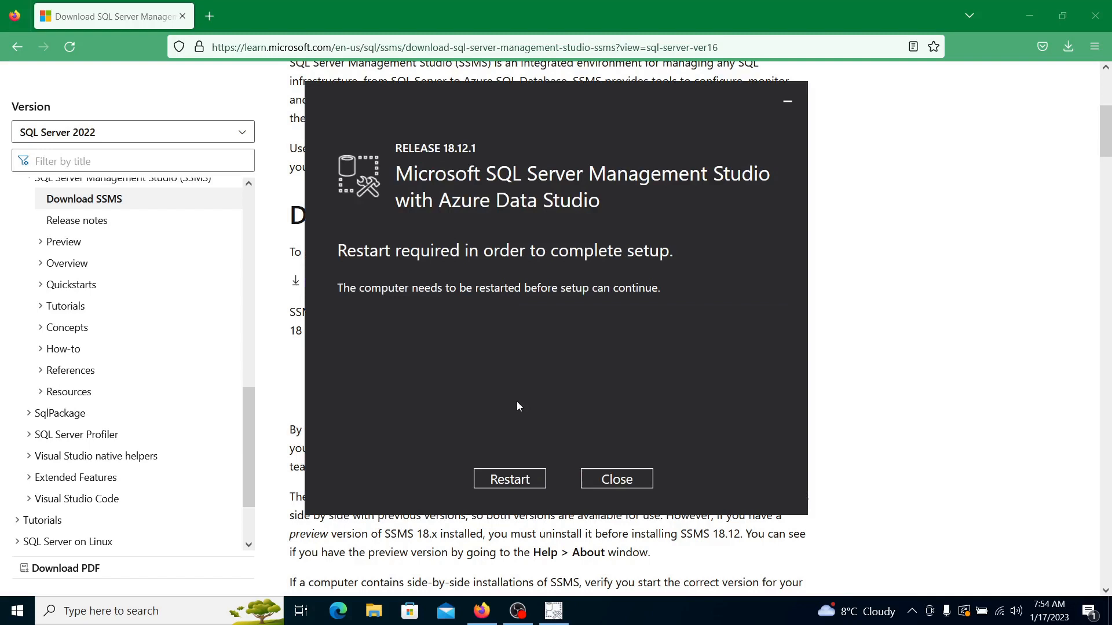
pyautogui.moveTo(498, 418)
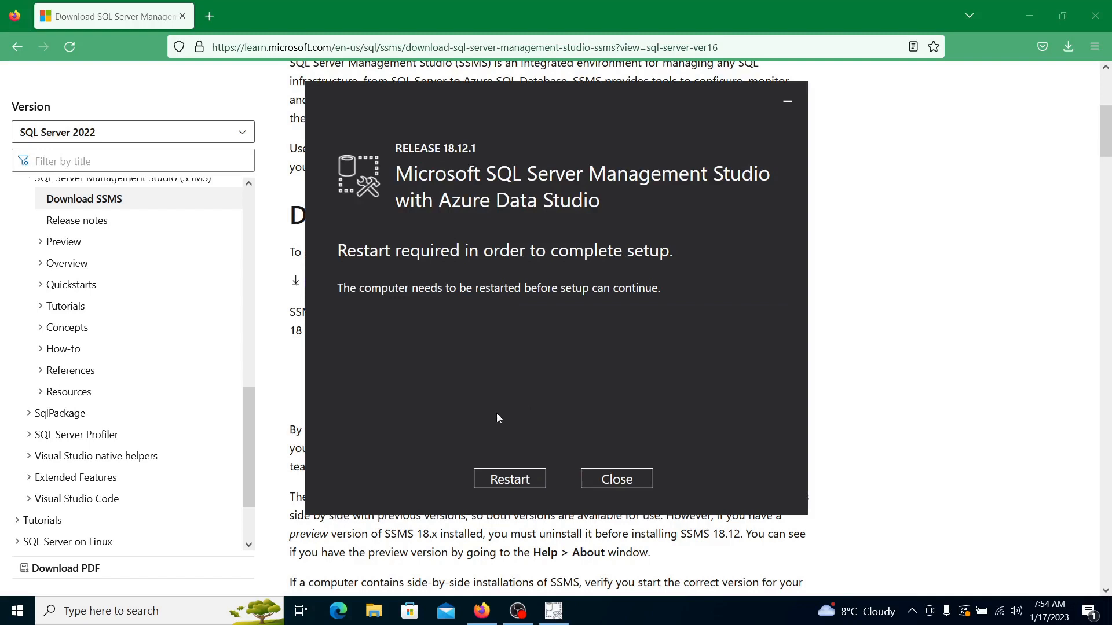
pyautogui.moveTo(506, 486)
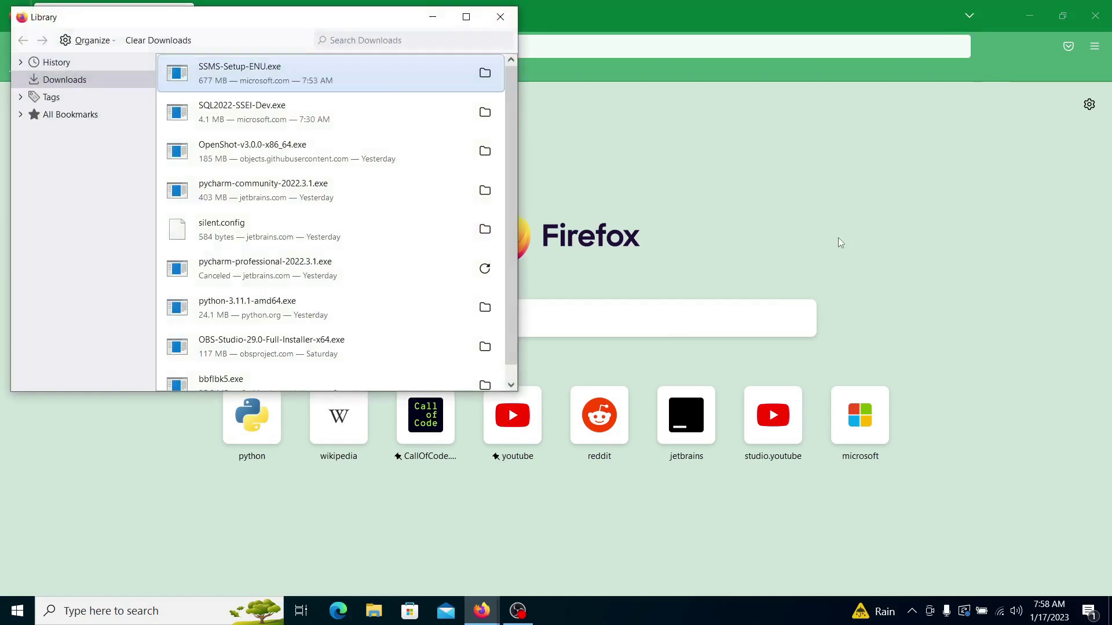
pyautogui.moveTo(218, 70)
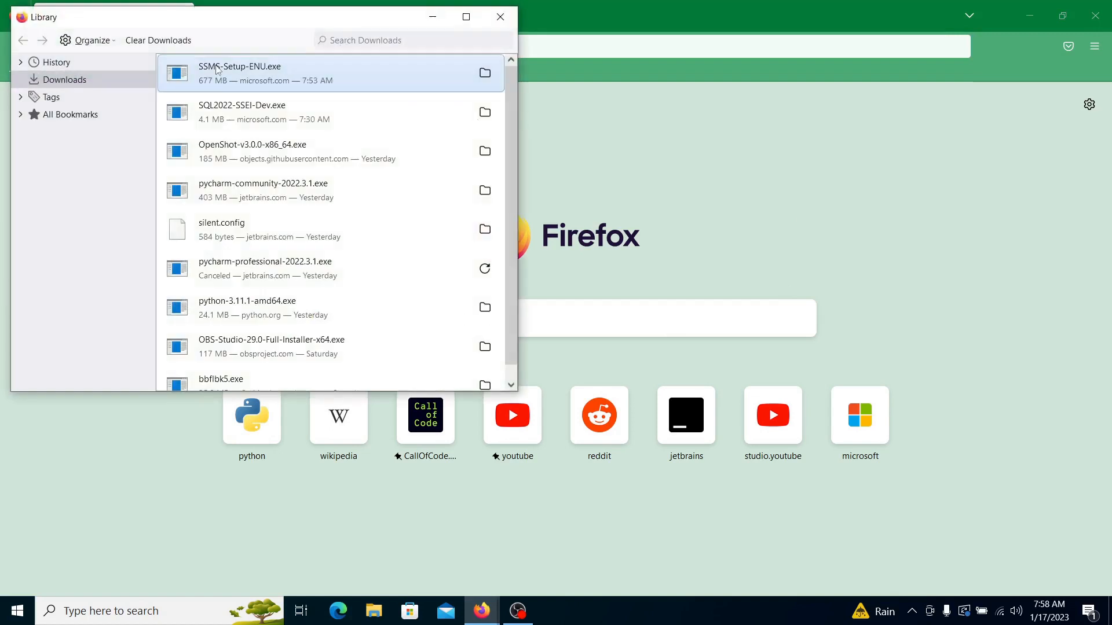
pyautogui.moveTo(216, 72)
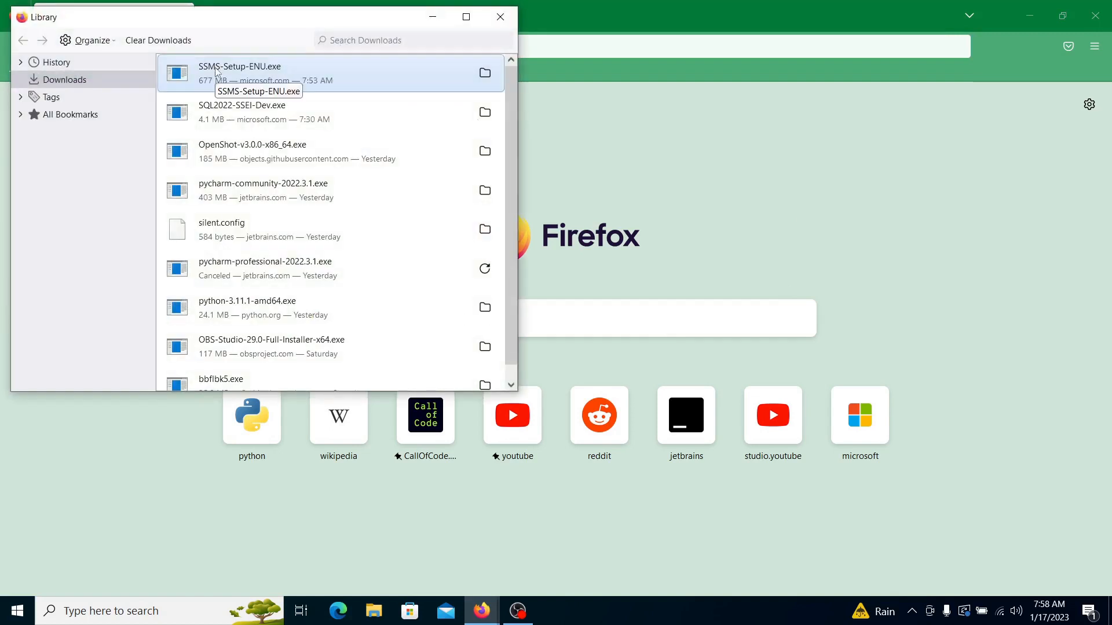
pyautogui.moveTo(474, 108)
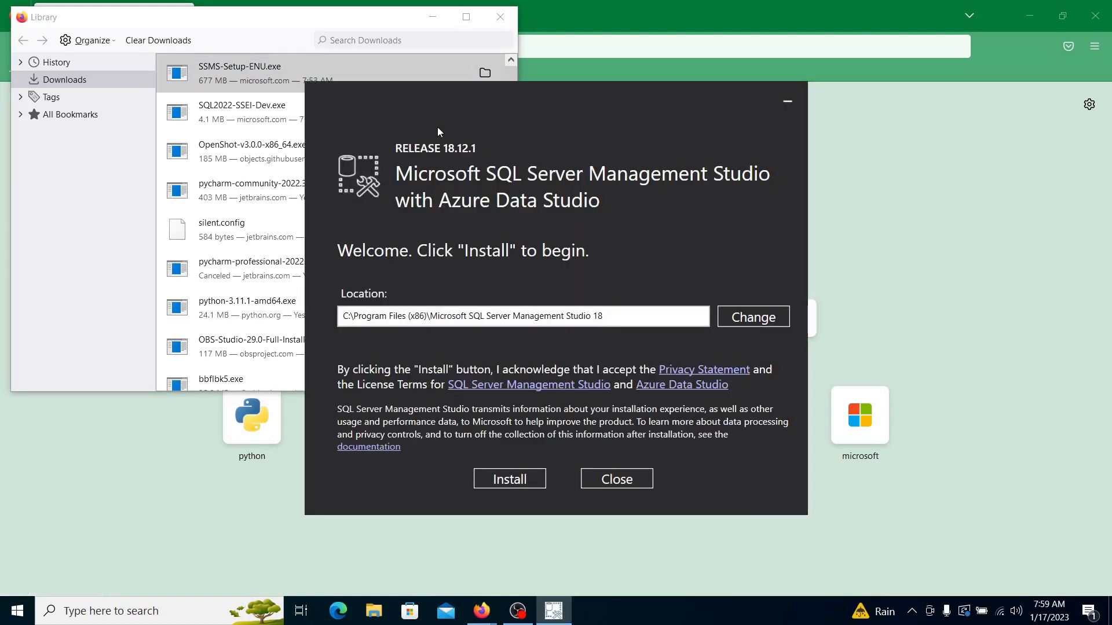
pyautogui.moveTo(489, 267)
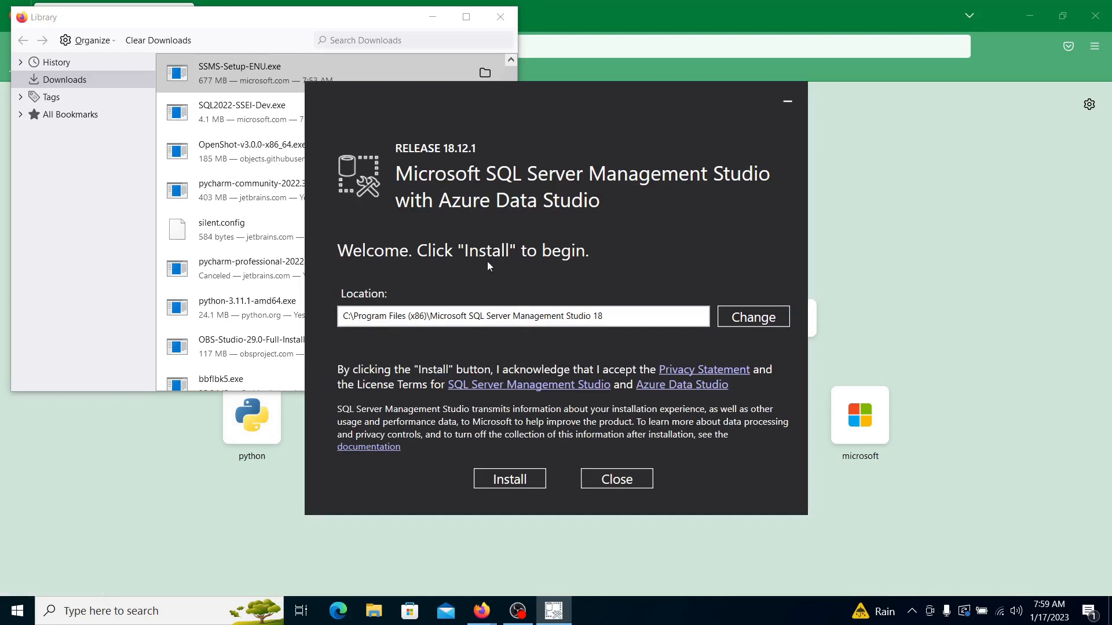
pyautogui.moveTo(501, 362)
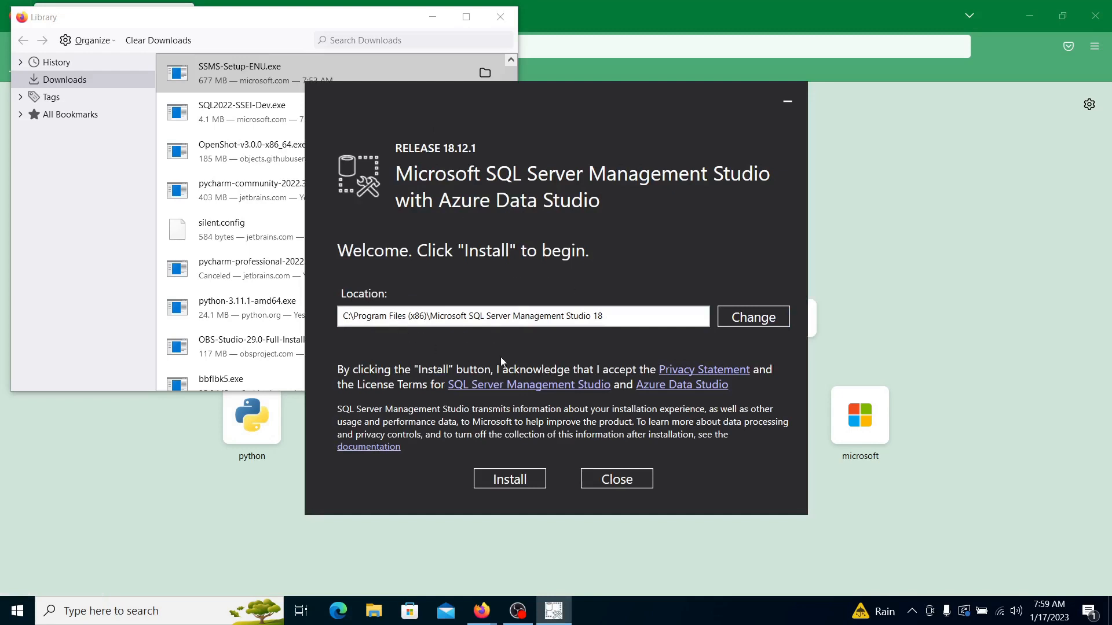
pyautogui.moveTo(517, 503)
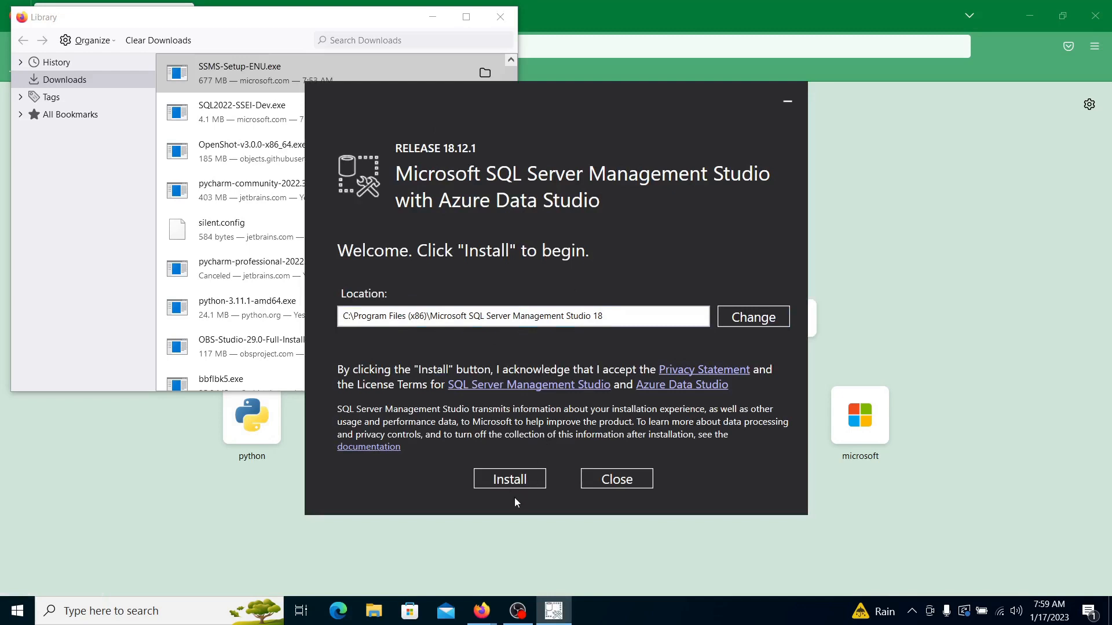
# Install SSMS to the default location and restart the computer to finish setup
pyautogui.click(509, 479)
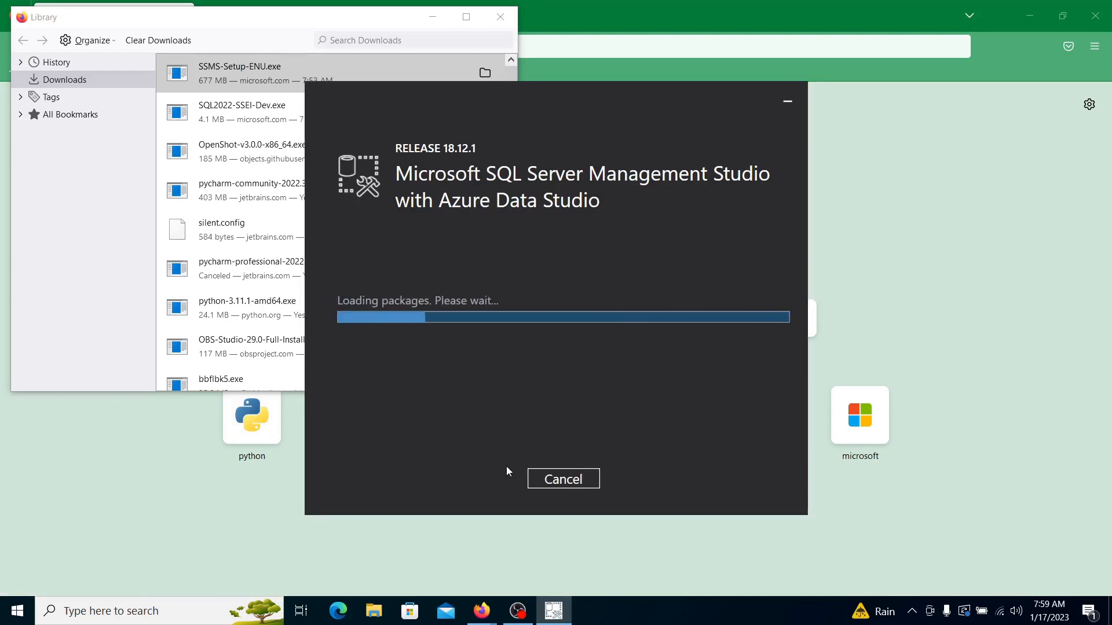
pyautogui.moveTo(415, 381)
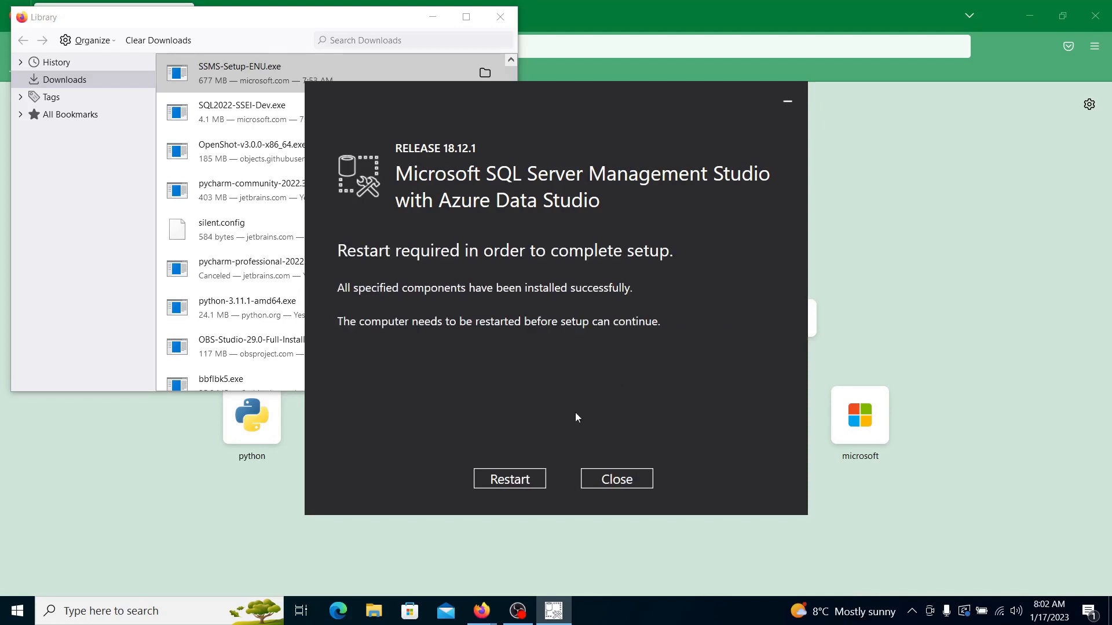
pyautogui.moveTo(549, 410)
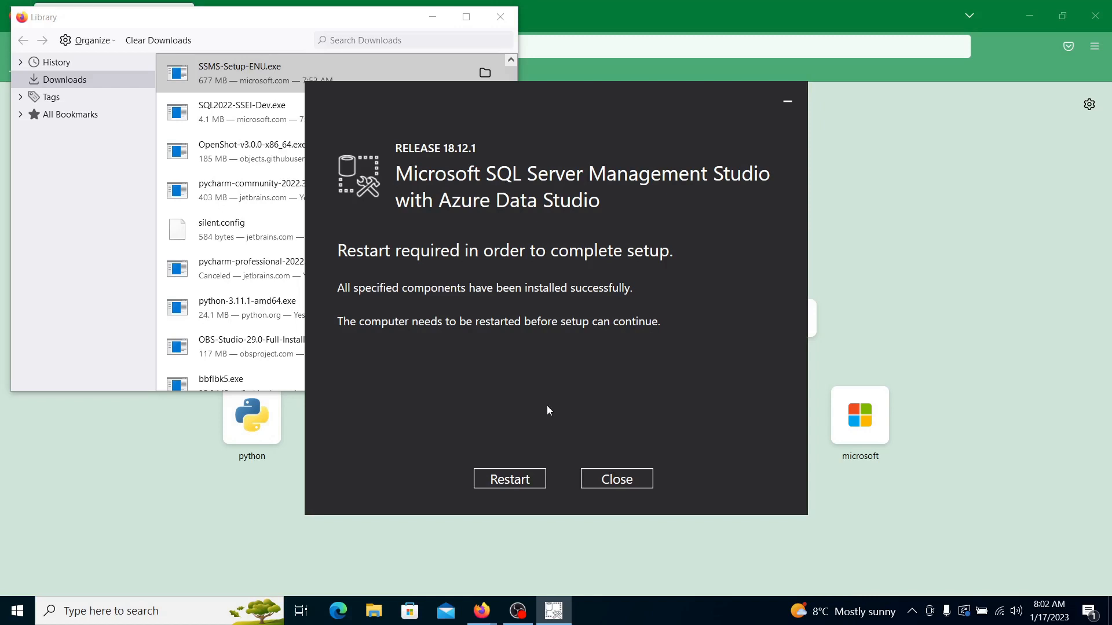
pyautogui.moveTo(525, 479)
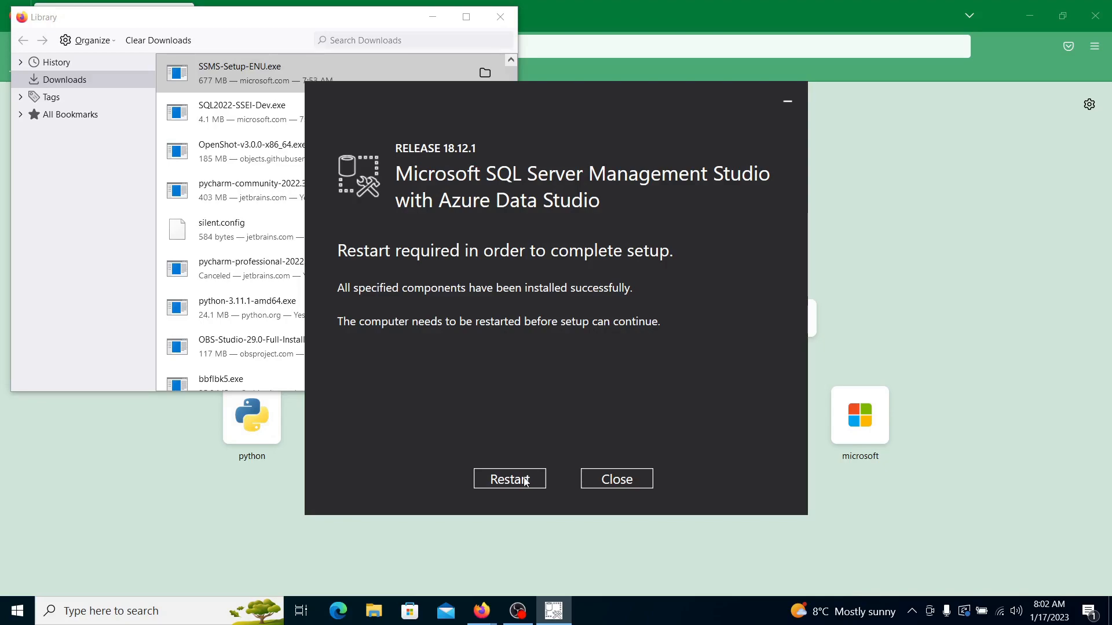
pyautogui.click(509, 479)
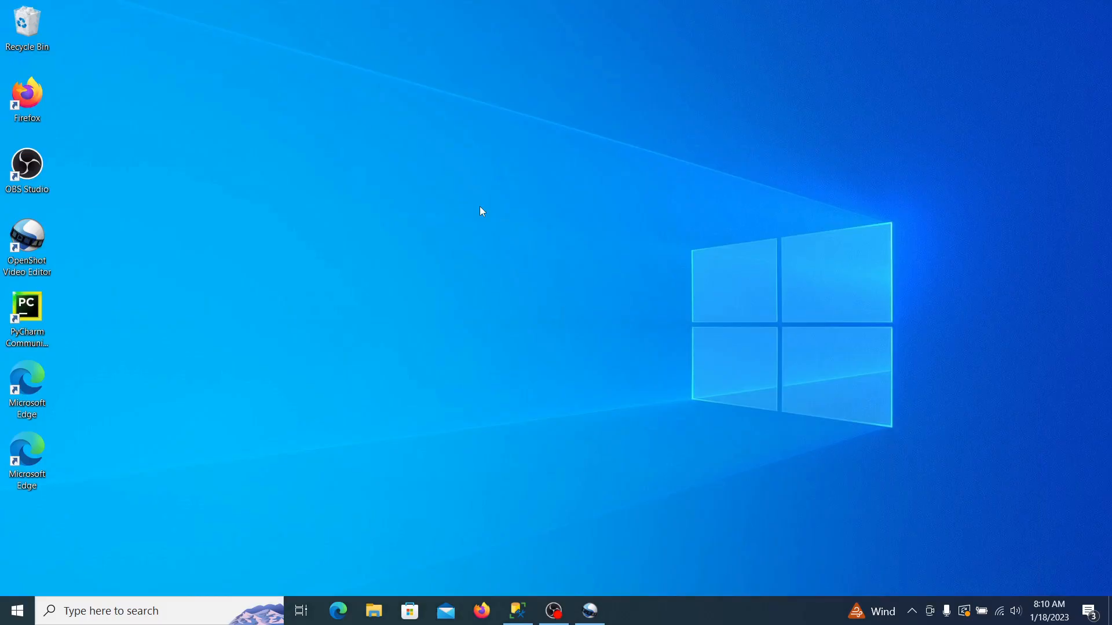
pyautogui.moveTo(401, 317)
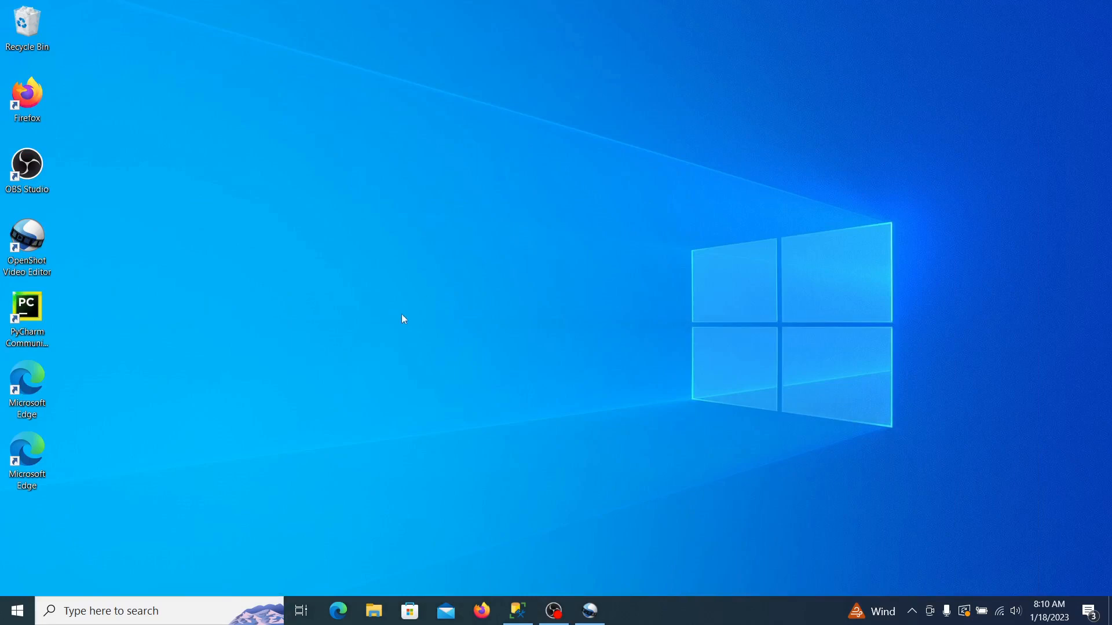
pyautogui.moveTo(17, 611)
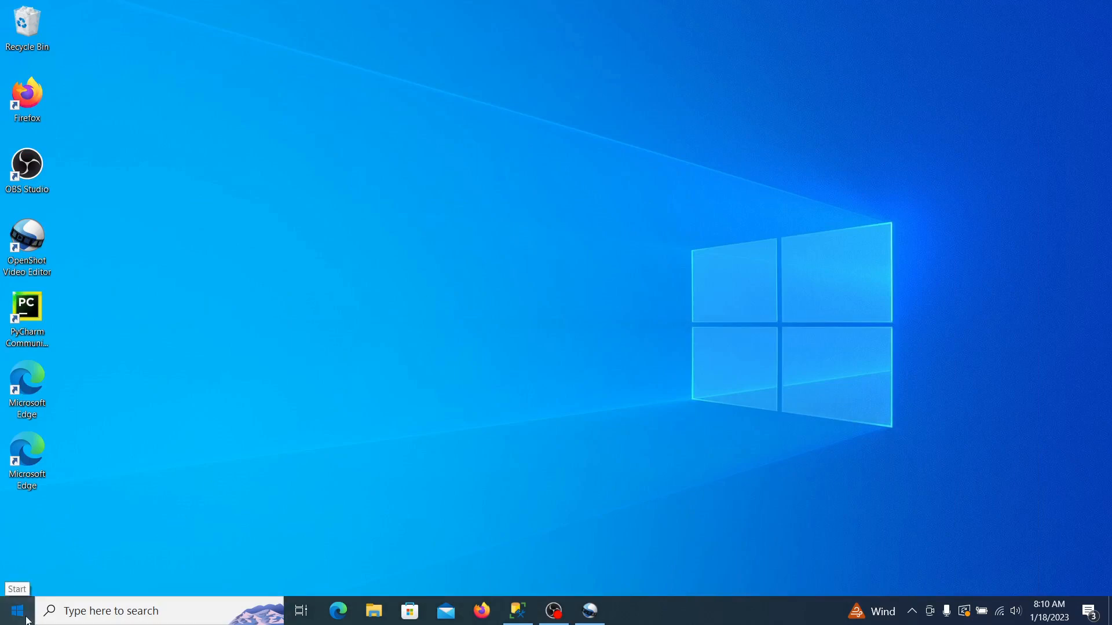
# Launch SQL Server Management Studio from the Start menu's Microsoft SQL Server Tools folder
pyautogui.click(17, 611)
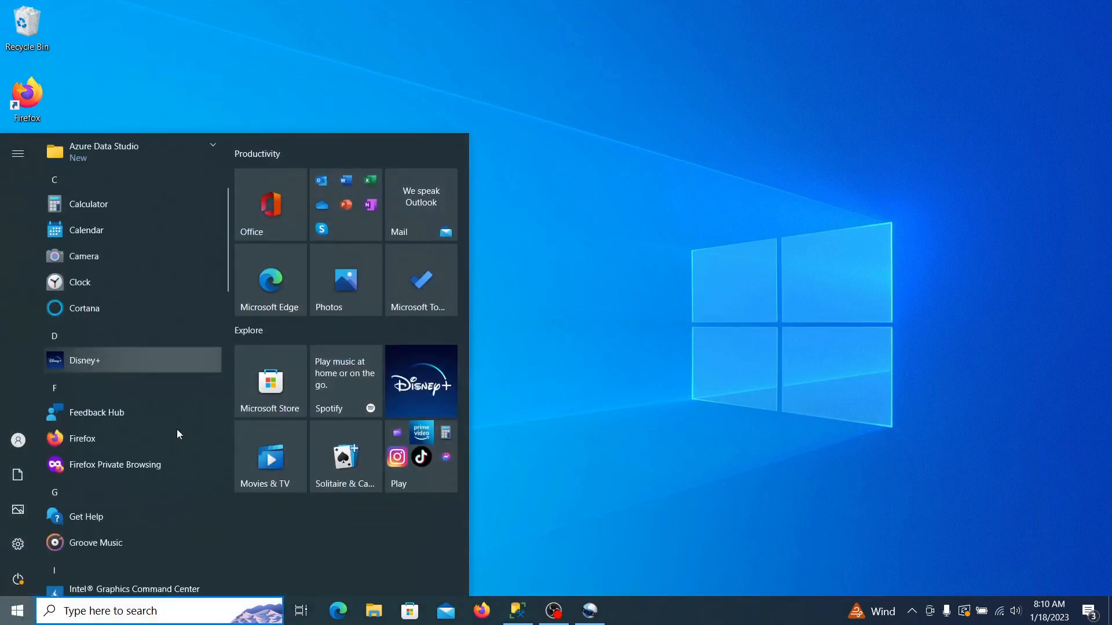
pyautogui.scroll(-3)
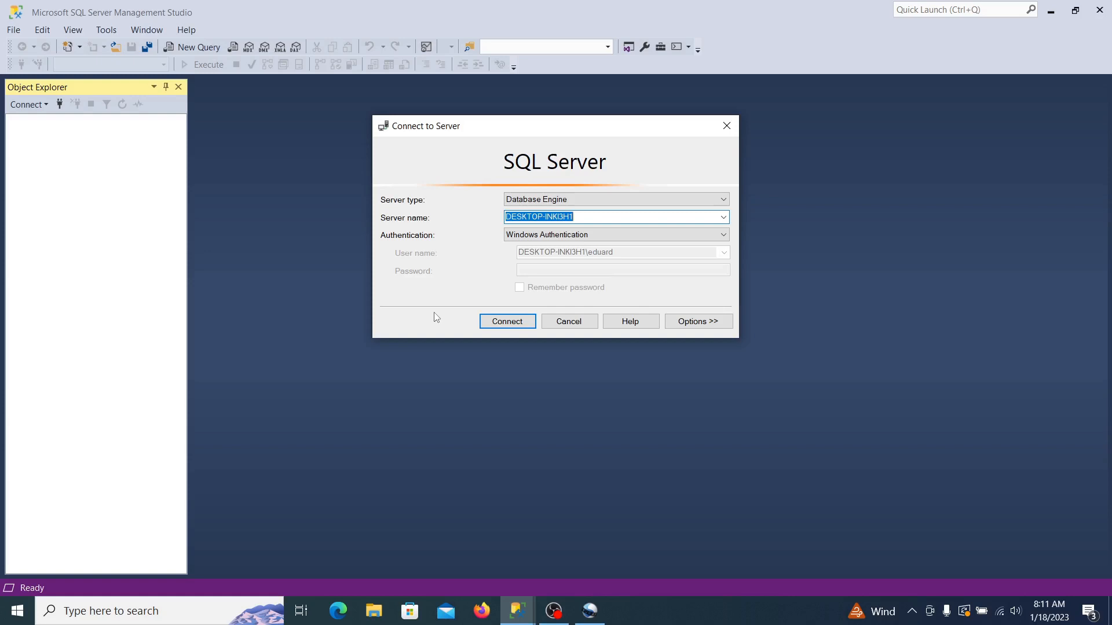
pyautogui.moveTo(762, 484)
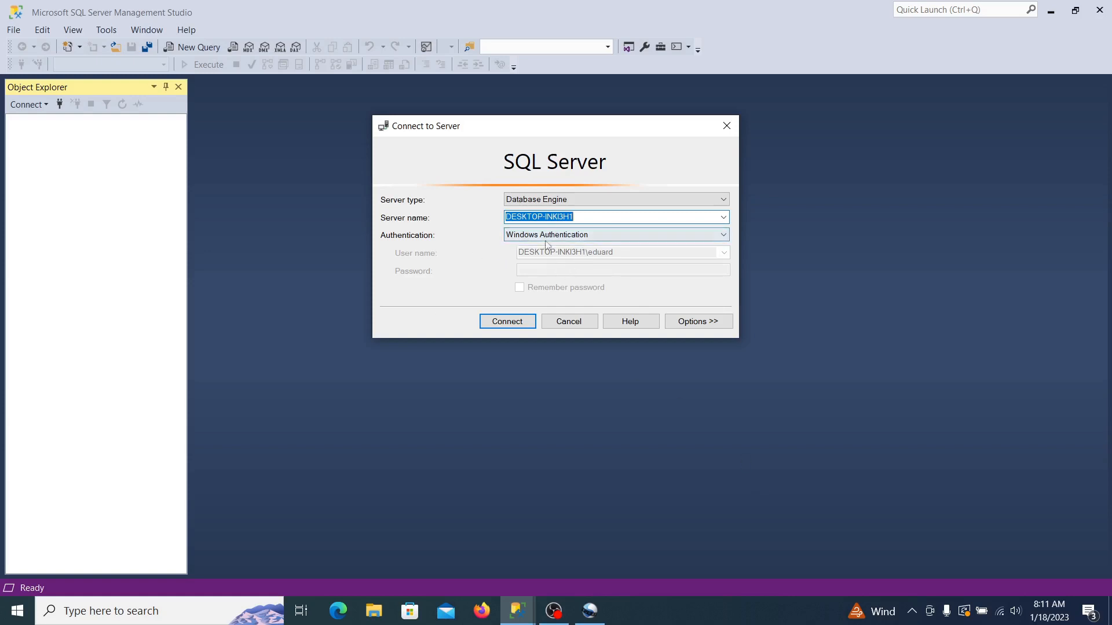
# Connect to the local server with SQL Server Authentication as sa
pyautogui.click(723, 234)
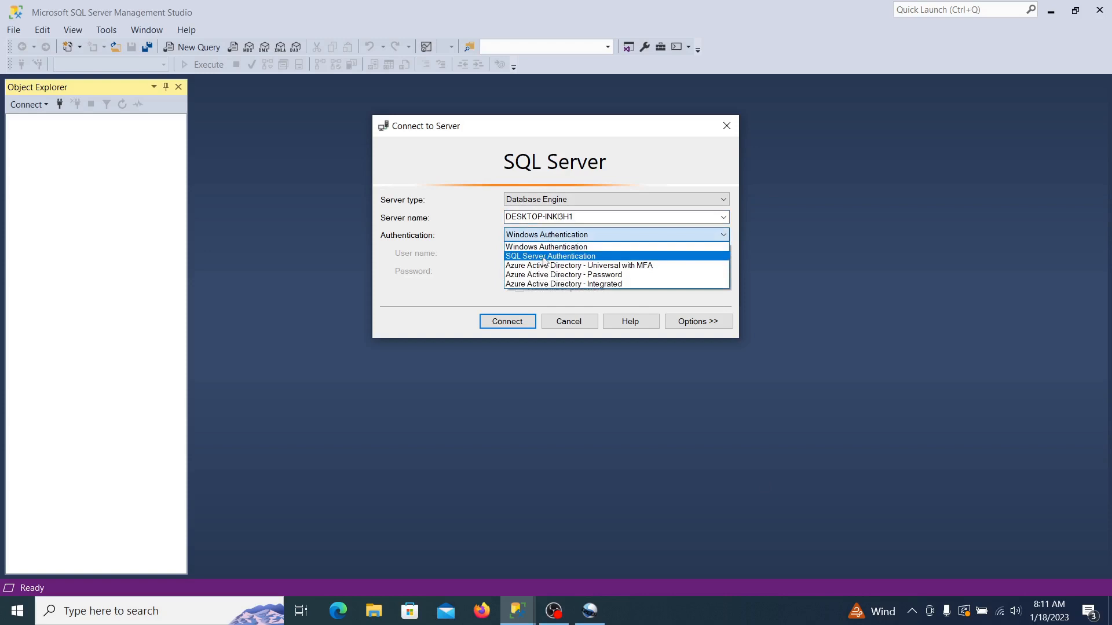
pyautogui.click(550, 256)
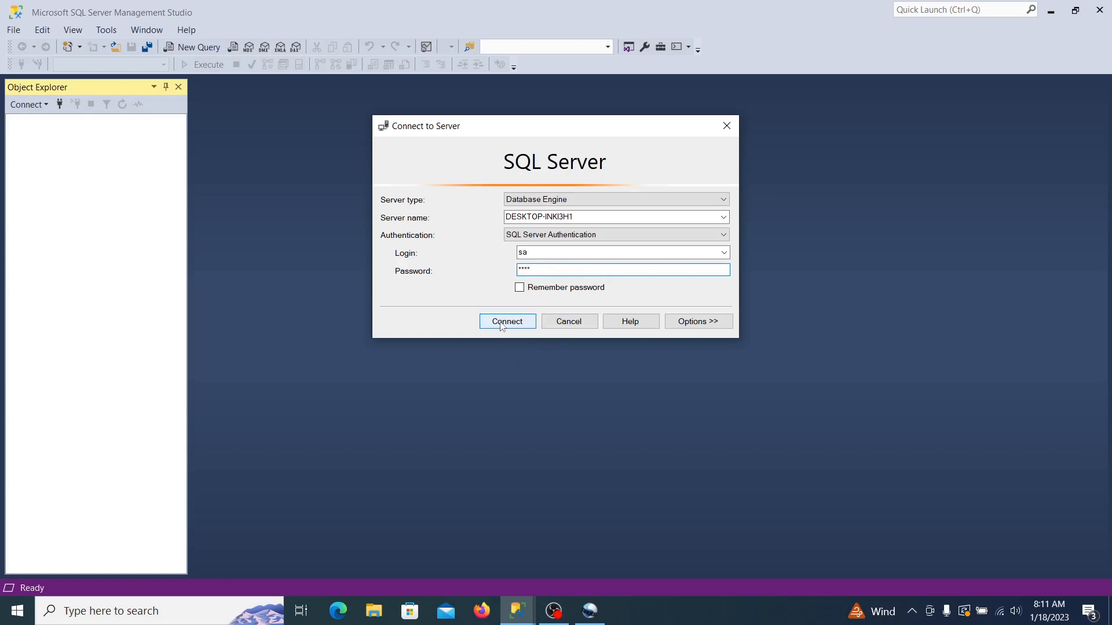
pyautogui.click(507, 322)
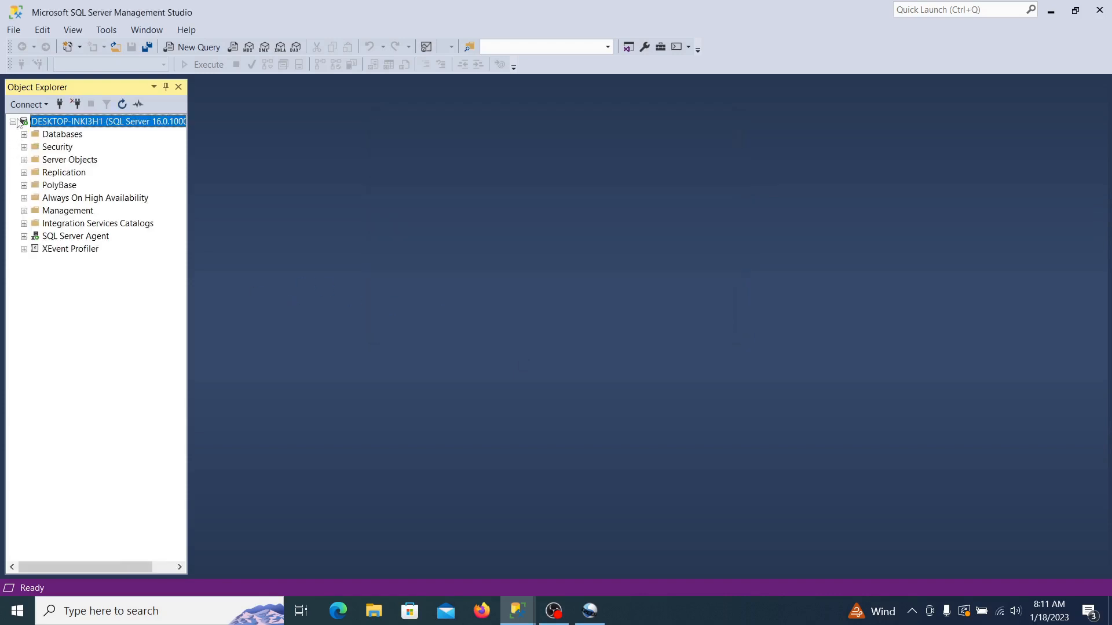
# Add a second connection to (local) using Windows Authentication
pyautogui.click(28, 104)
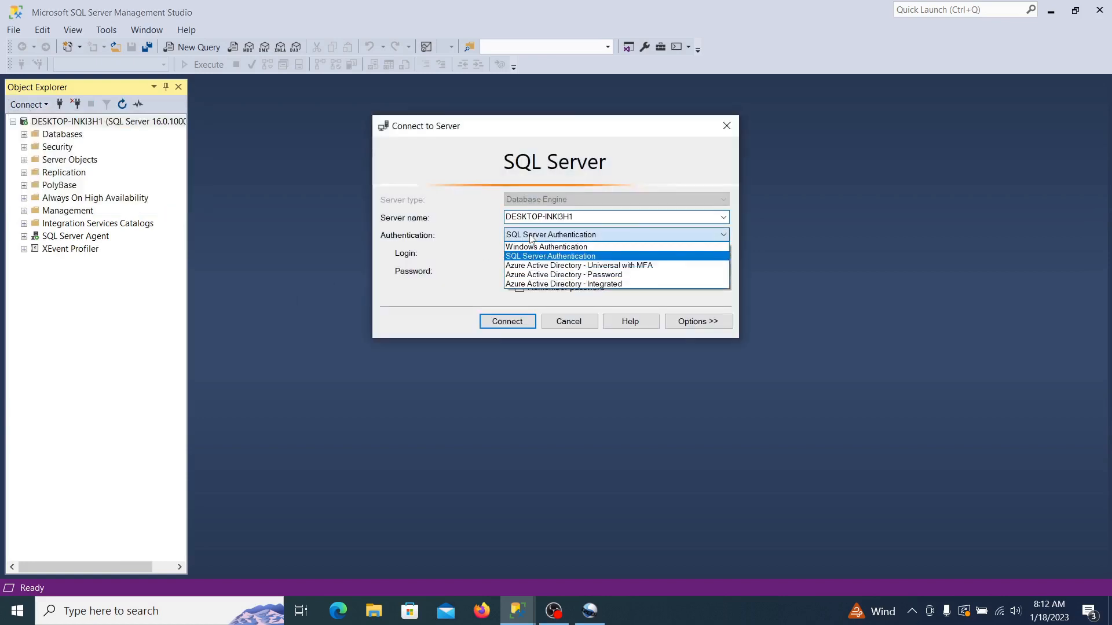
pyautogui.click(547, 247)
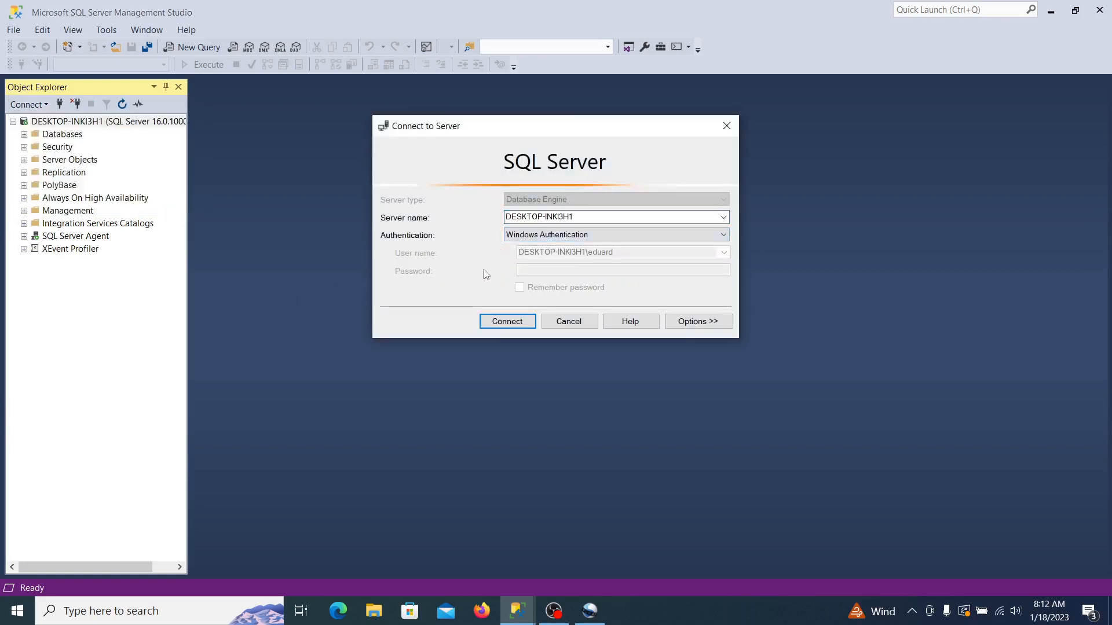
pyautogui.click(595, 217)
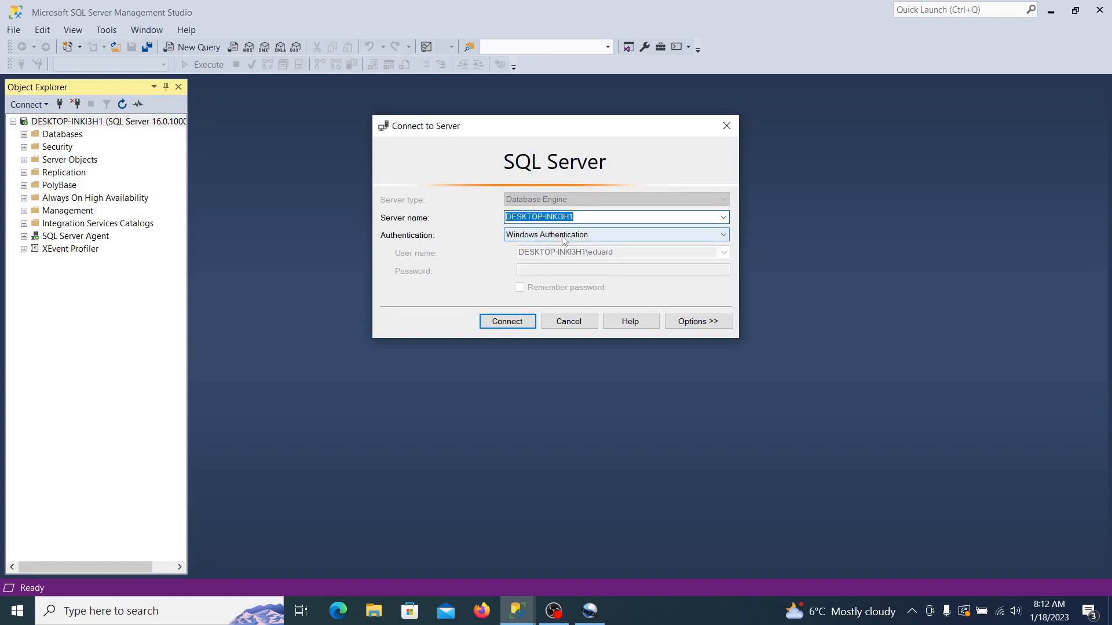
pyautogui.moveTo(595, 237)
pyautogui.write('(')
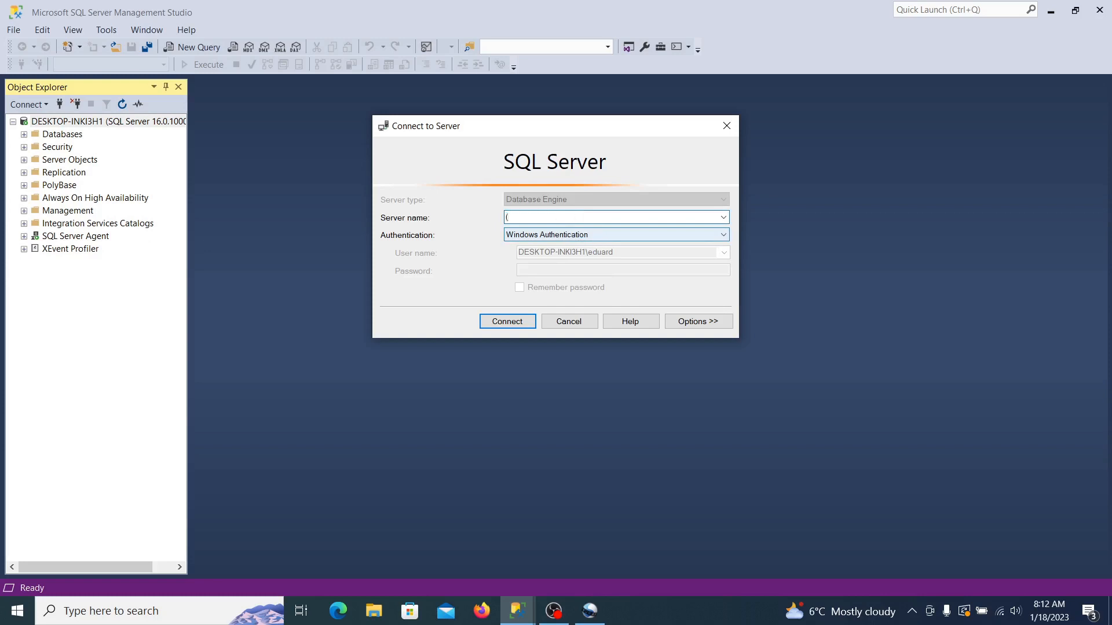
pyautogui.write('local)')
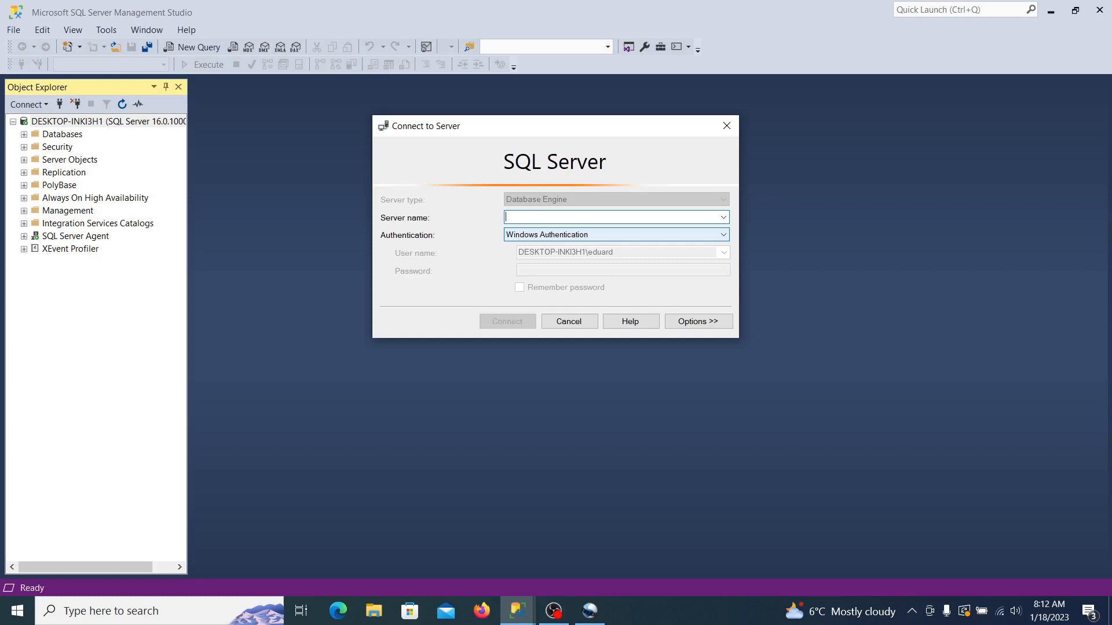
pyautogui.write('(local)')
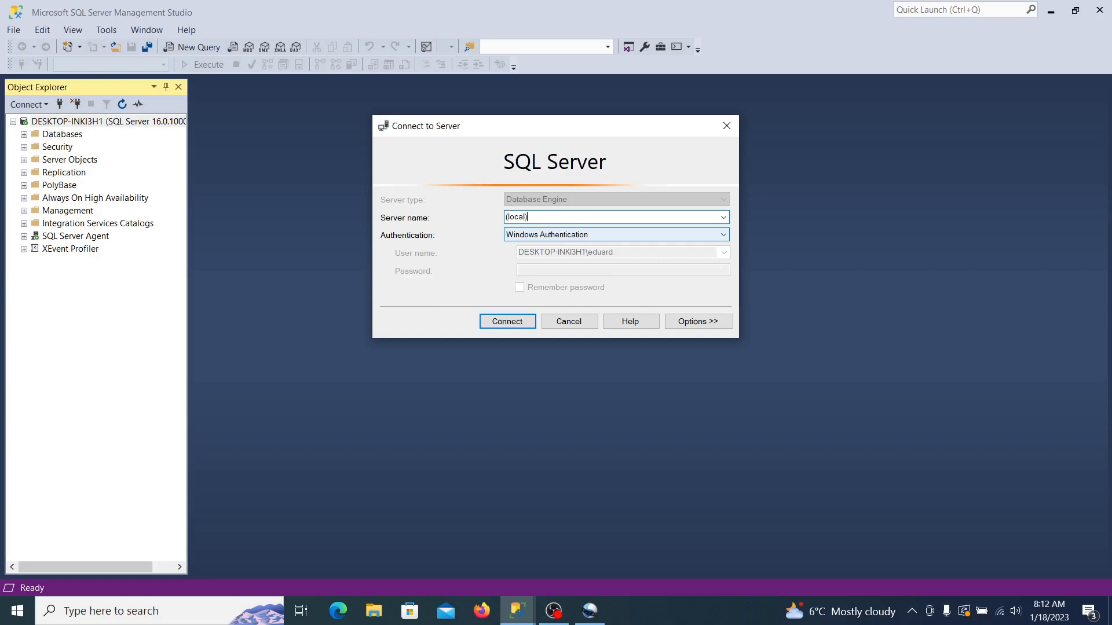
pyautogui.click(507, 322)
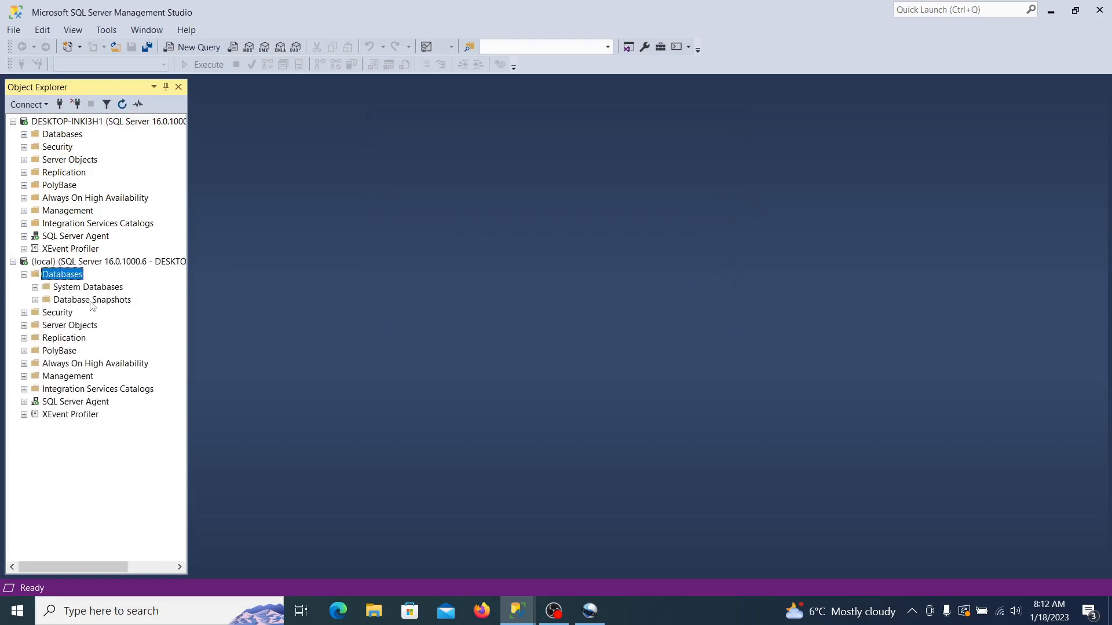
# Expand System Databases to show master, model, msdb and tempdb
pyautogui.click(36, 288)
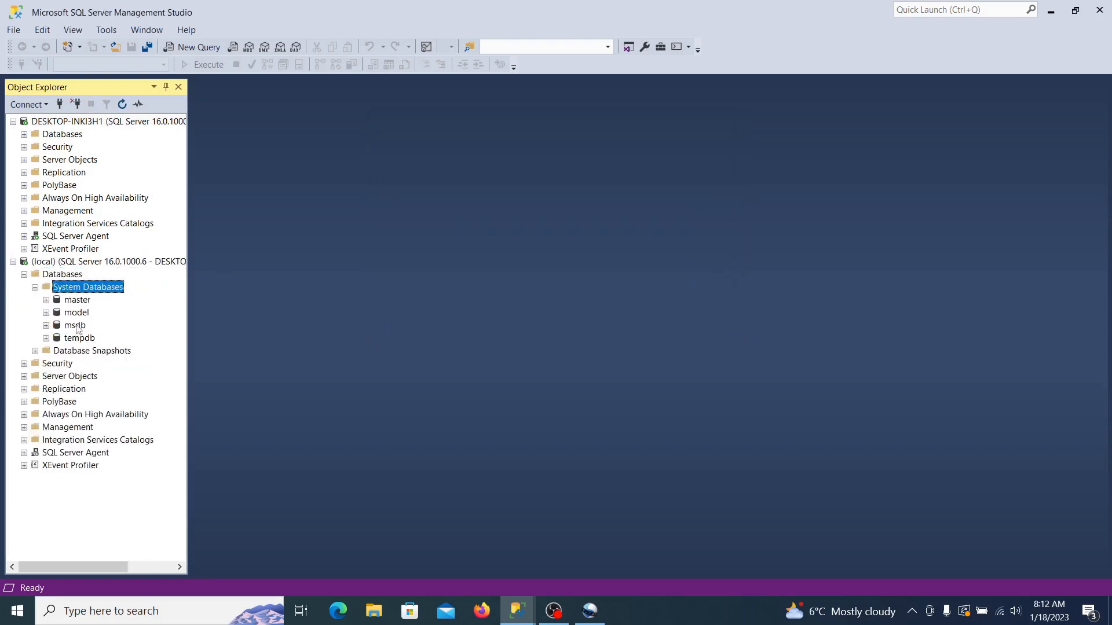
pyautogui.moveTo(88, 352)
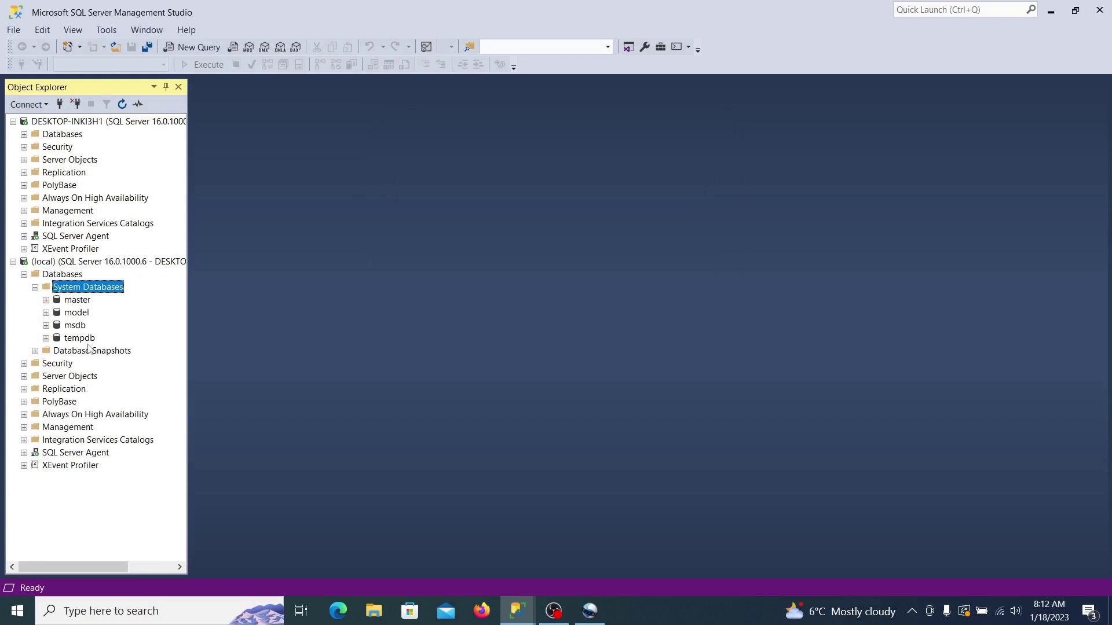
pyautogui.moveTo(93, 347)
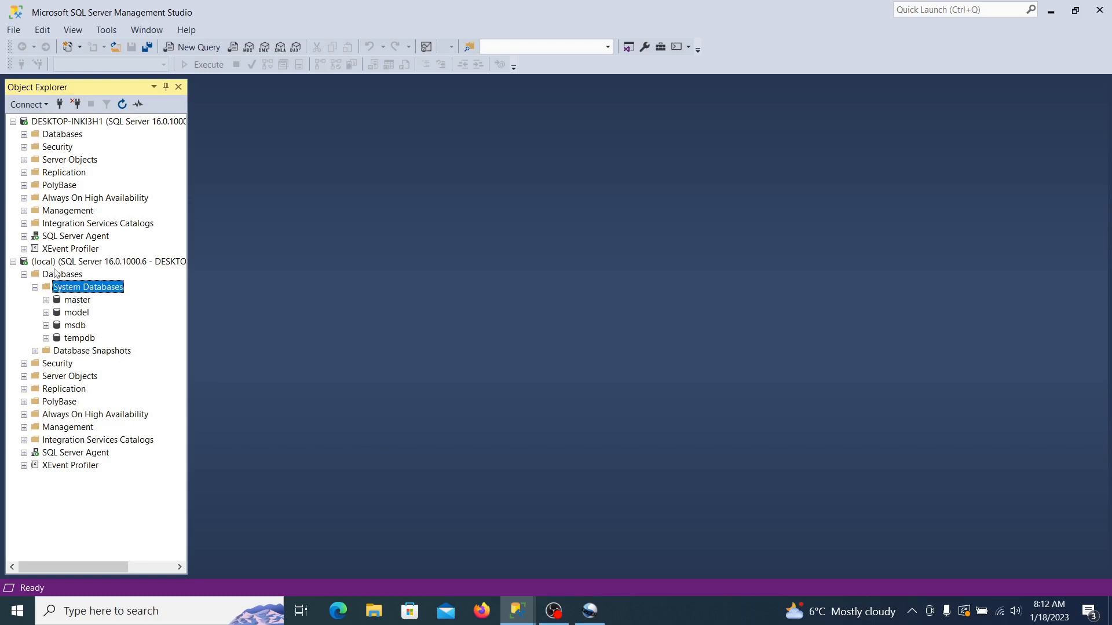
pyautogui.rightClick(87, 262)
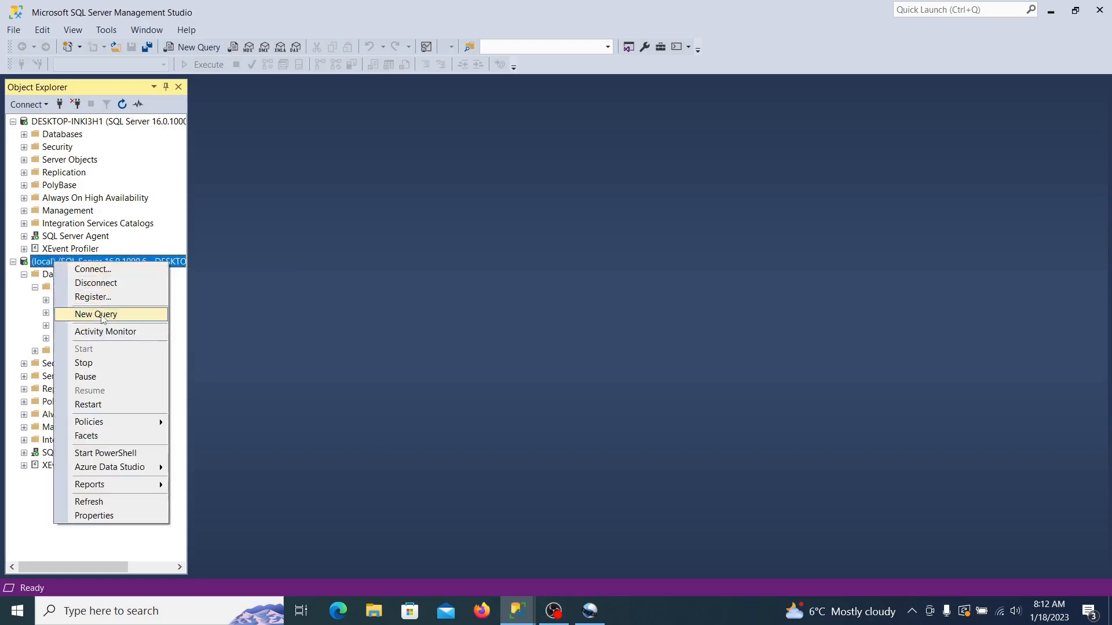
pyautogui.click(95, 315)
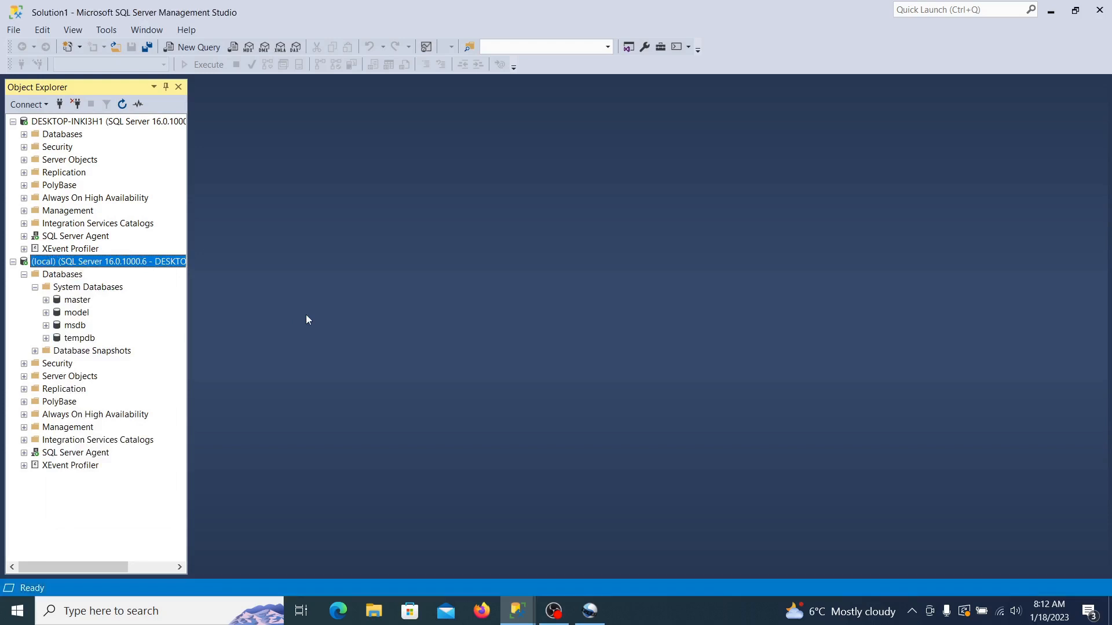
pyautogui.click(199, 46)
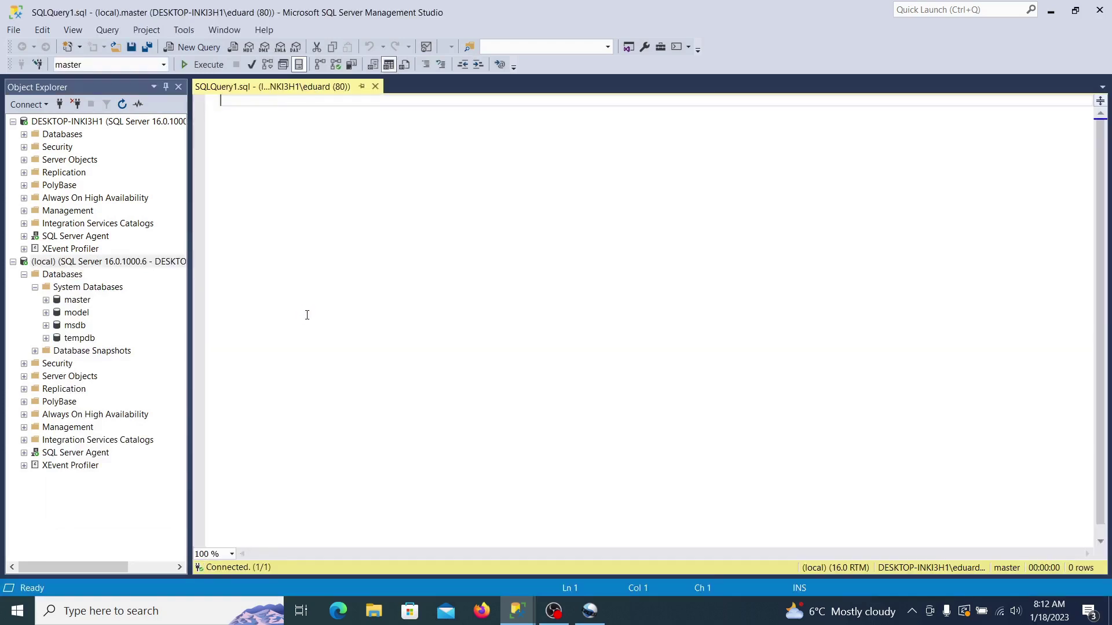
pyautogui.write('select')
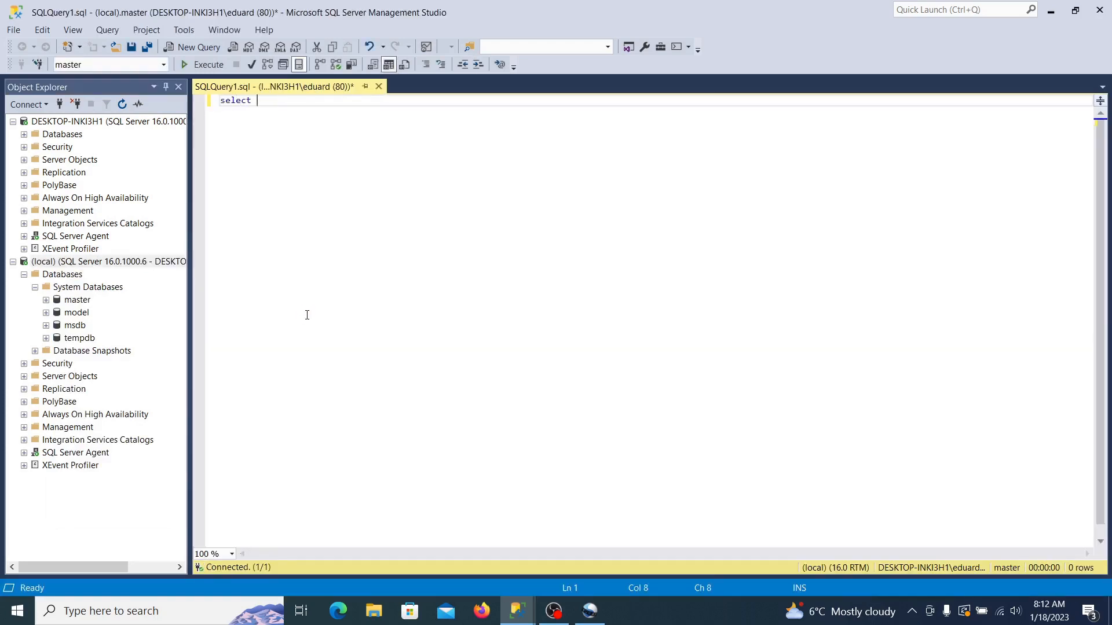
pyautogui.write('@@version;')
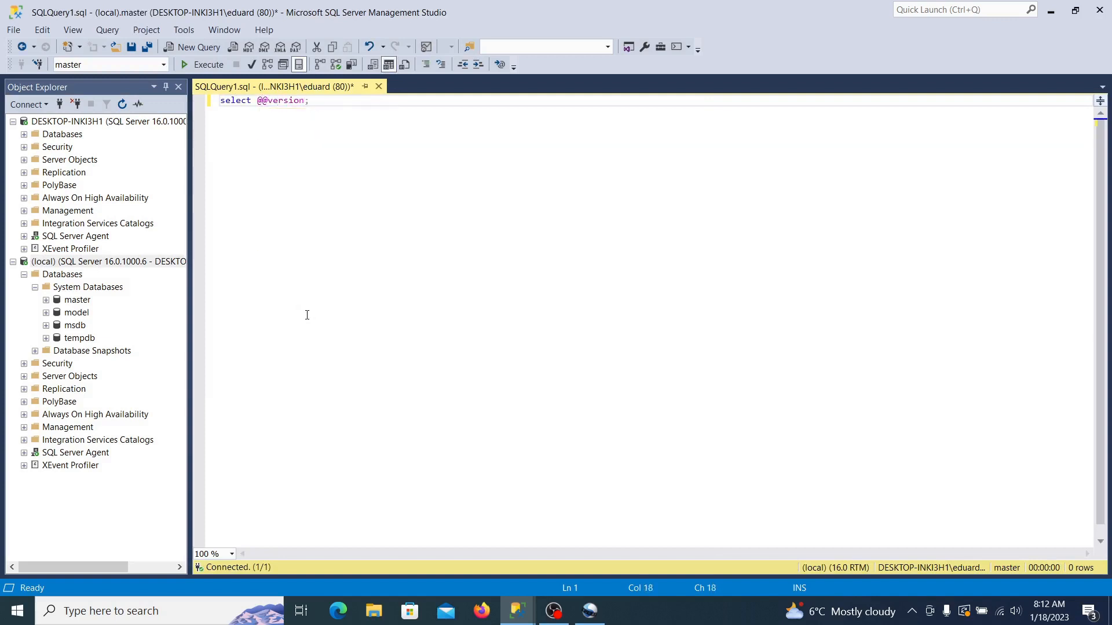
pyautogui.click(200, 65)
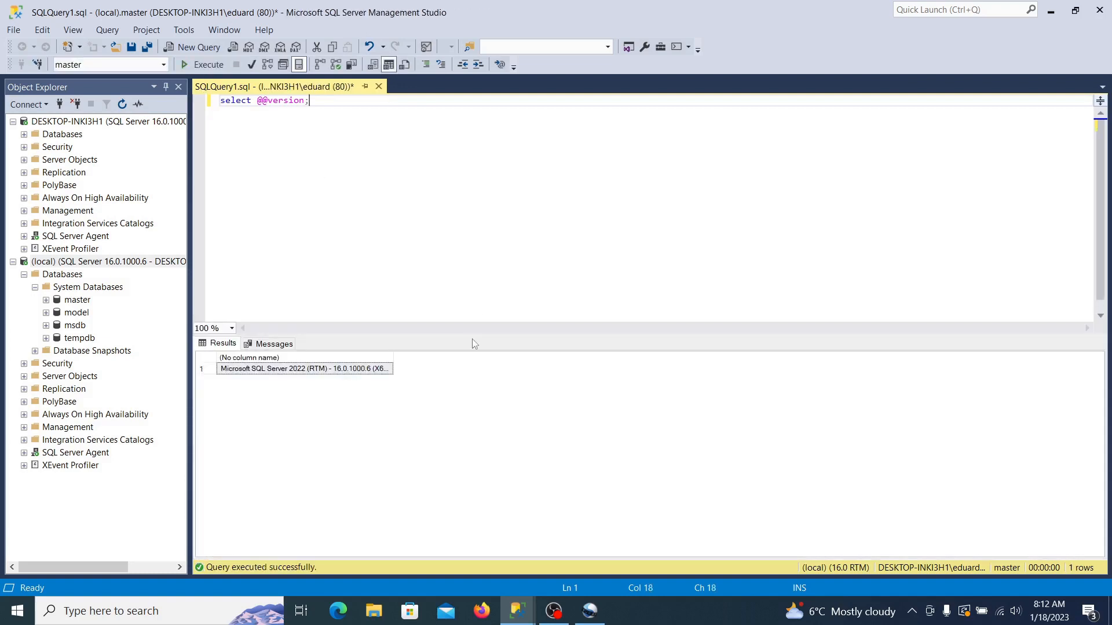